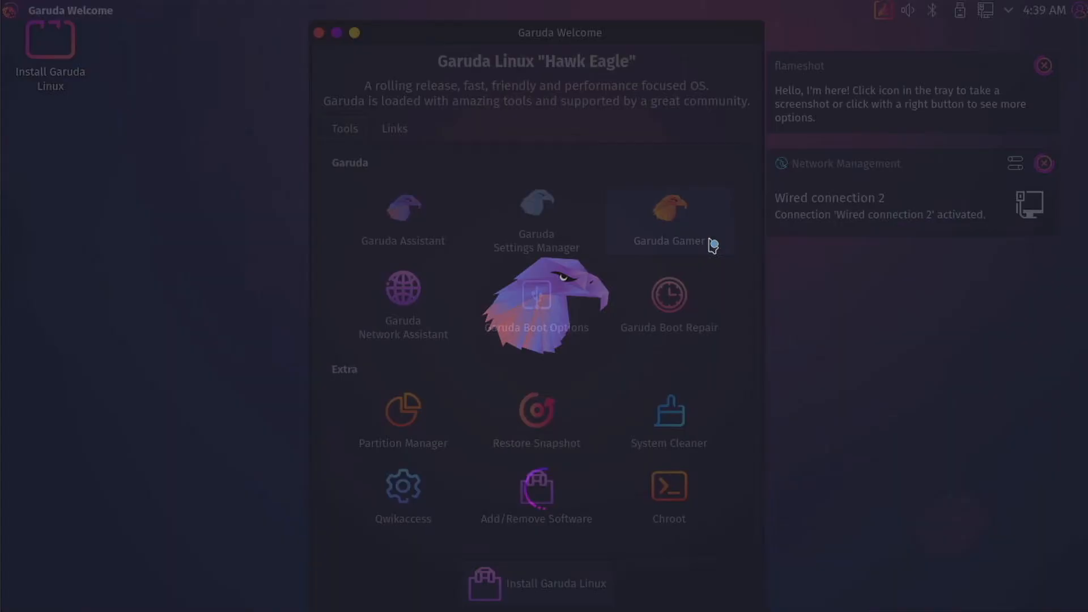
Step: Choose Erase disk, run the Garuda installation through, and close the installer at Finish
click(536, 583)
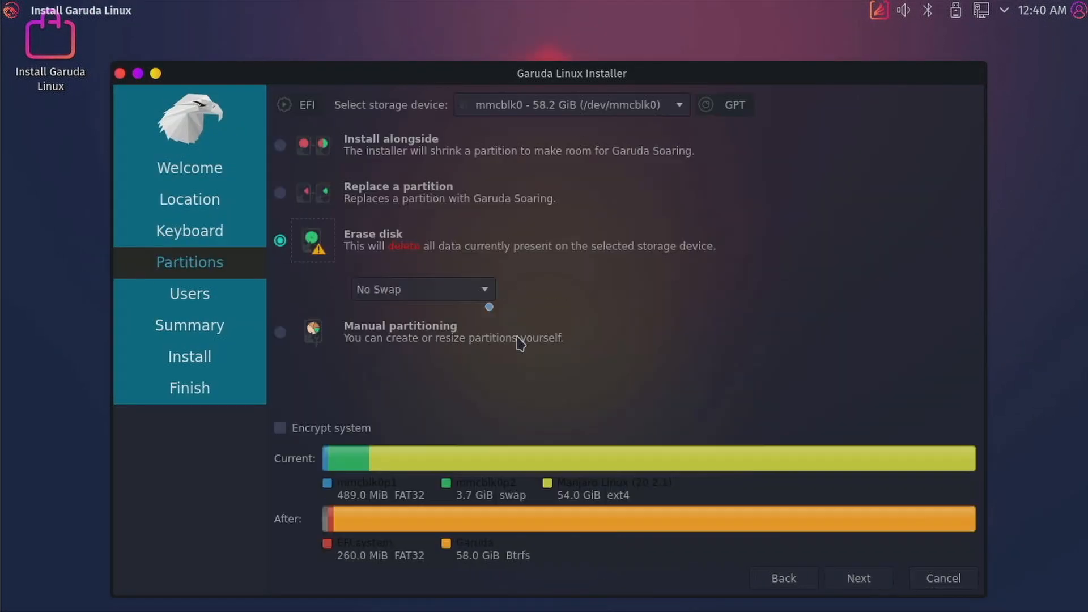
click(857, 577)
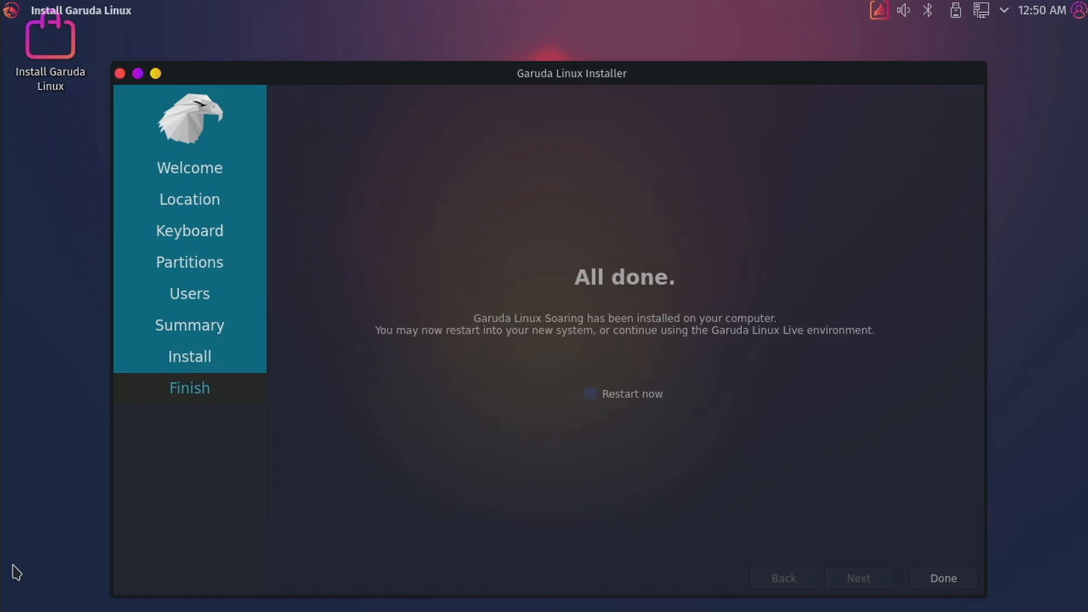
click(941, 577)
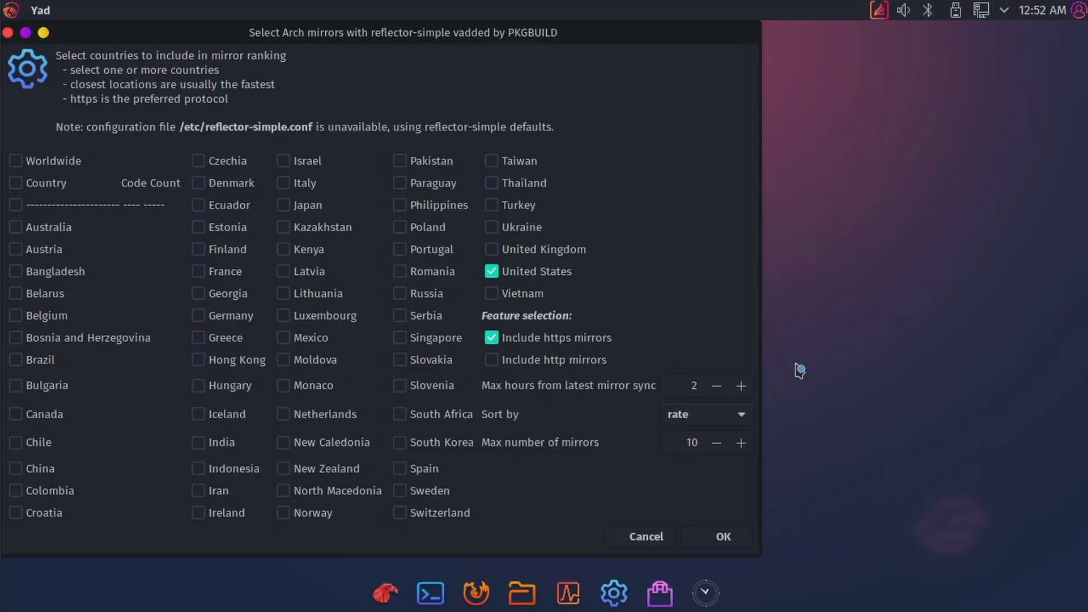
Step: Confirm United States mirrors, accept the Ultimate upgrade, and add Krita to the graphics apps
click(717, 537)
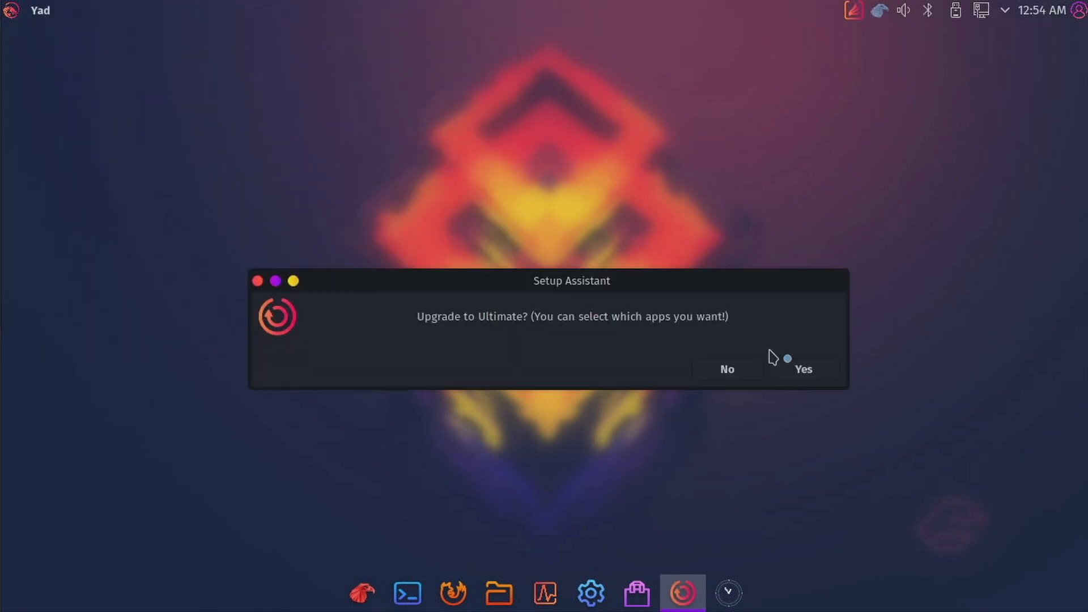
click(803, 368)
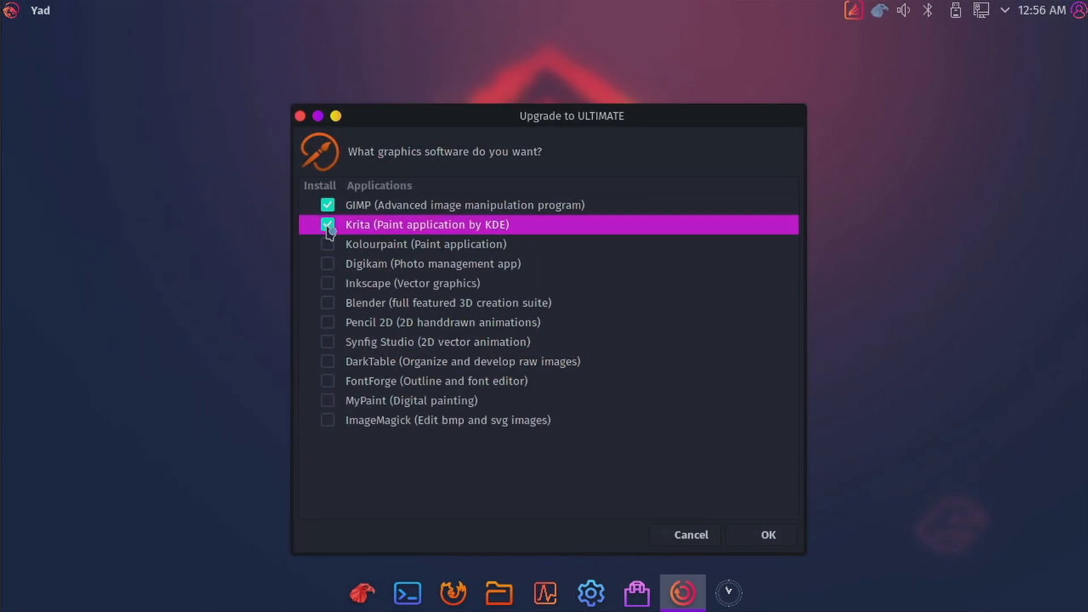
click(766, 534)
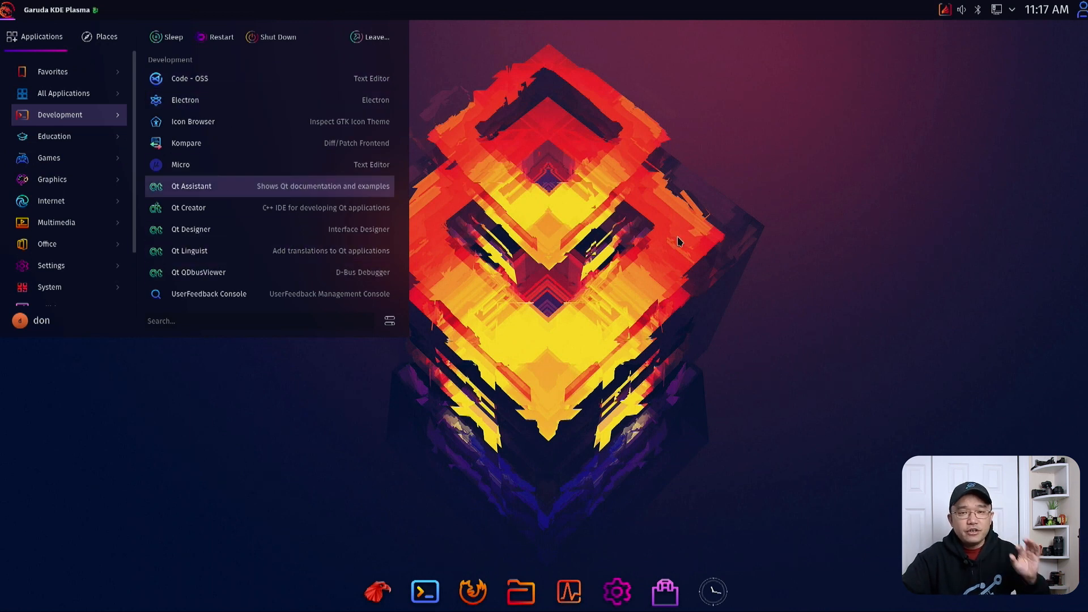
mouse_move(627, 281)
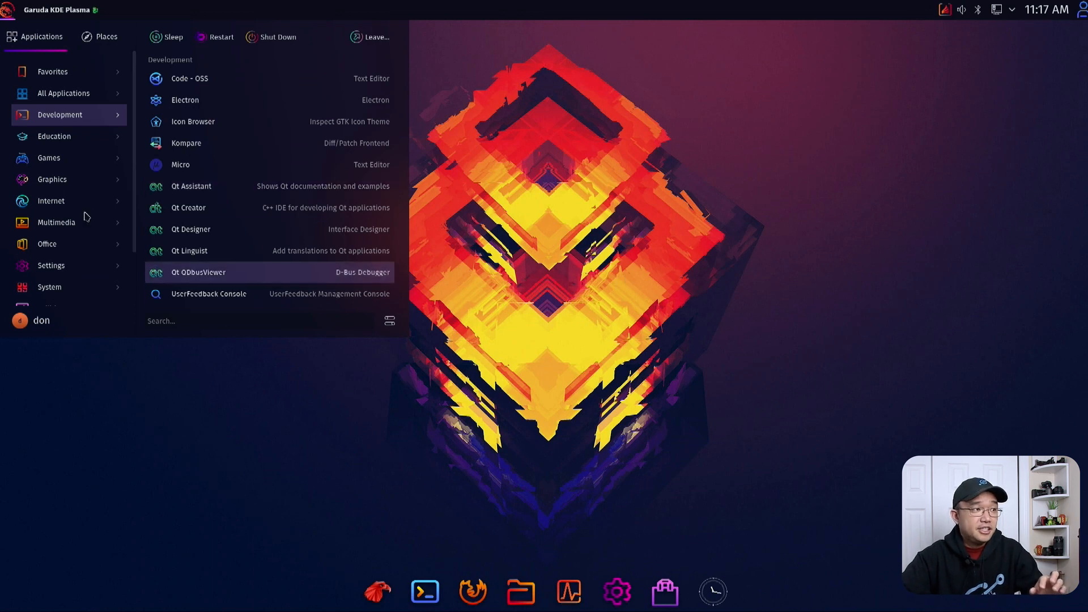
Step: View the Graphics category listing GIMP and Krita, then dismiss the application menu
click(52, 179)
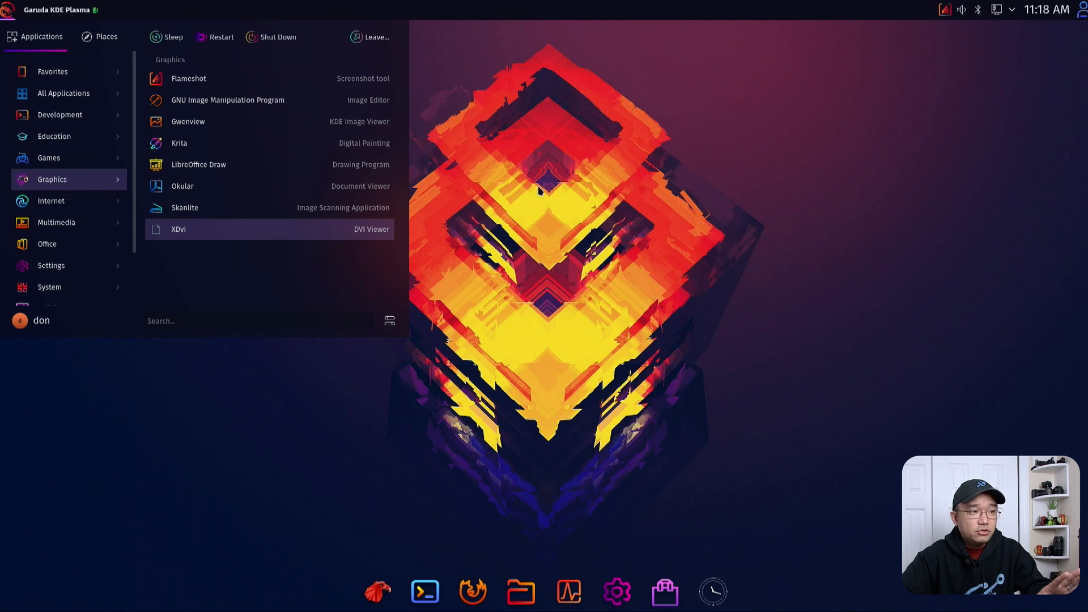
click(523, 153)
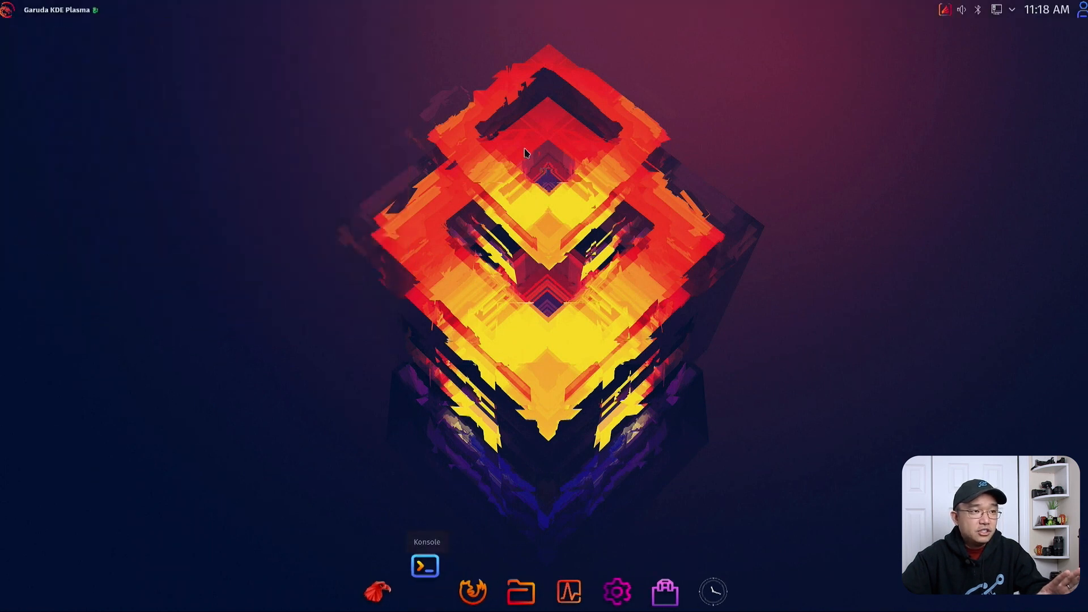
click(424, 565)
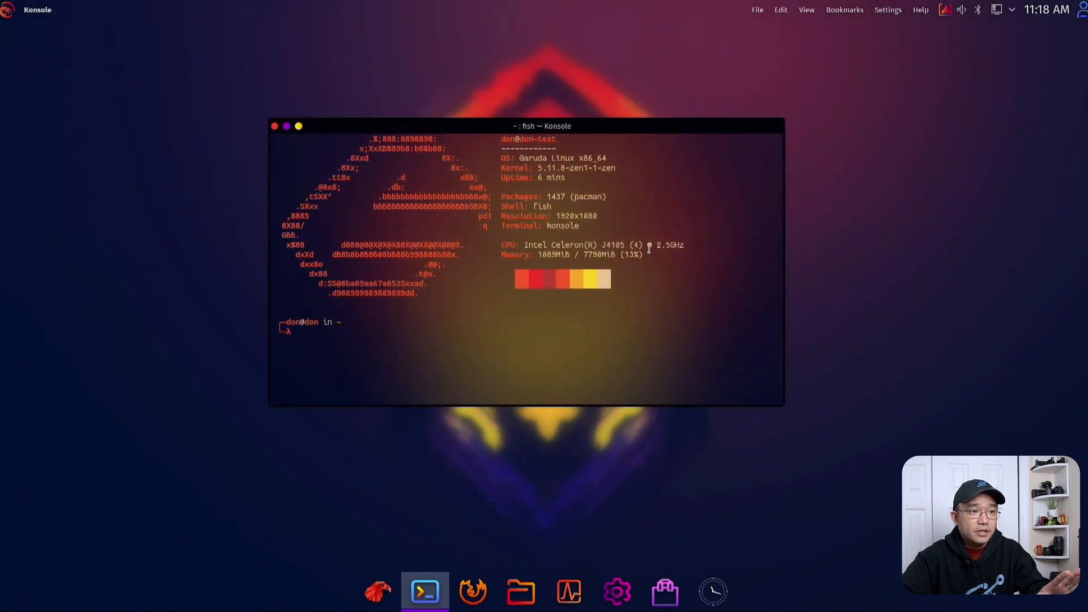
mouse_move(455, 148)
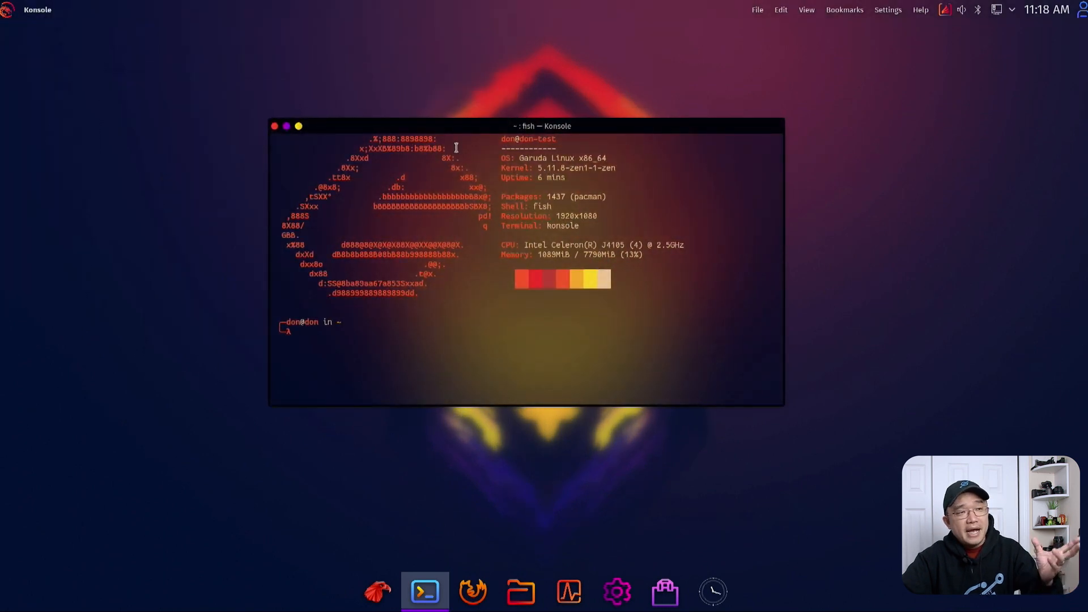
click(757, 9)
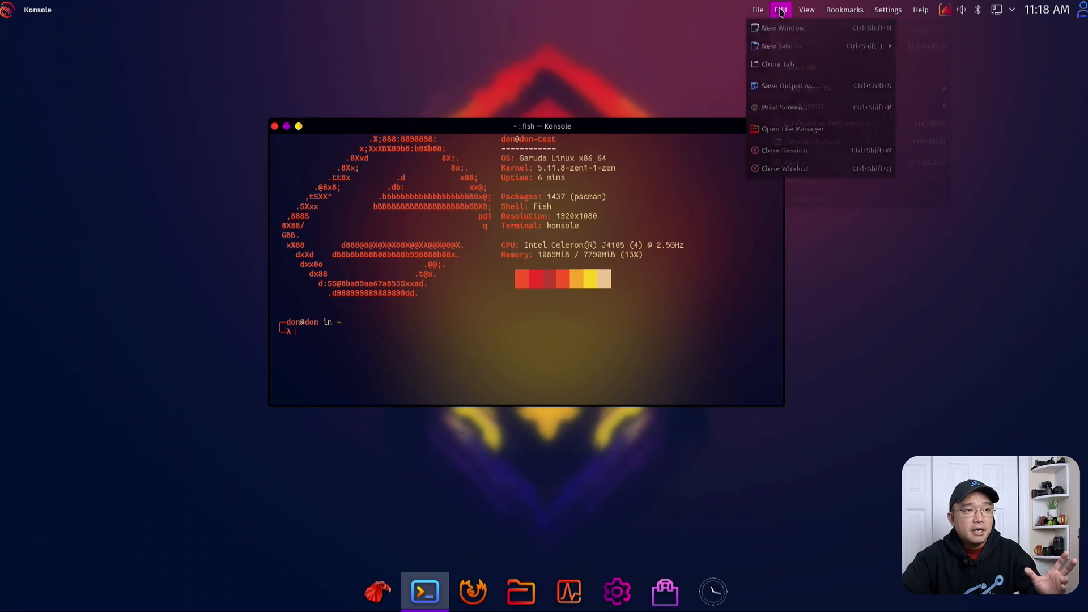
click(920, 10)
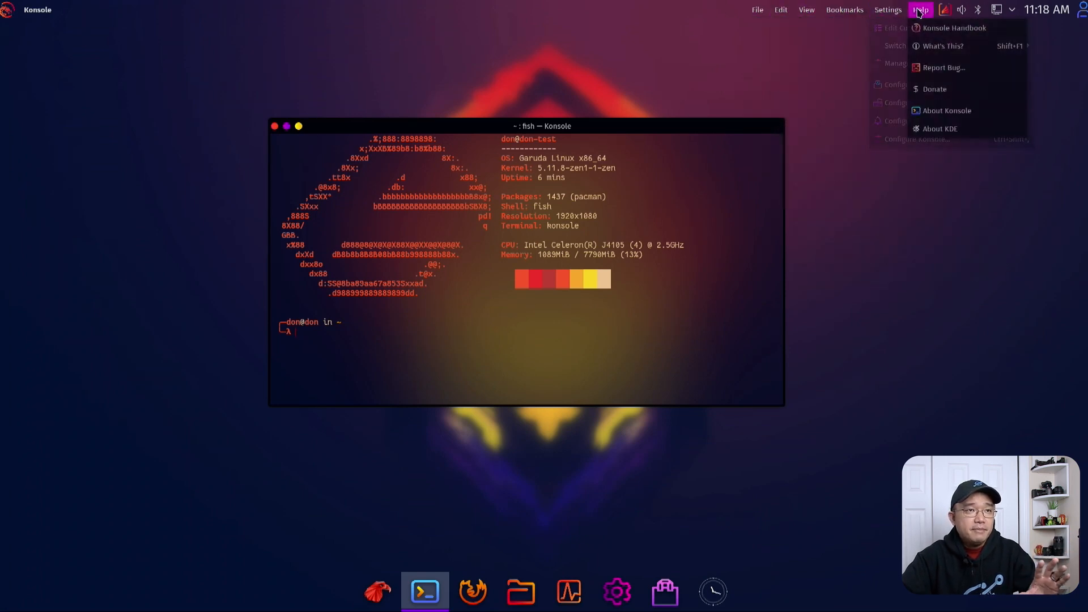
click(757, 10)
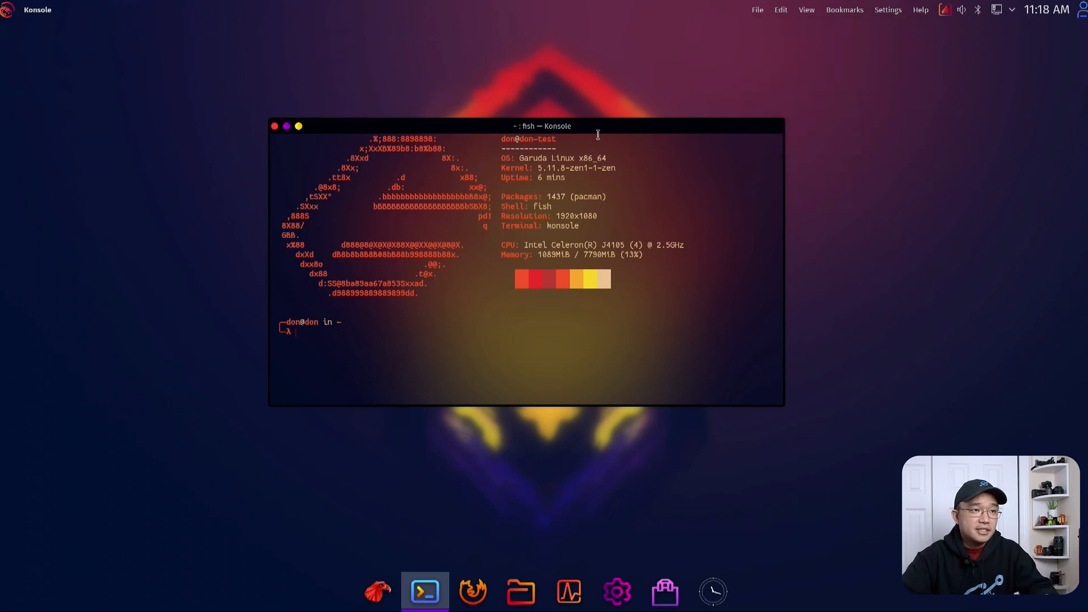
drag(543, 126, 589, 108)
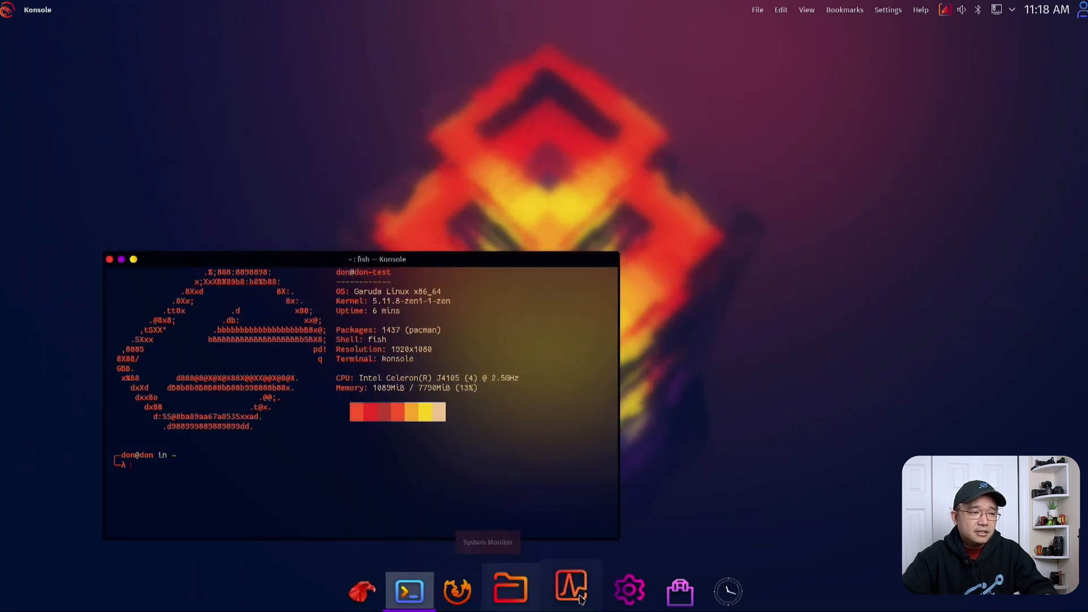
mouse_move(662, 591)
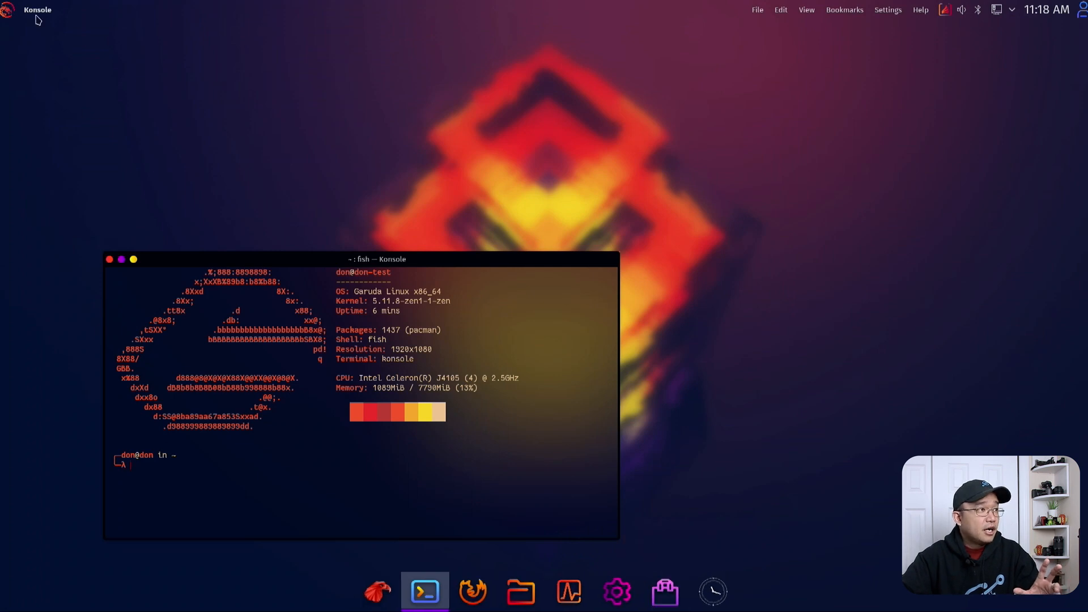
click(8, 10)
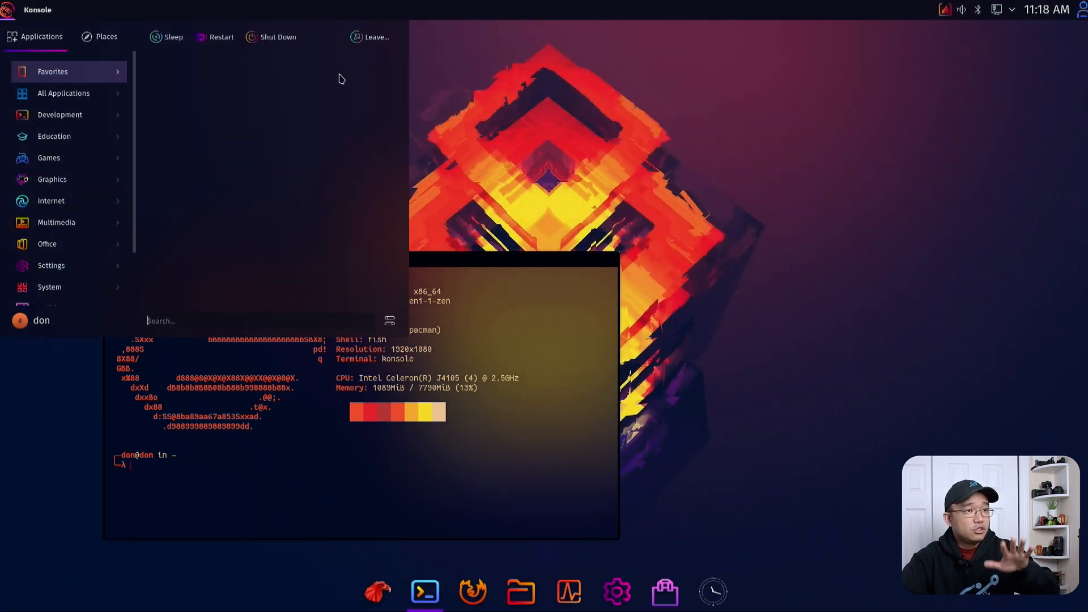
mouse_move(597, 146)
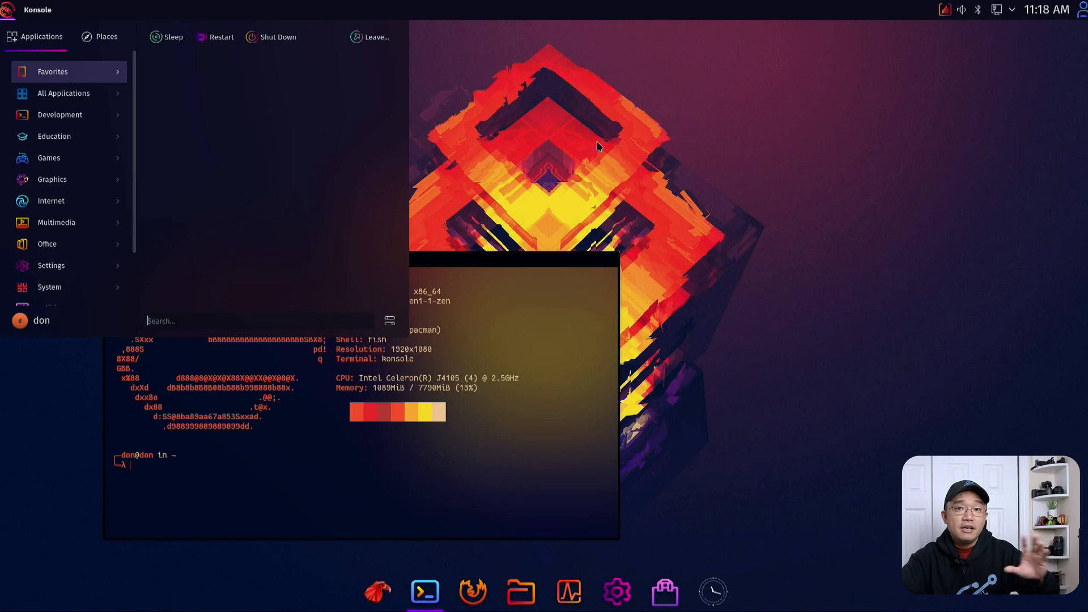
click(598, 145)
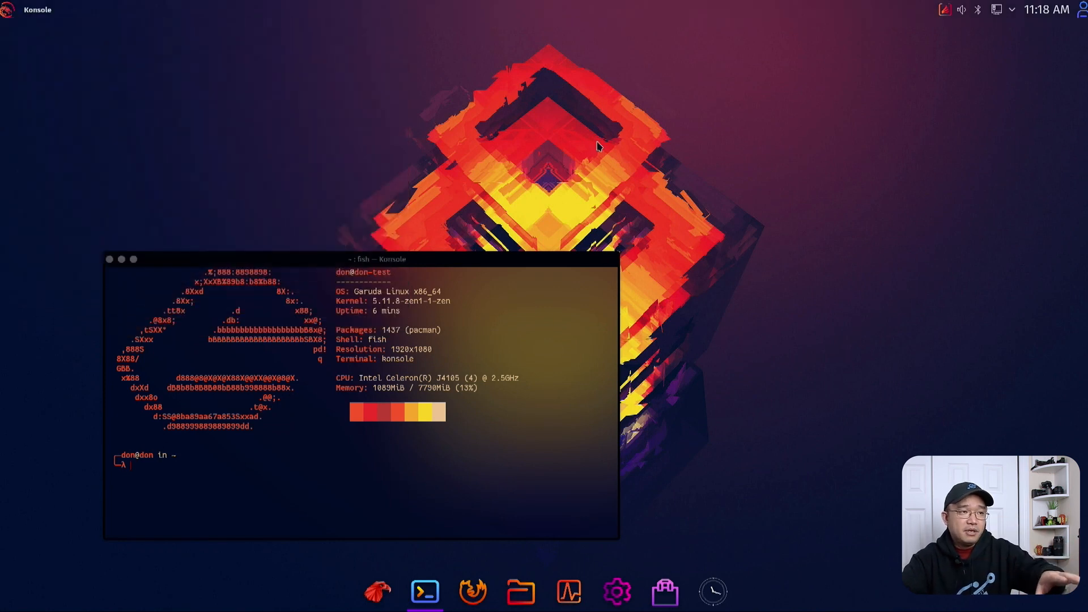
mouse_move(612, 154)
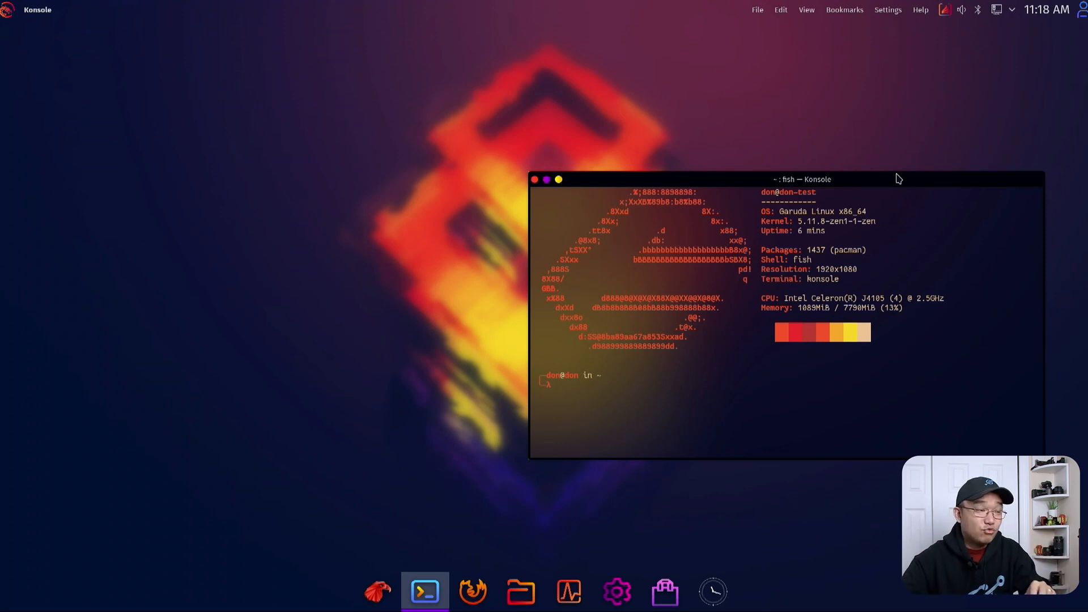
click(9, 9)
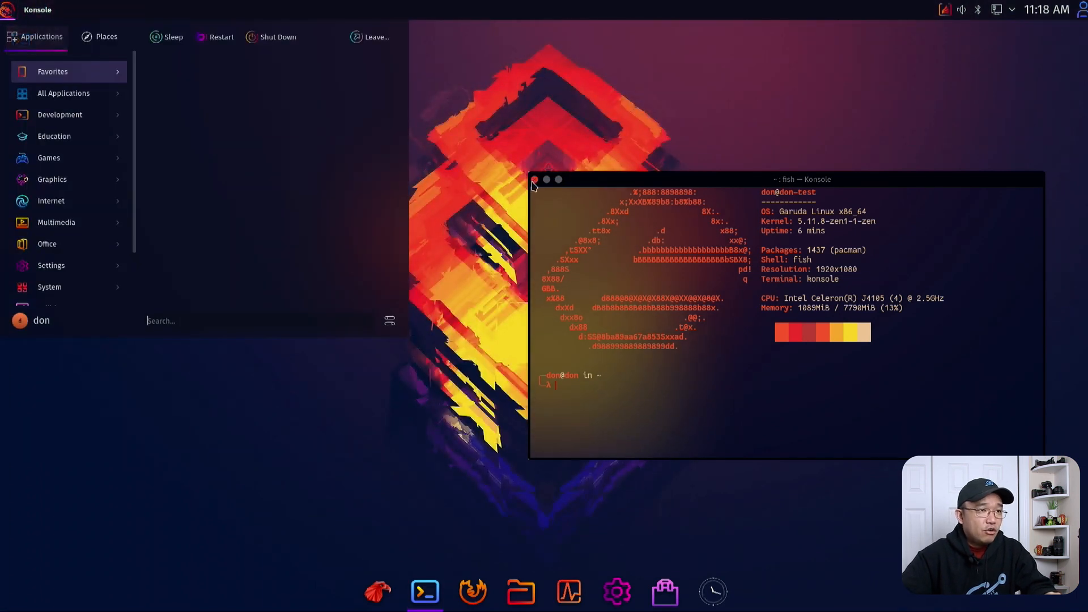
click(533, 186)
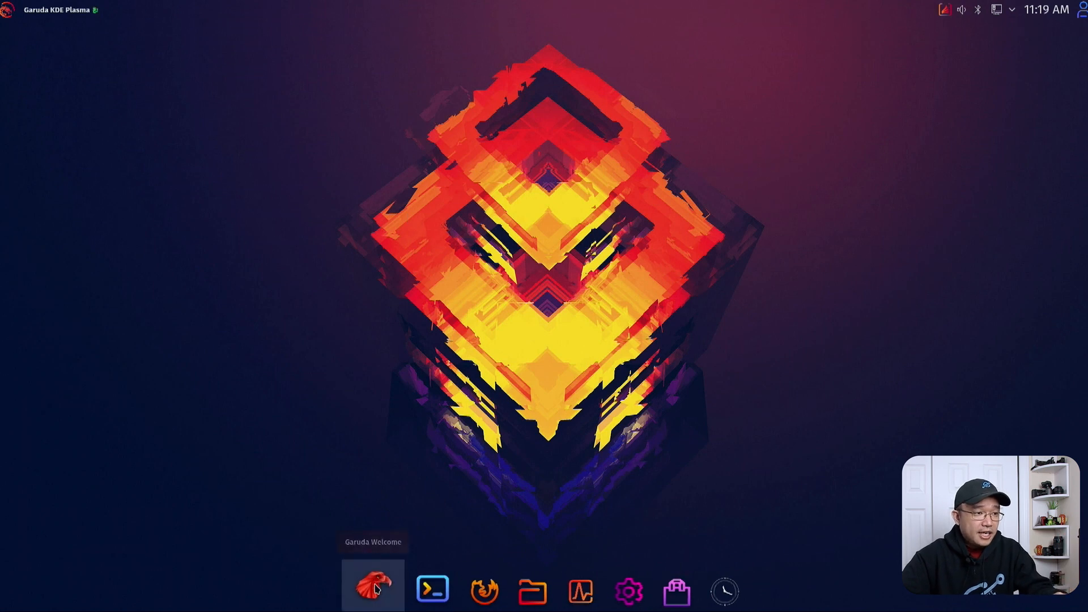
mouse_move(508, 350)
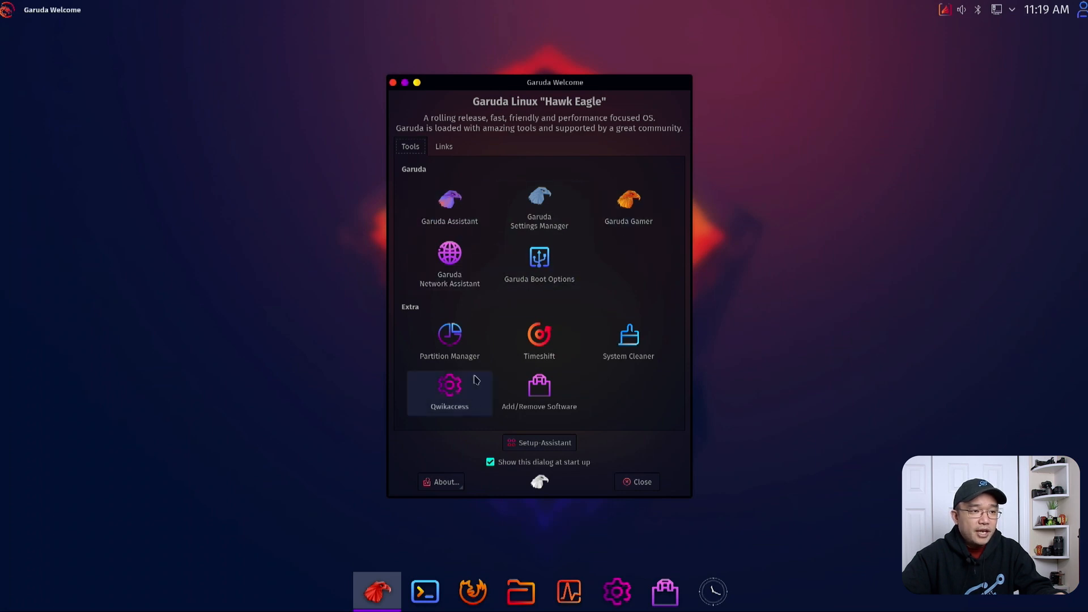
mouse_move(449, 208)
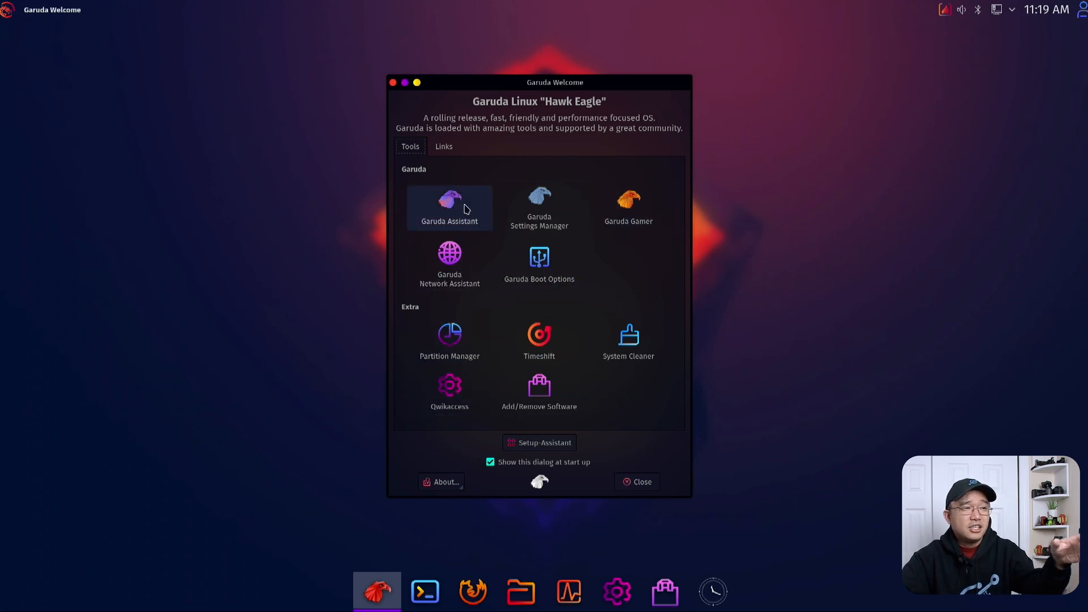
click(636, 481)
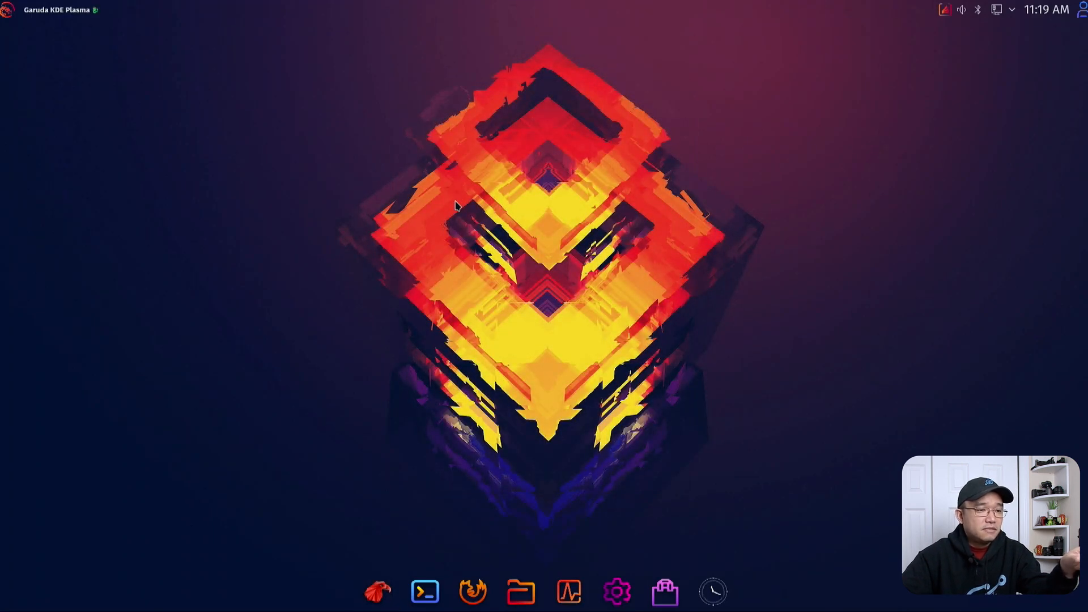
Step: Open Garuda Assistant and view the Btrfs timers, full balance and disk space report
click(689, 590)
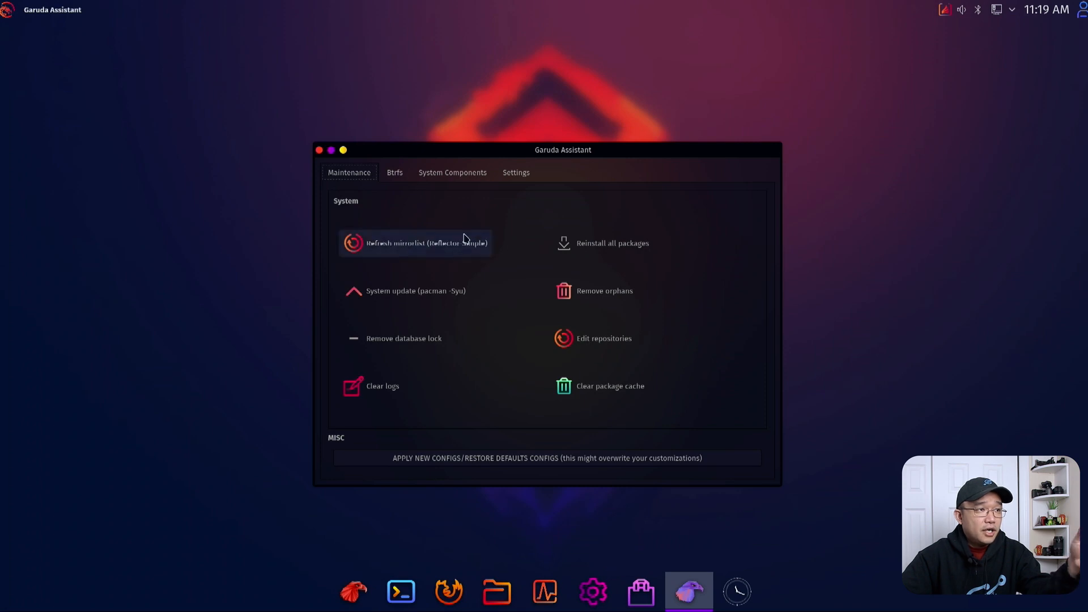
mouse_move(334, 307)
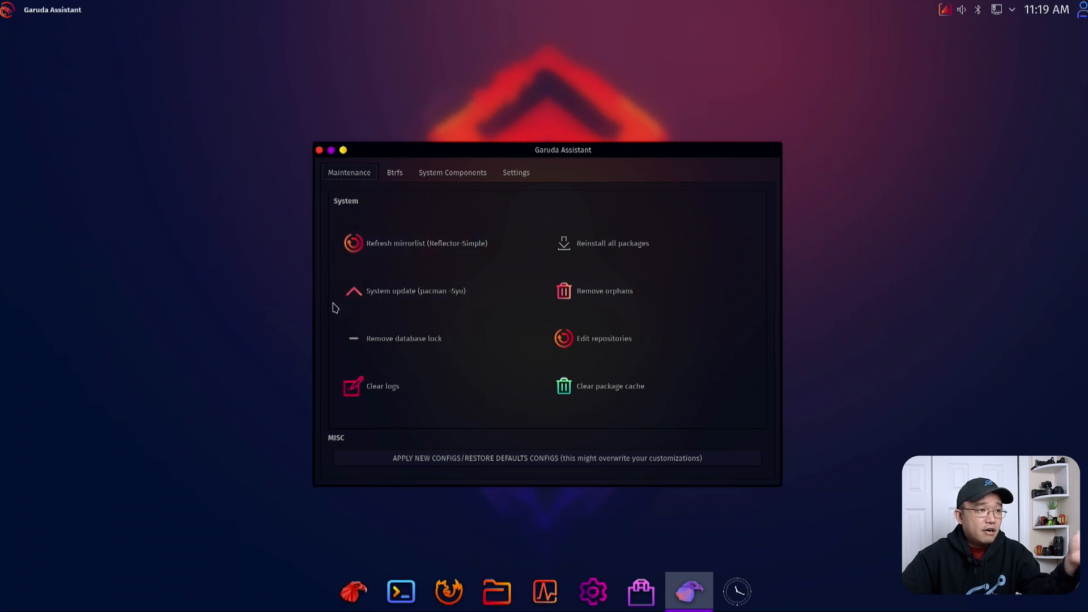
mouse_move(579, 326)
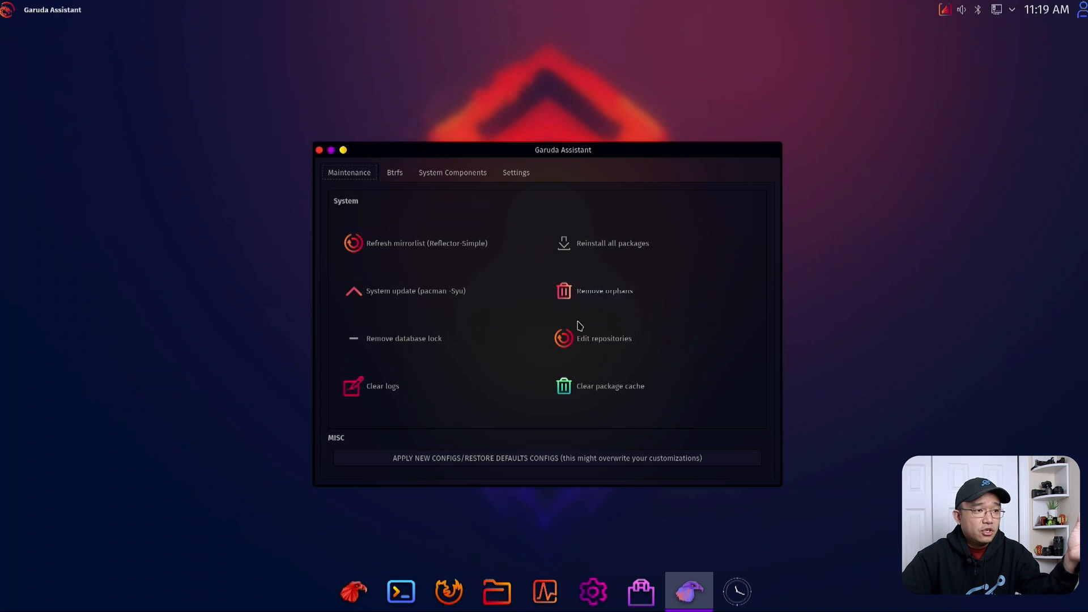
mouse_move(471, 231)
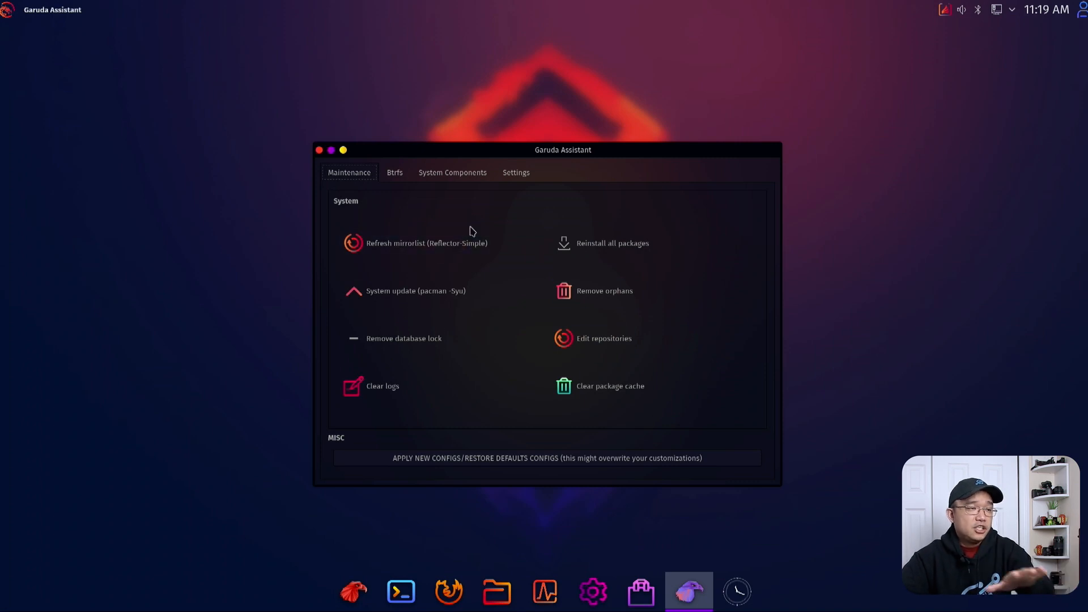
mouse_move(396, 189)
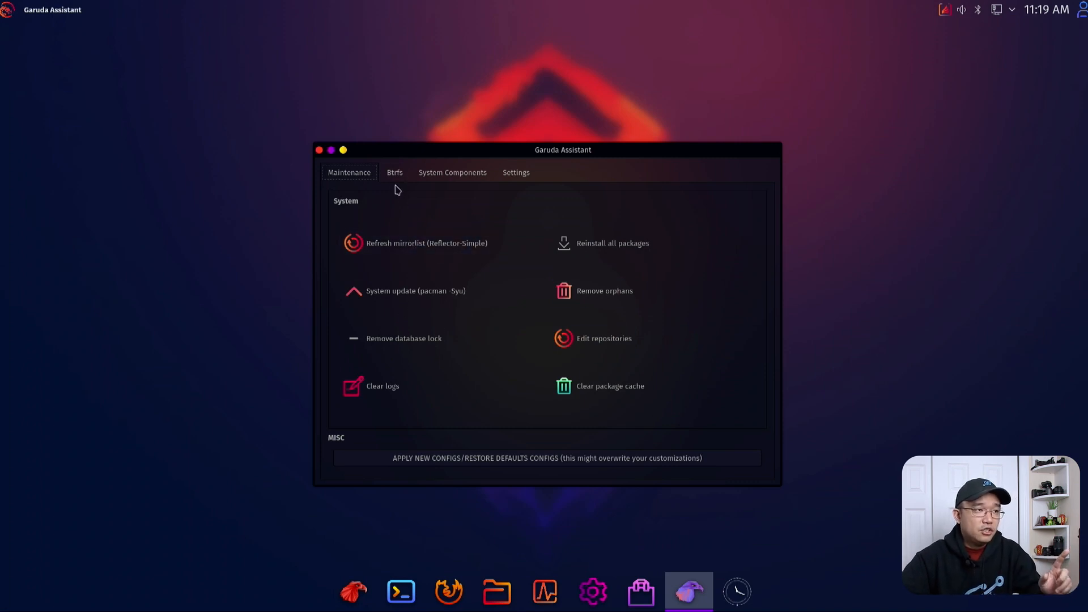
click(394, 172)
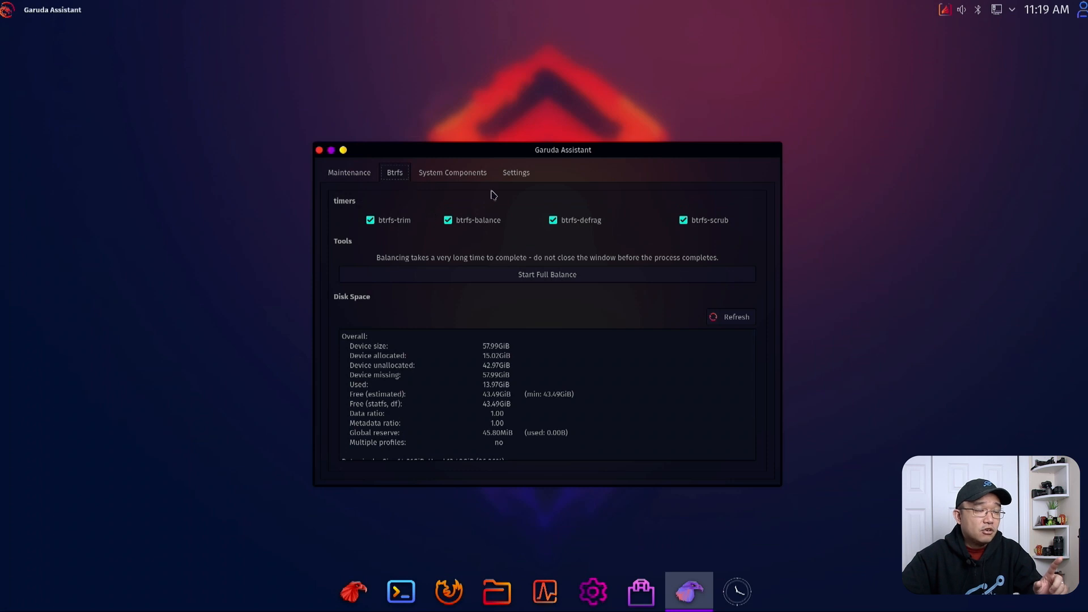
mouse_move(461, 265)
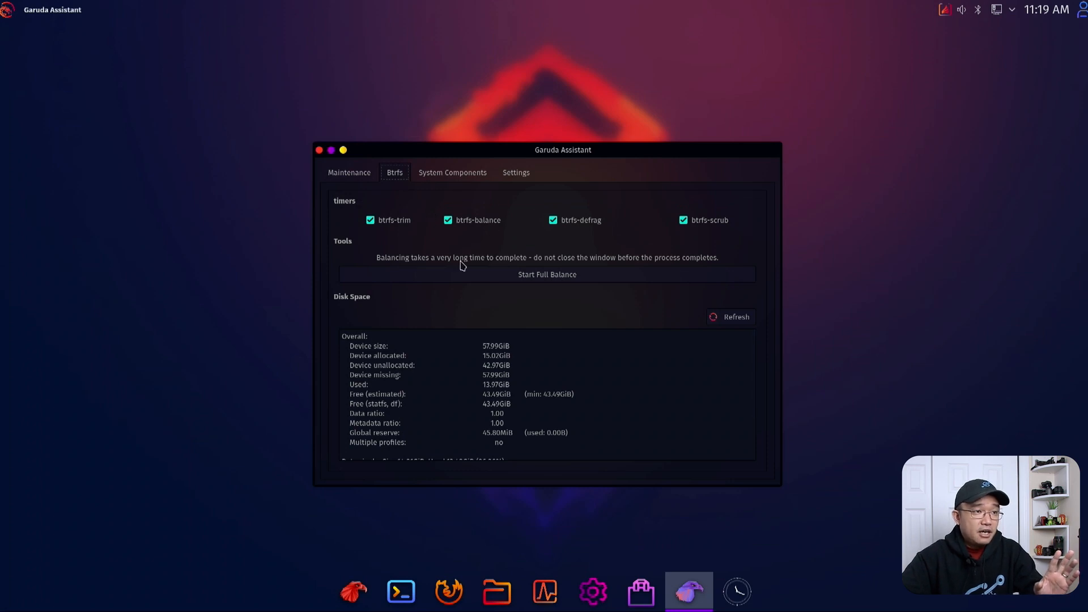
mouse_move(358, 366)
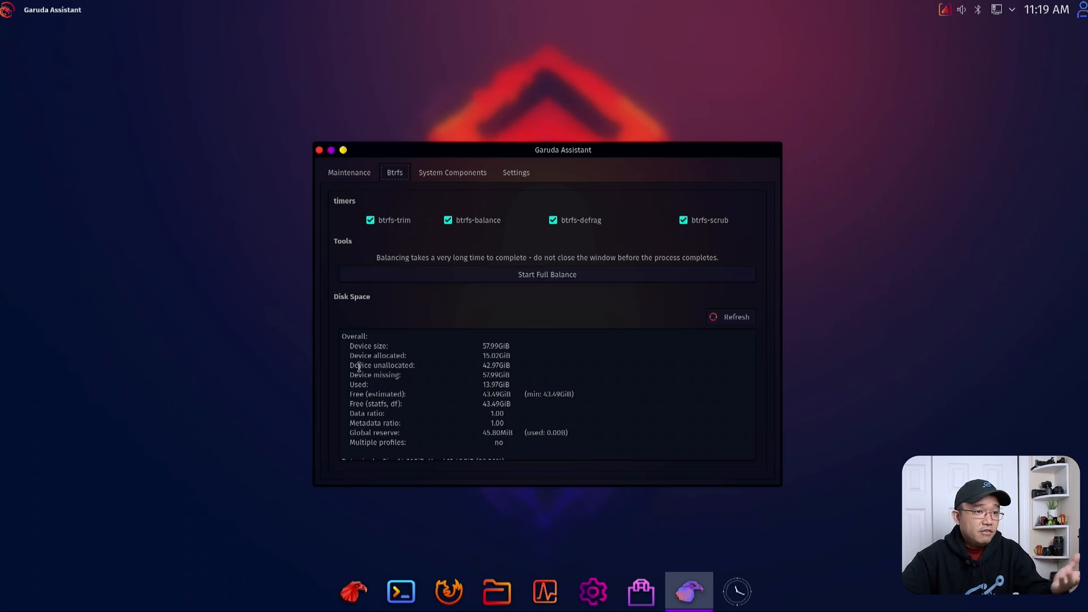
mouse_move(449, 191)
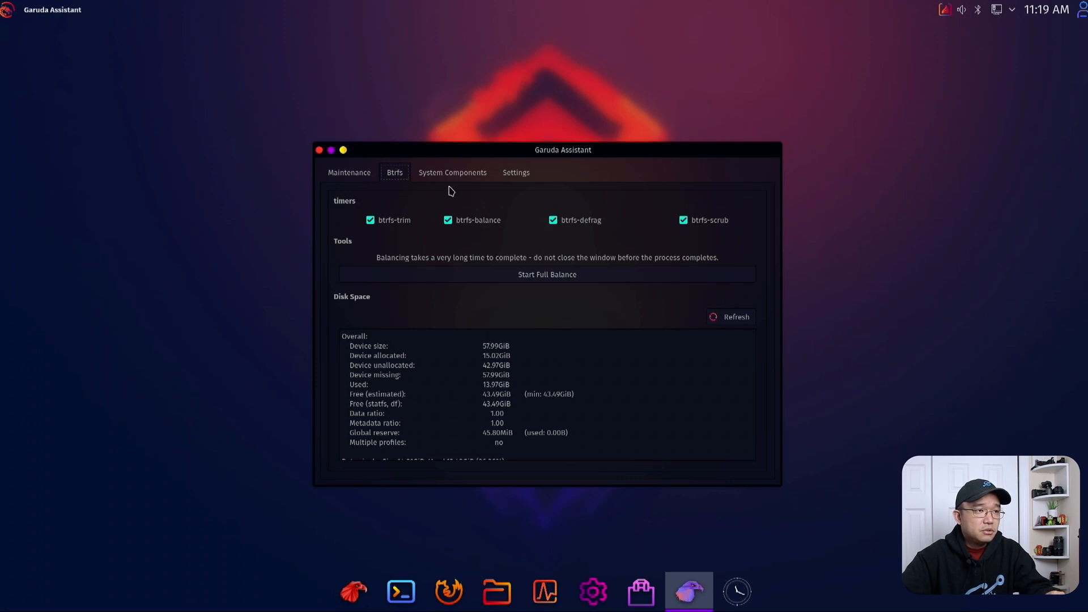
Step: Scroll through the System Components checkboxes, from audio to virtualization, and back to the top
click(451, 172)
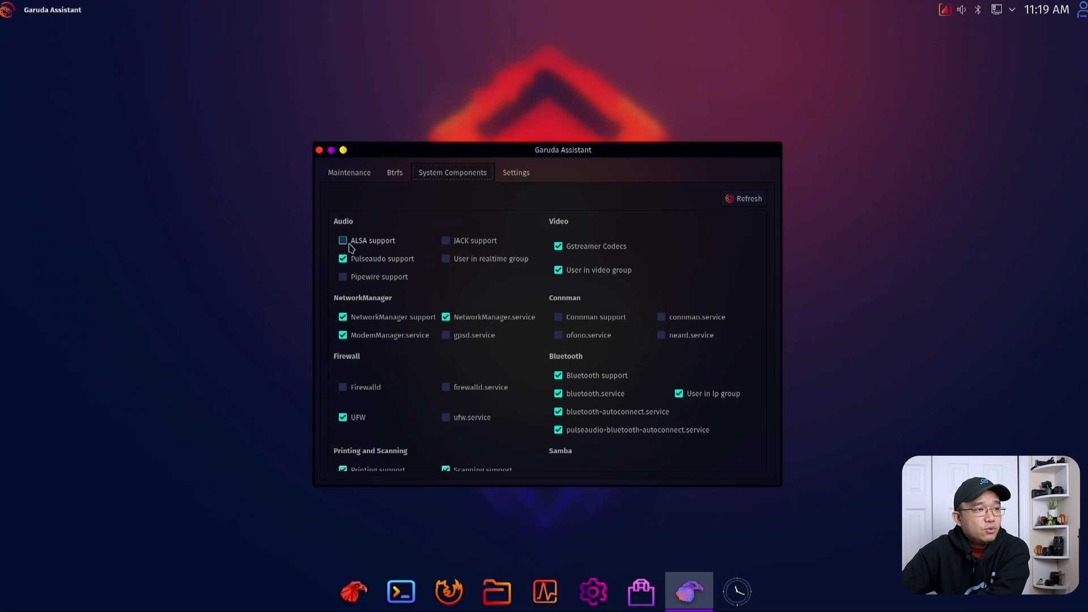
mouse_move(373, 251)
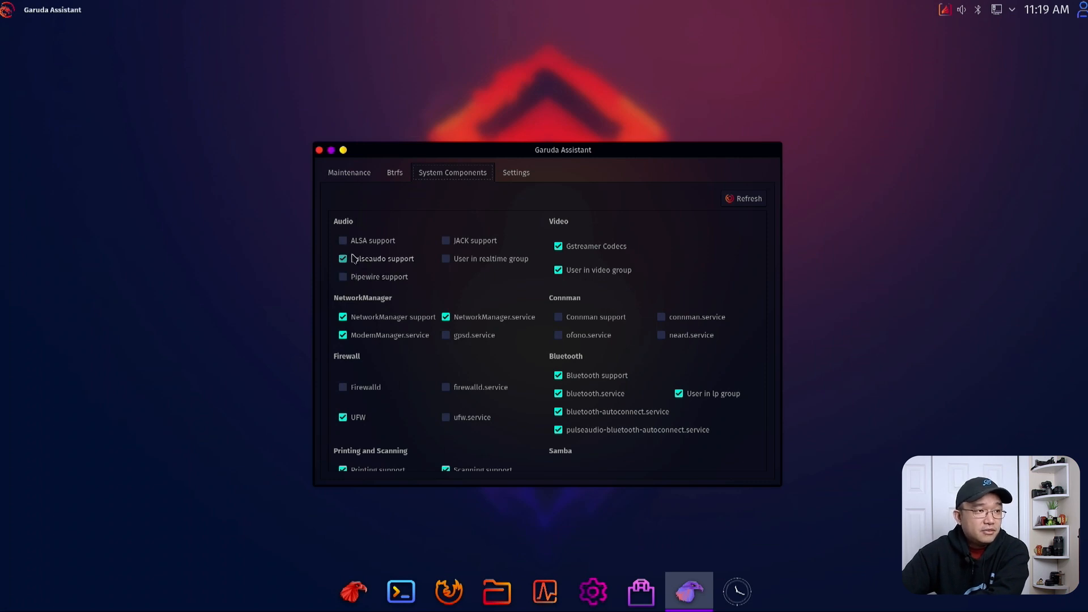
mouse_move(426, 334)
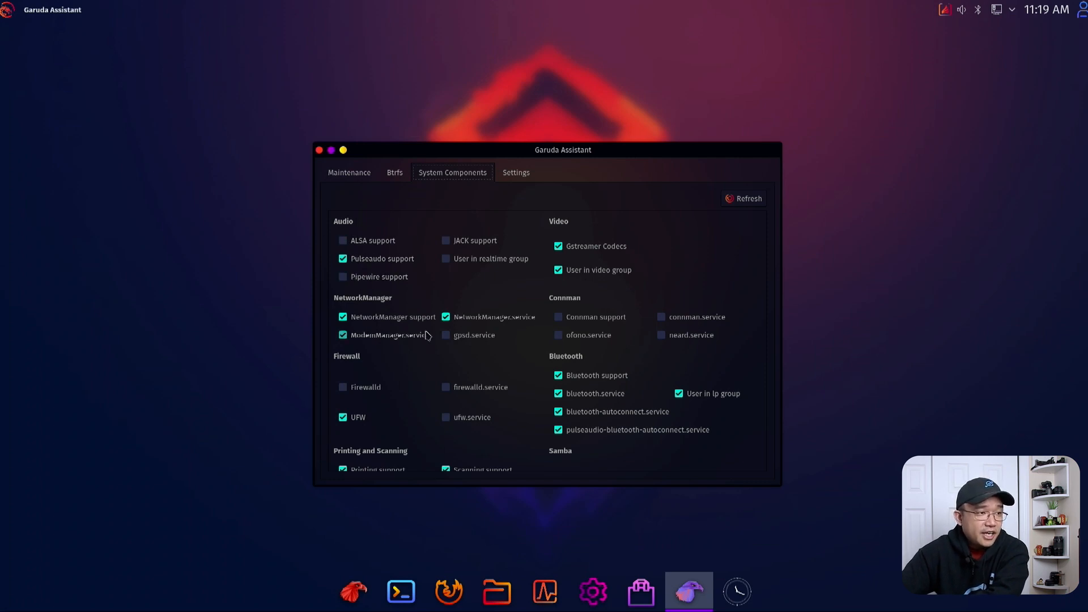
mouse_move(377, 410)
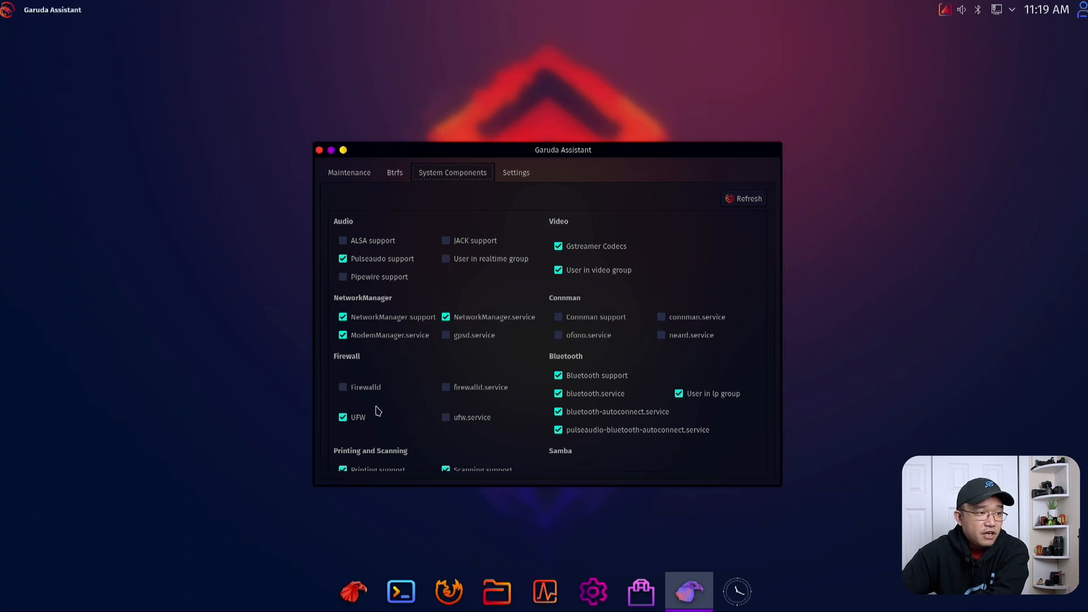
mouse_move(569, 309)
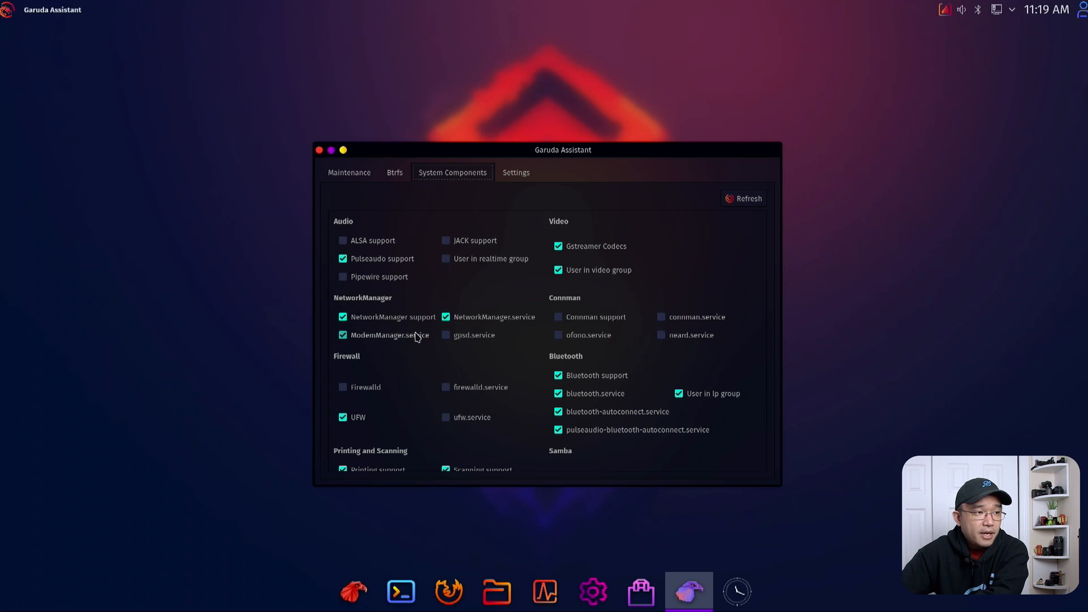
scroll(down, 3)
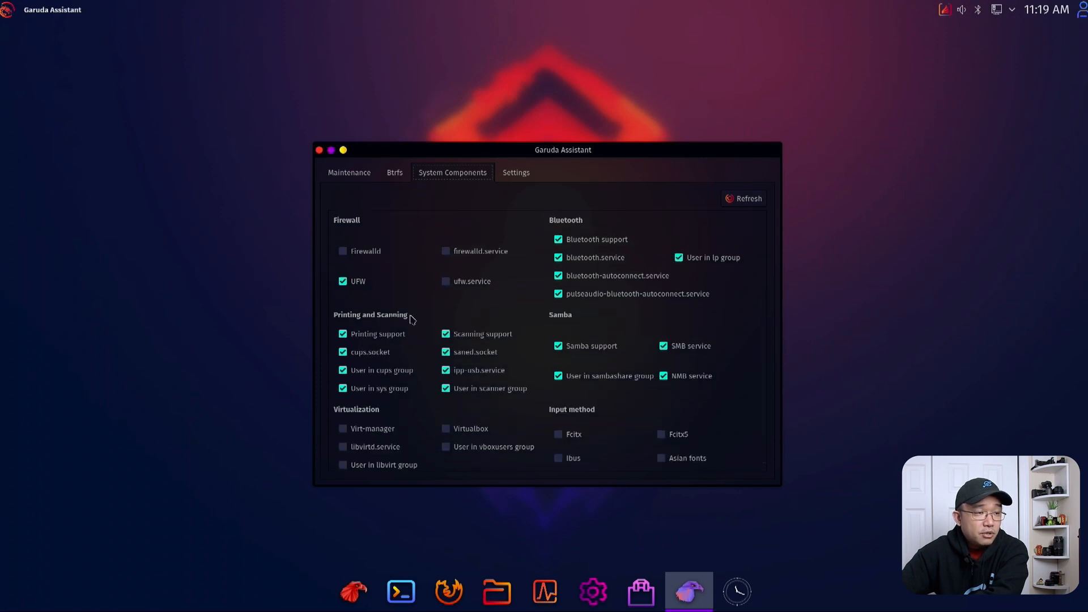
mouse_move(477, 399)
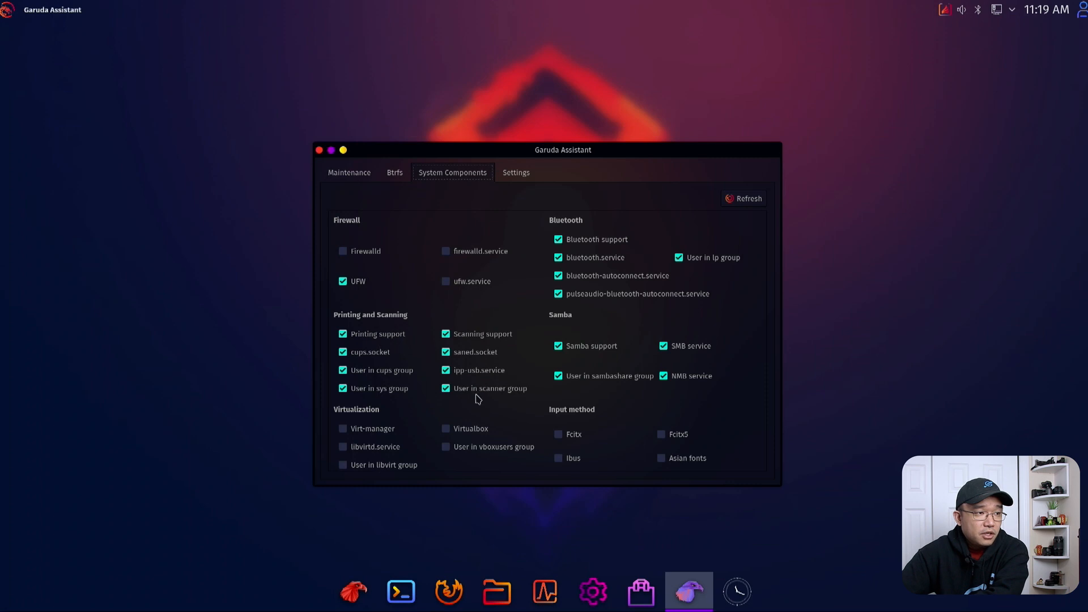
scroll(down, 3)
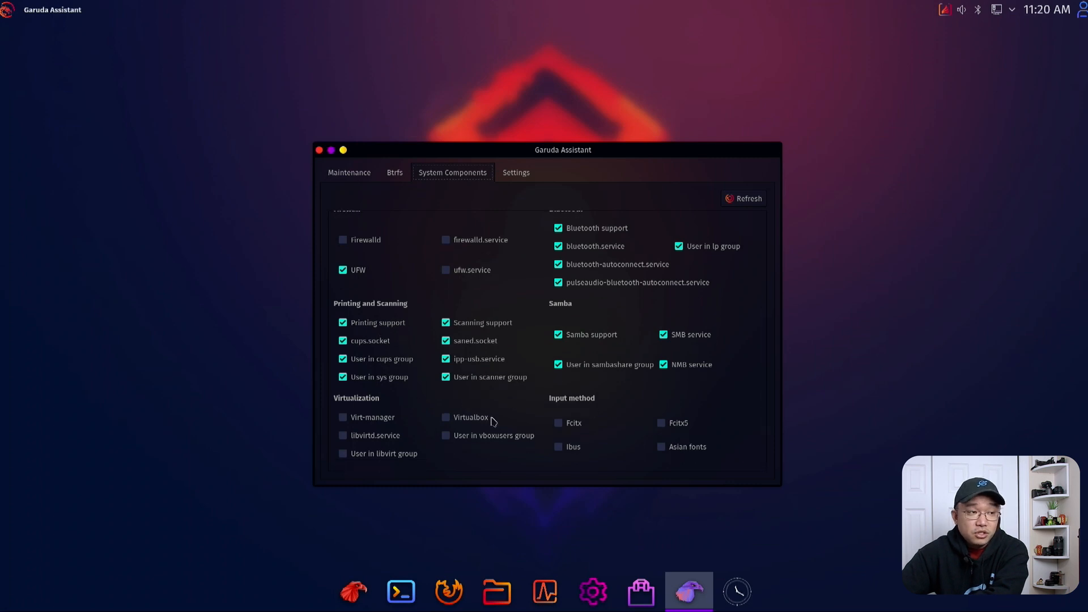
mouse_move(437, 409)
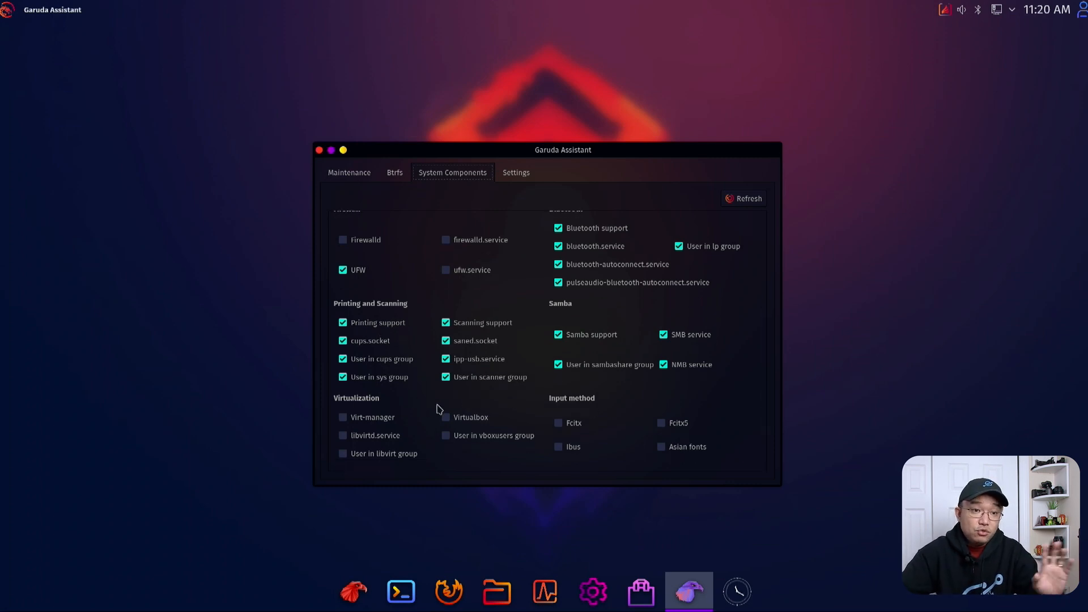
mouse_move(380, 405)
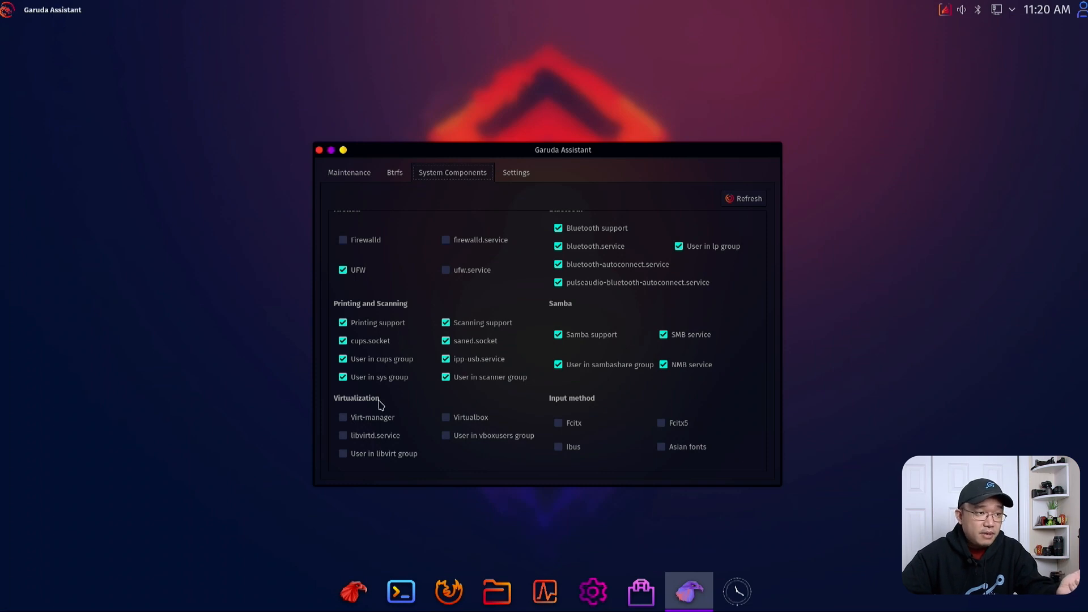
mouse_move(360, 421)
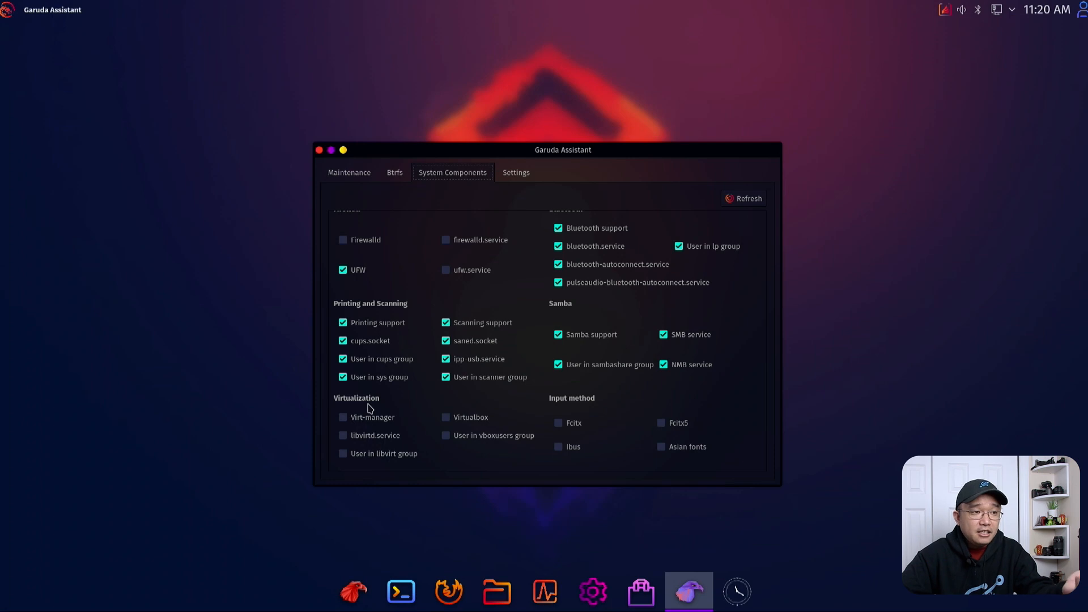
mouse_move(375, 414)
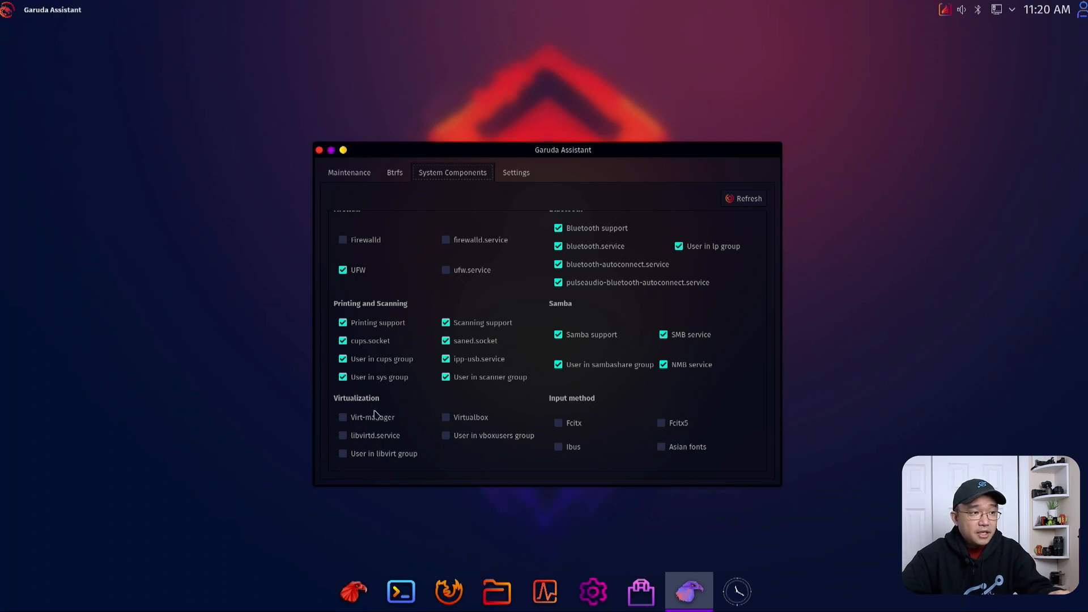
mouse_move(666, 443)
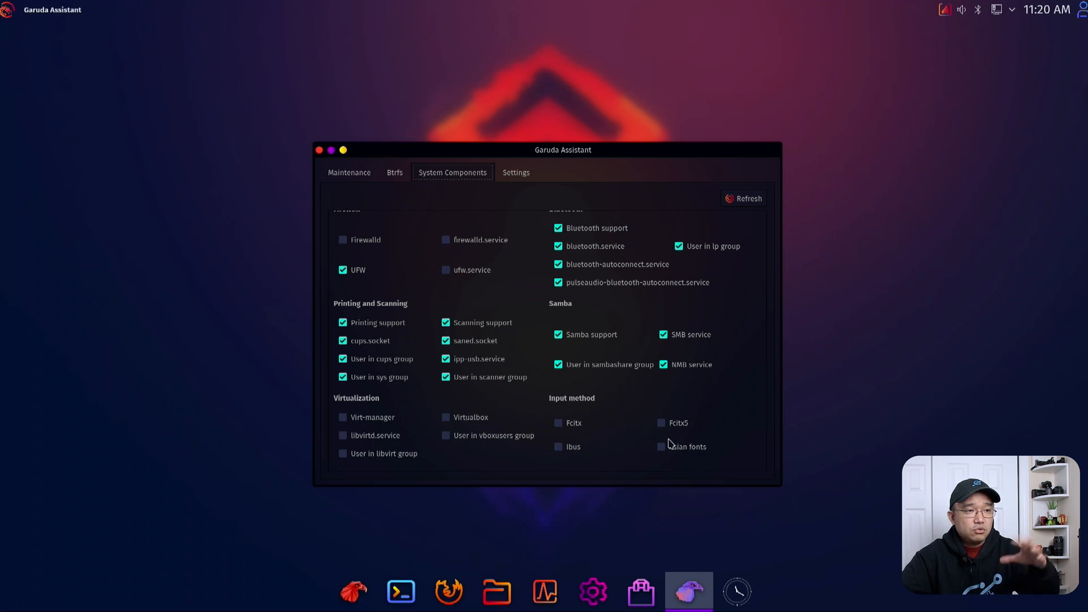
scroll(up, 3)
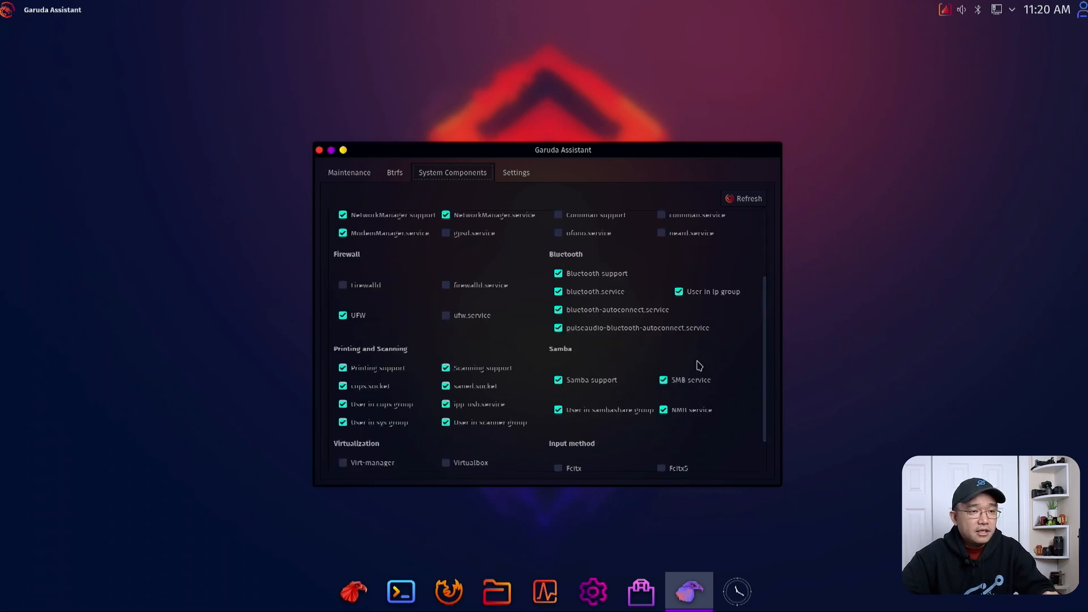
scroll(up, 3)
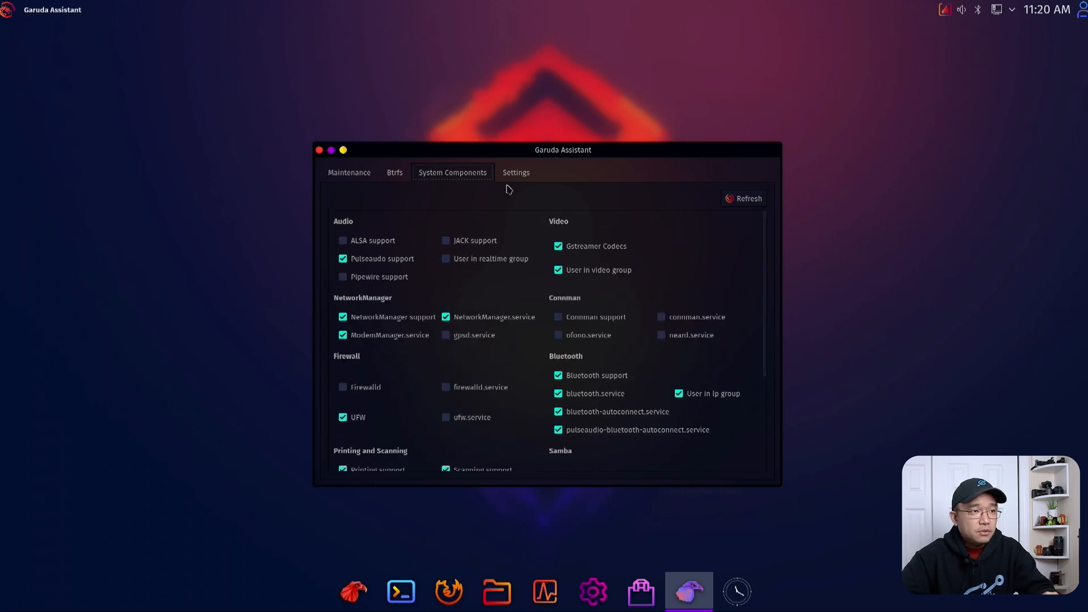
mouse_move(552, 307)
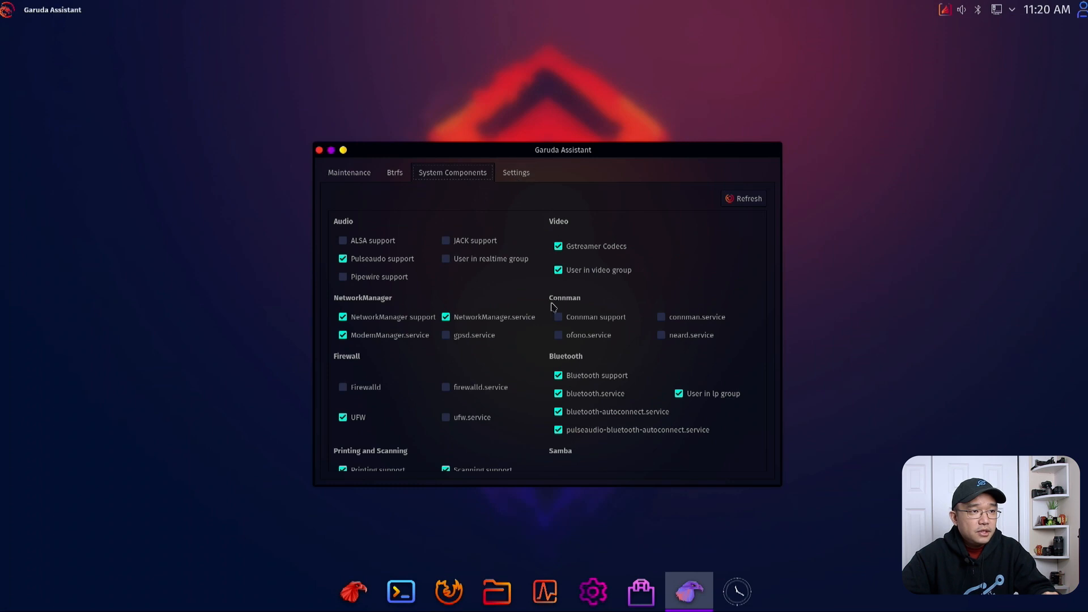
Step: Show the Settings tab with DNS, hblock, performance tweaks and guest user options
click(516, 172)
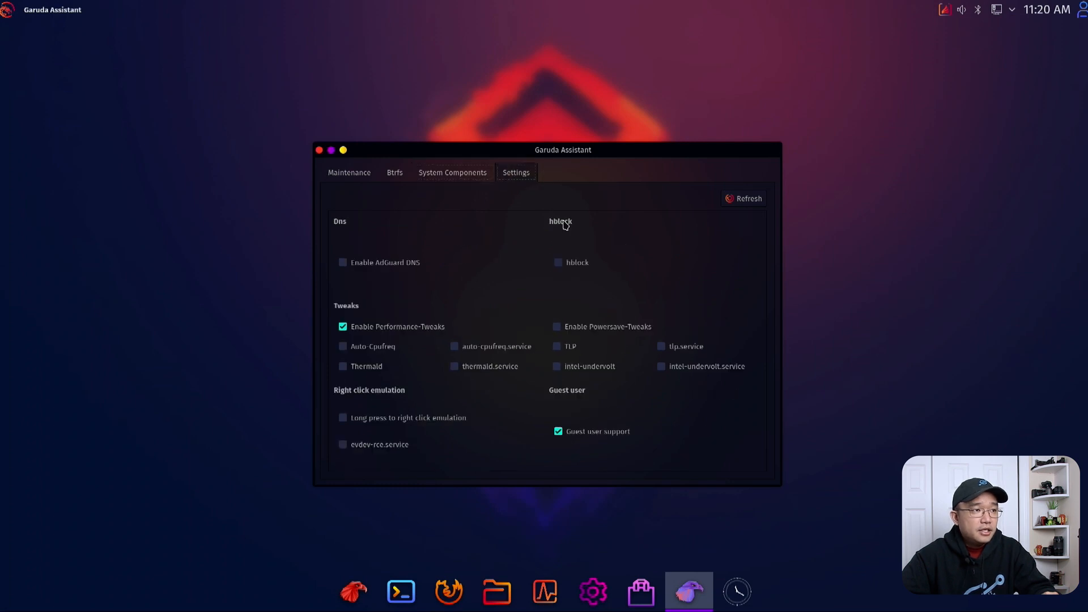
mouse_move(528, 269)
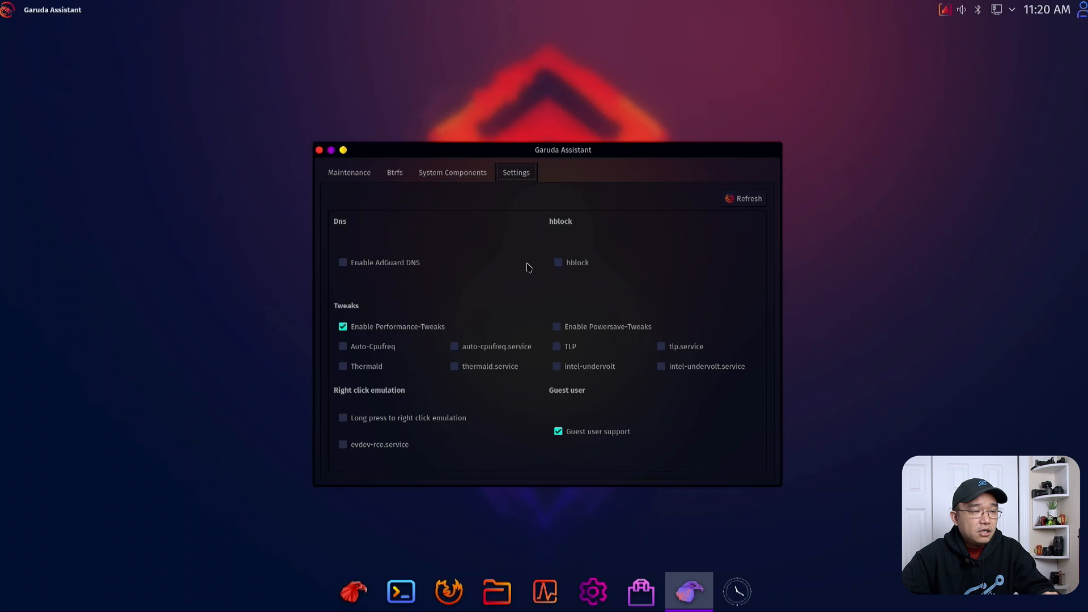
mouse_move(407, 250)
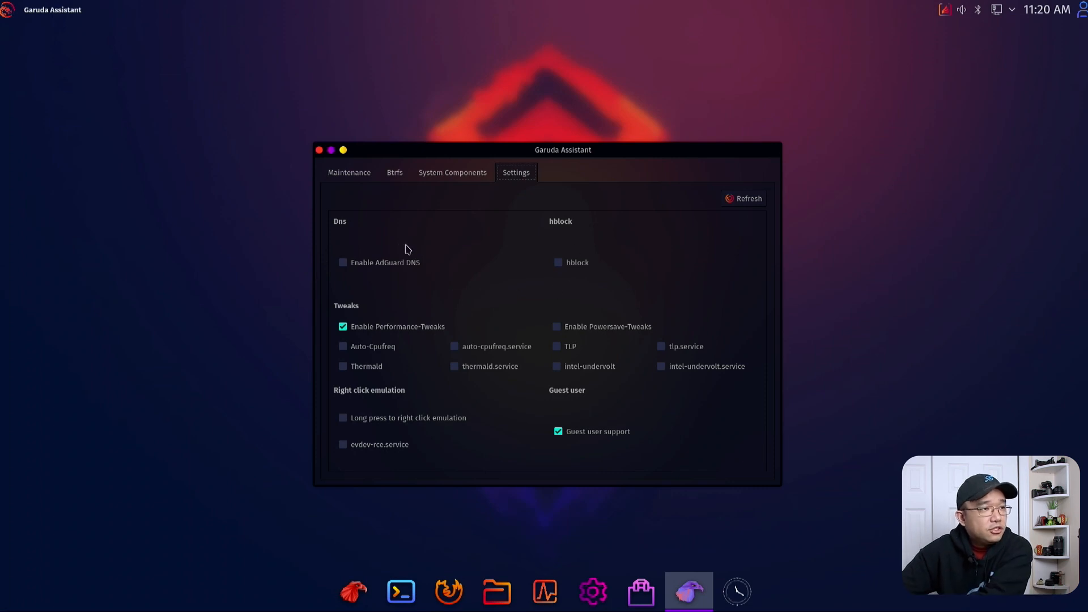
mouse_move(245, 334)
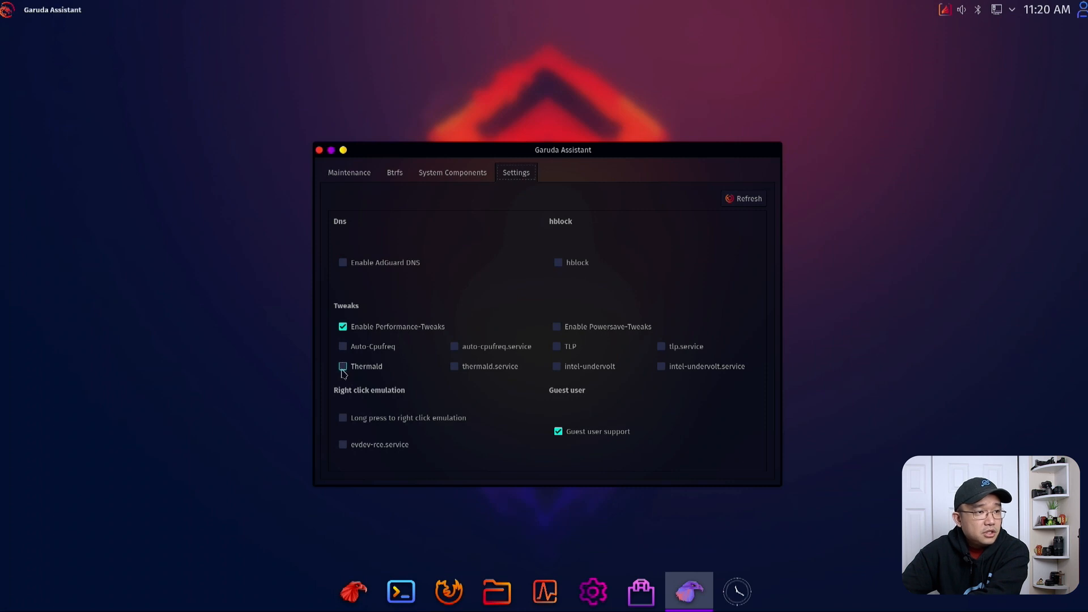
mouse_move(560, 359)
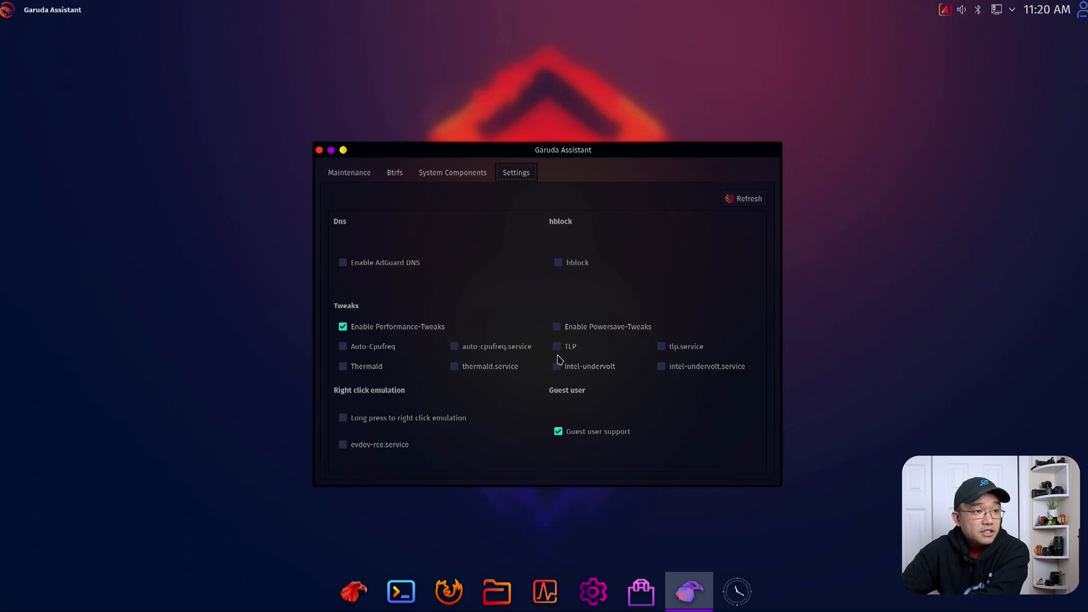
mouse_move(616, 386)
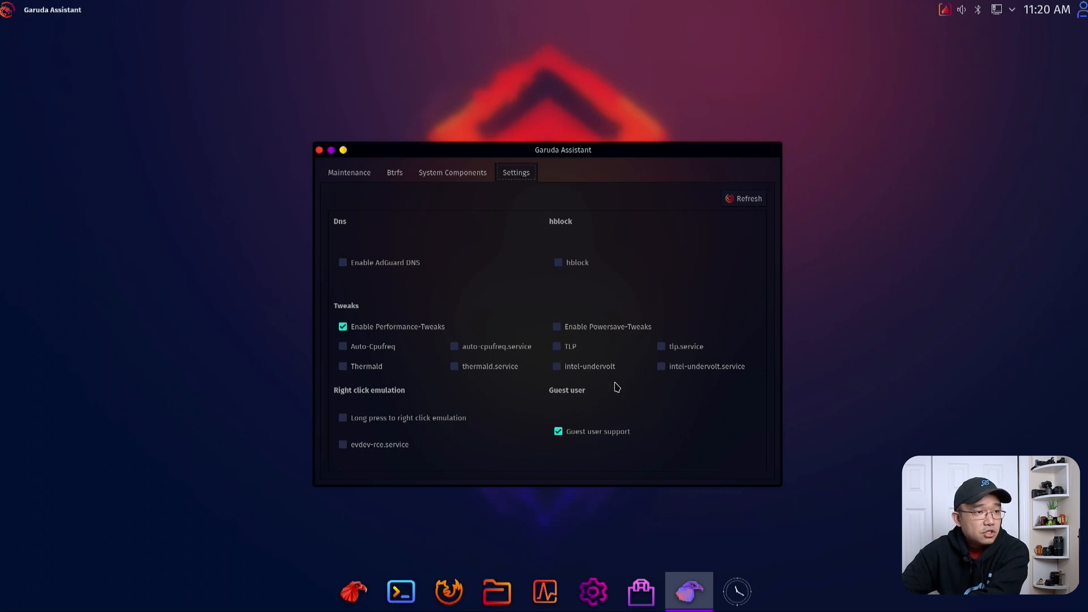
mouse_move(641, 346)
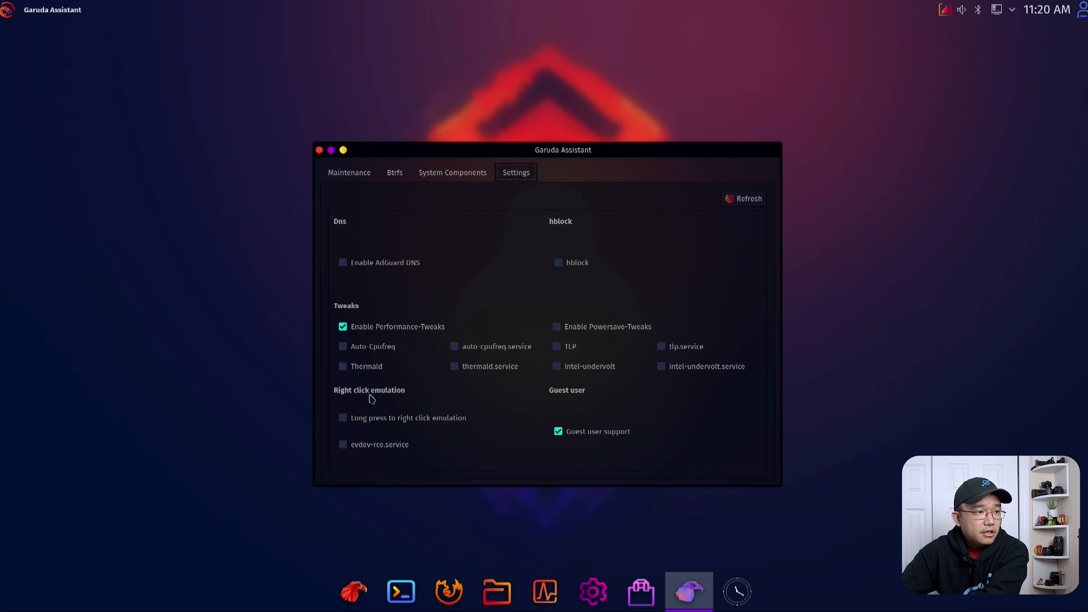
mouse_move(620, 262)
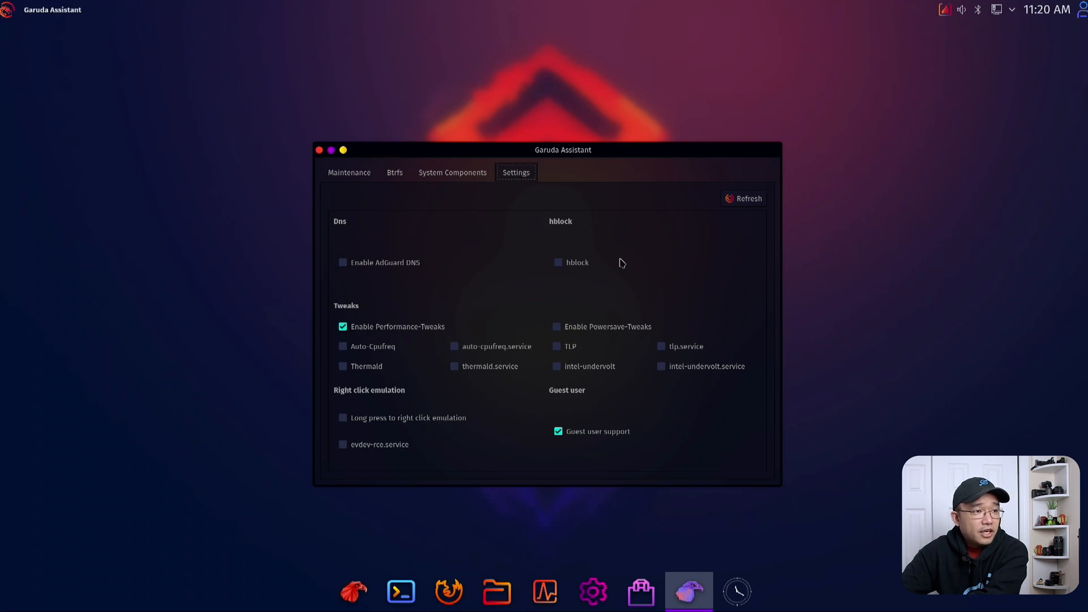
mouse_move(418, 430)
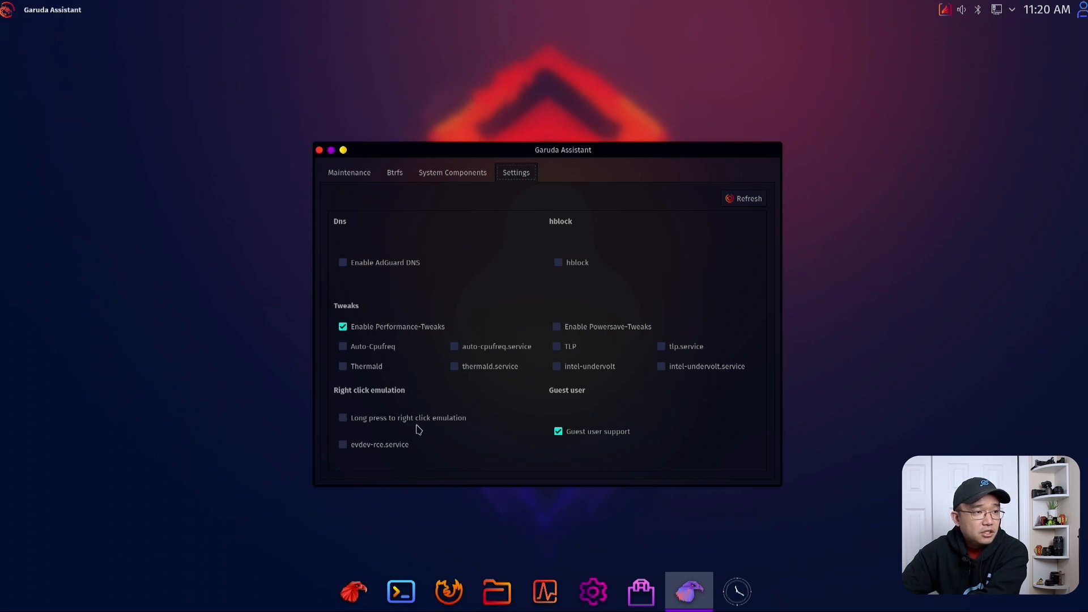
mouse_move(308, 206)
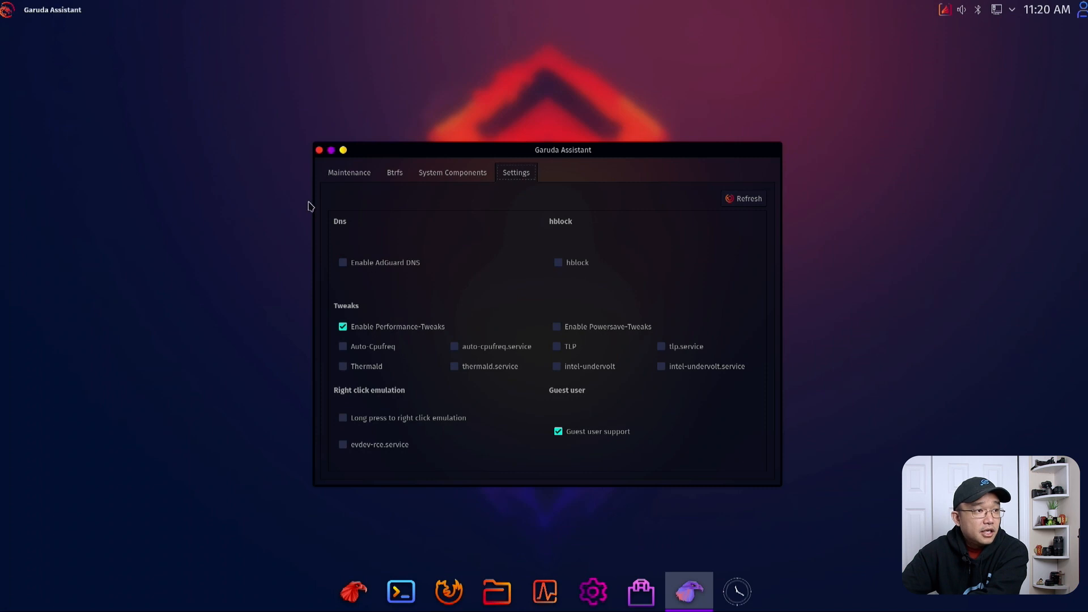
mouse_move(324, 163)
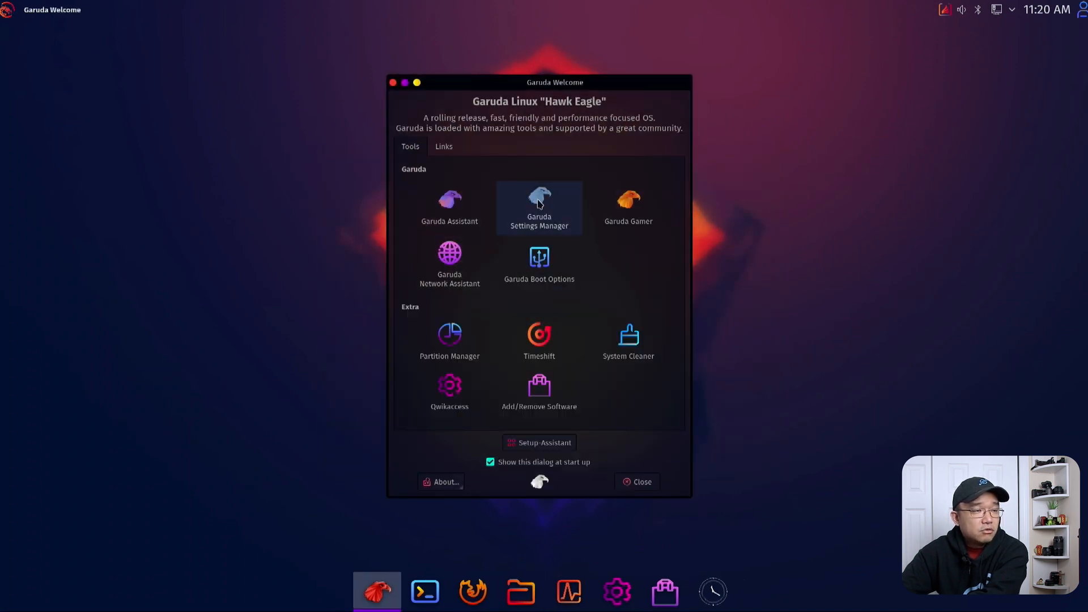
Step: Launch Garuda Settings Manager showing Hardware Configuration, Kernel, Language Packages and User Accounts
click(538, 208)
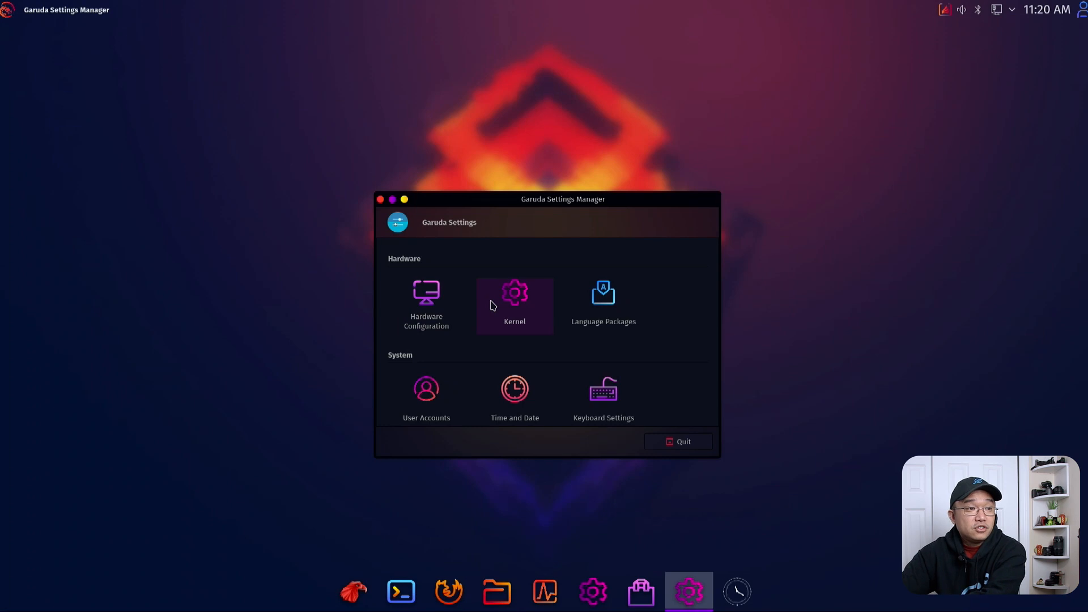
mouse_move(482, 312)
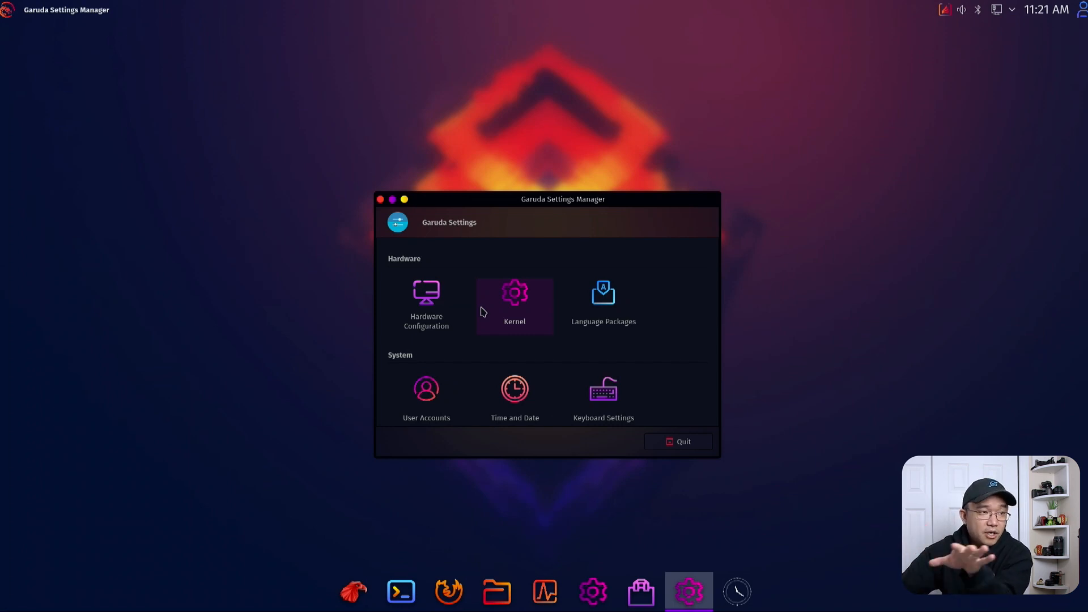
mouse_move(506, 299)
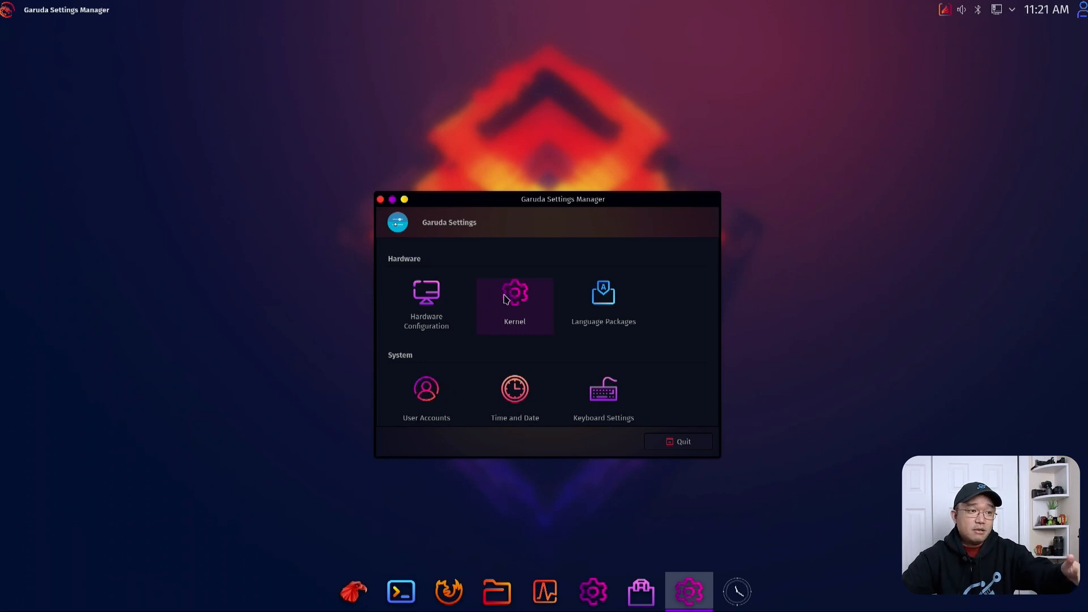
mouse_move(426, 306)
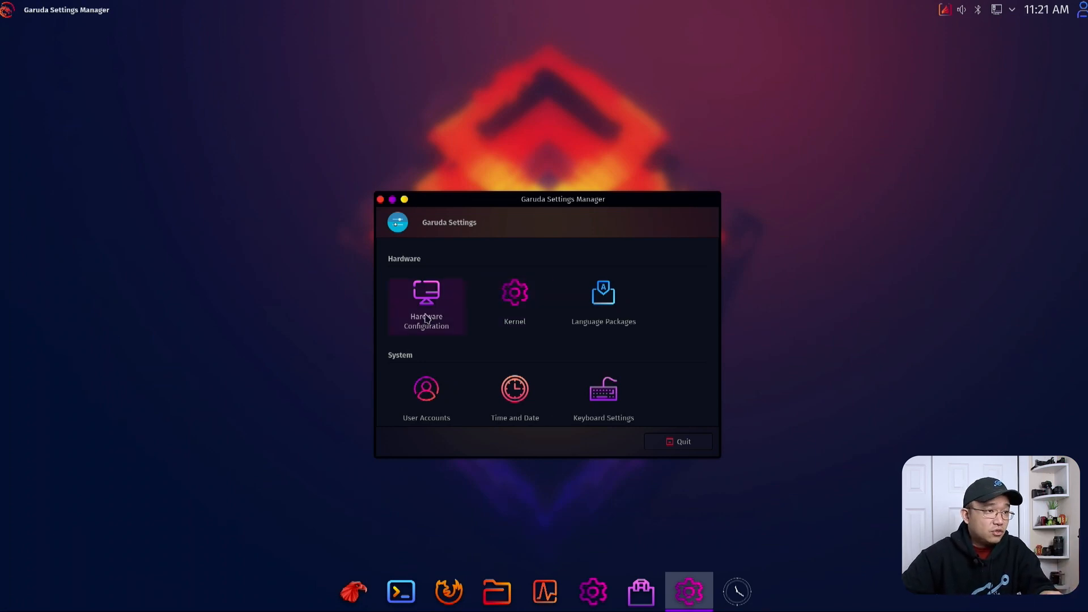
click(426, 306)
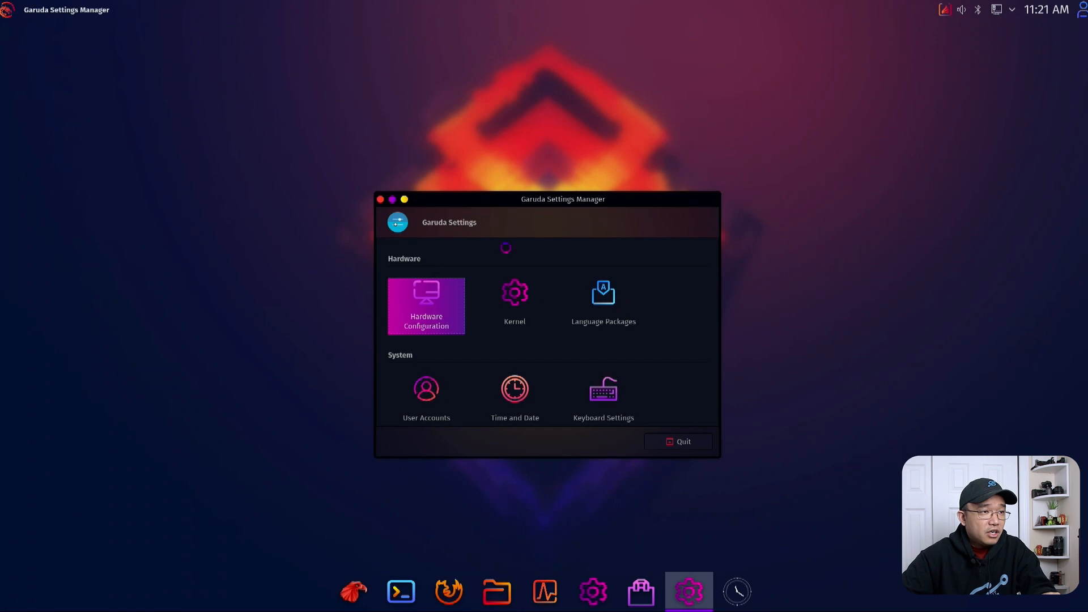
click(426, 306)
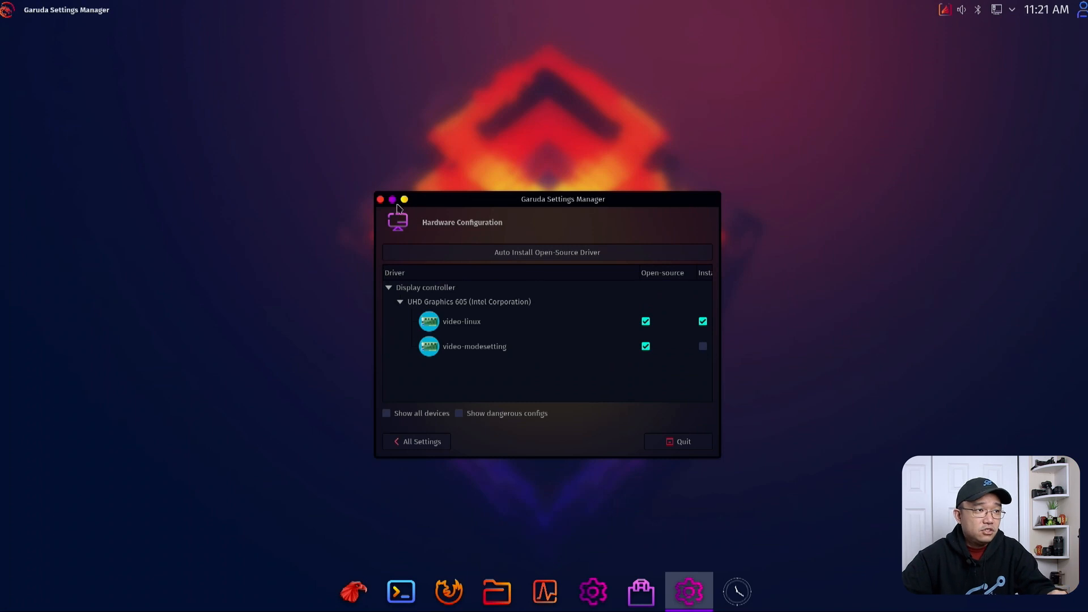
click(417, 441)
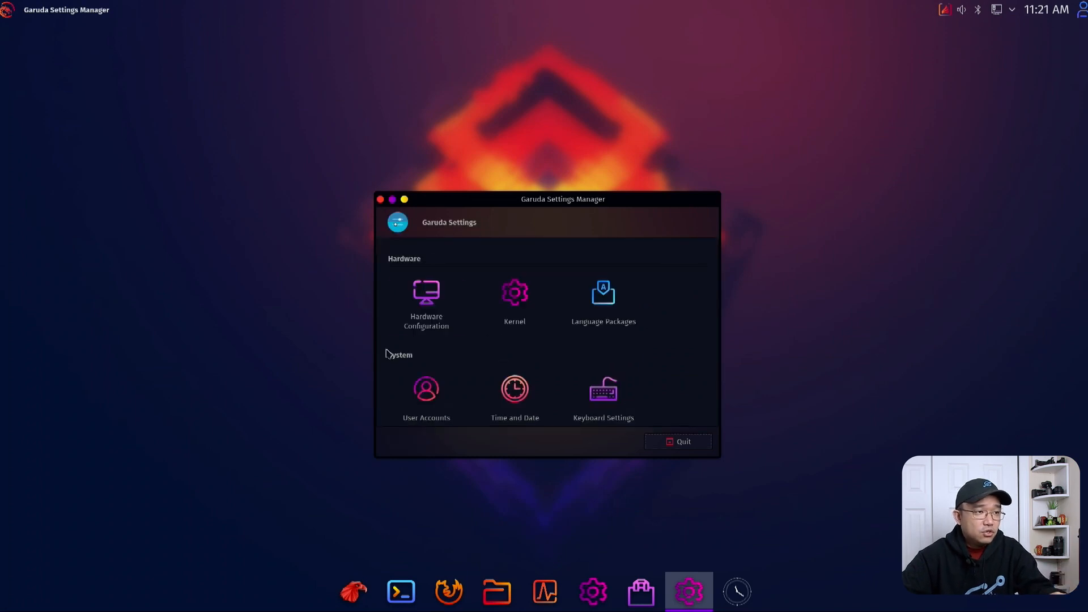
click(513, 292)
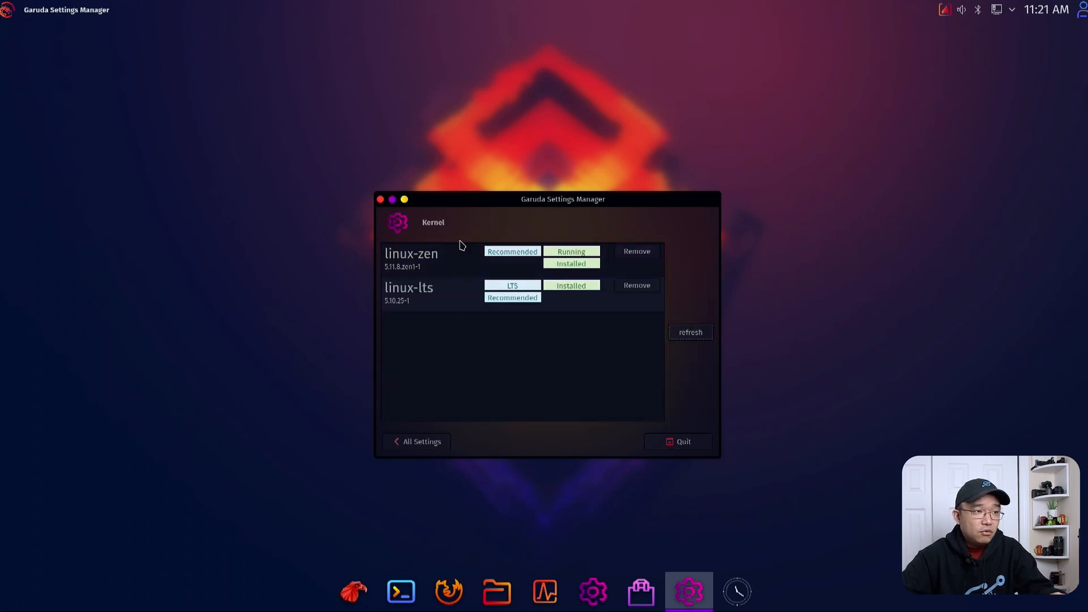
mouse_move(523, 377)
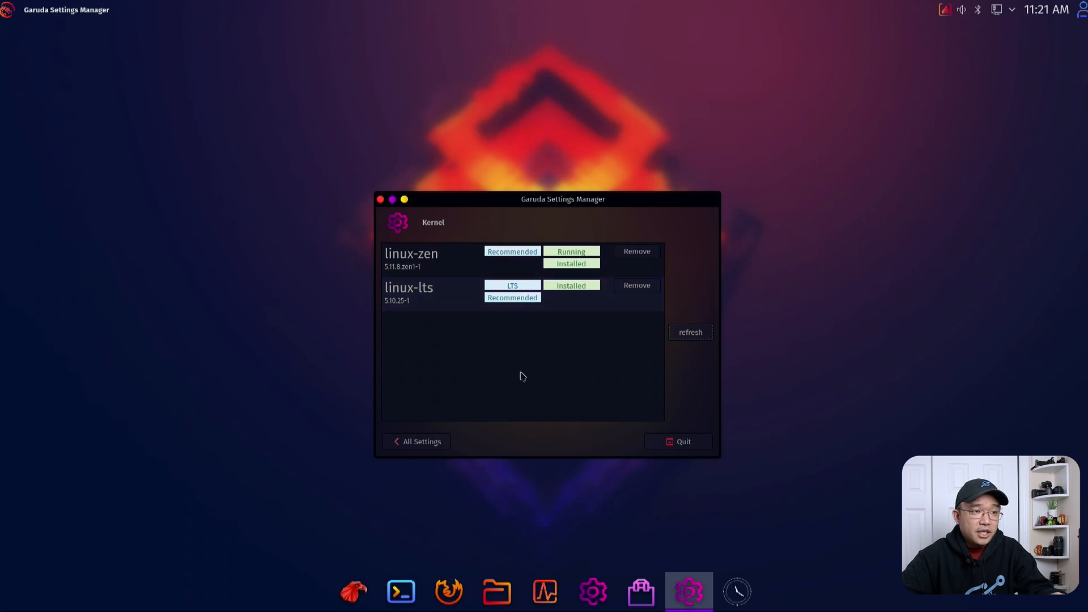
click(417, 441)
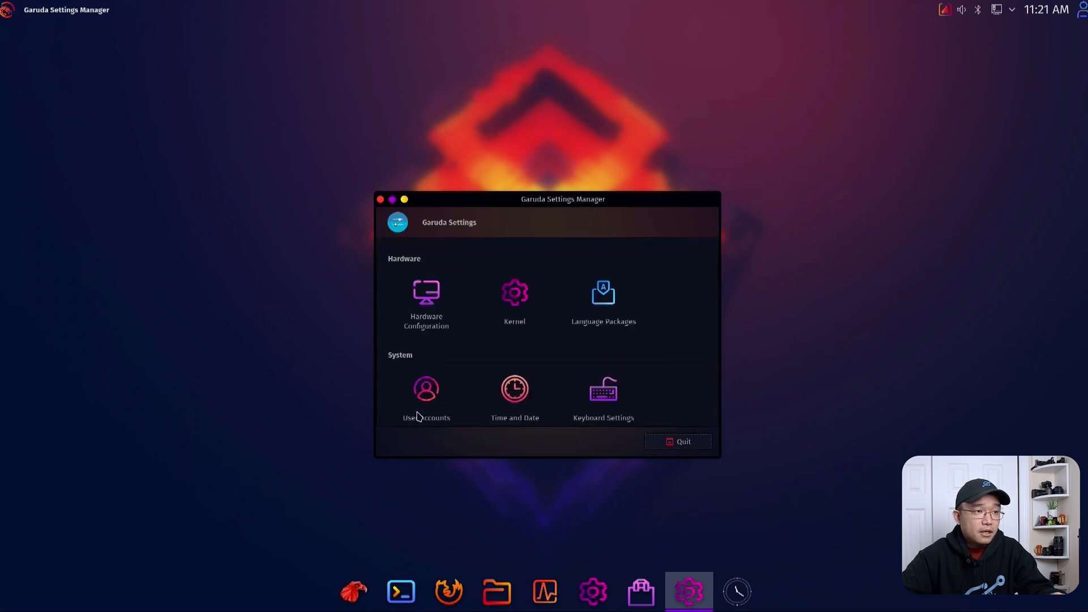
scroll(down, 3)
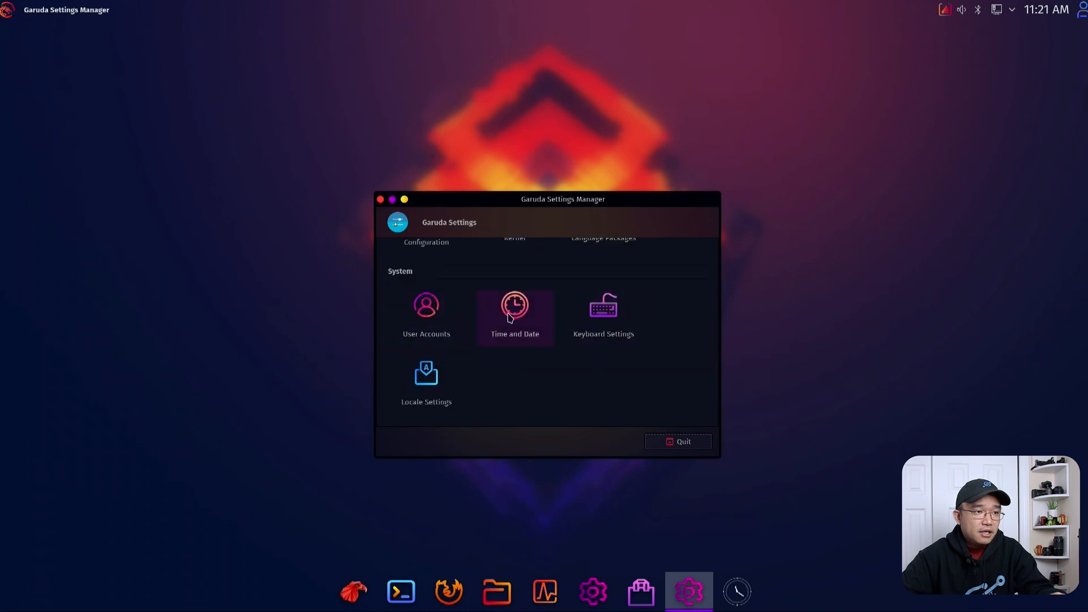
click(603, 305)
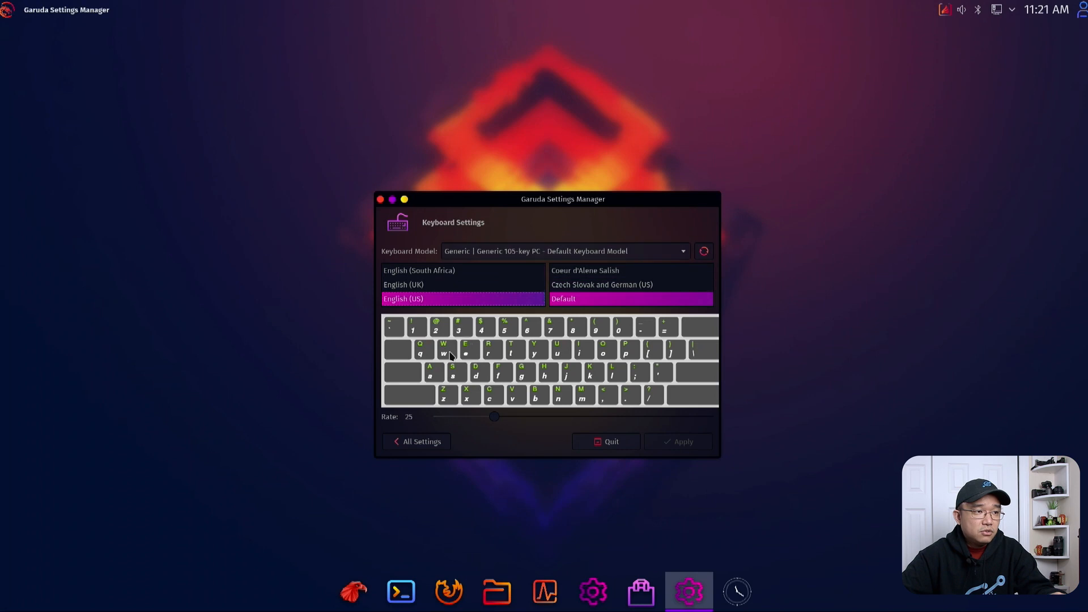
click(416, 441)
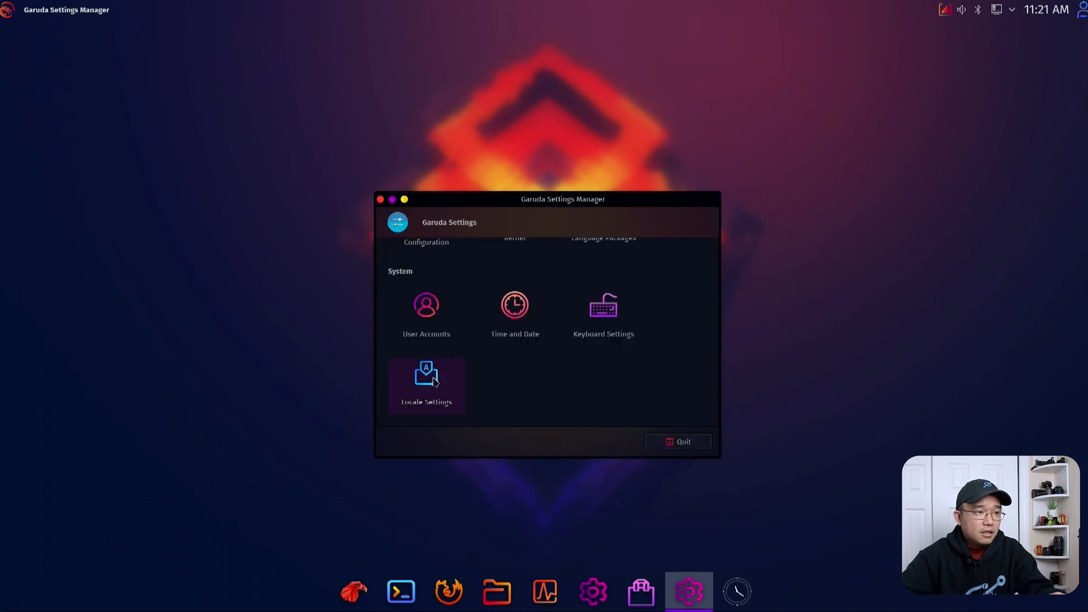
mouse_move(645, 390)
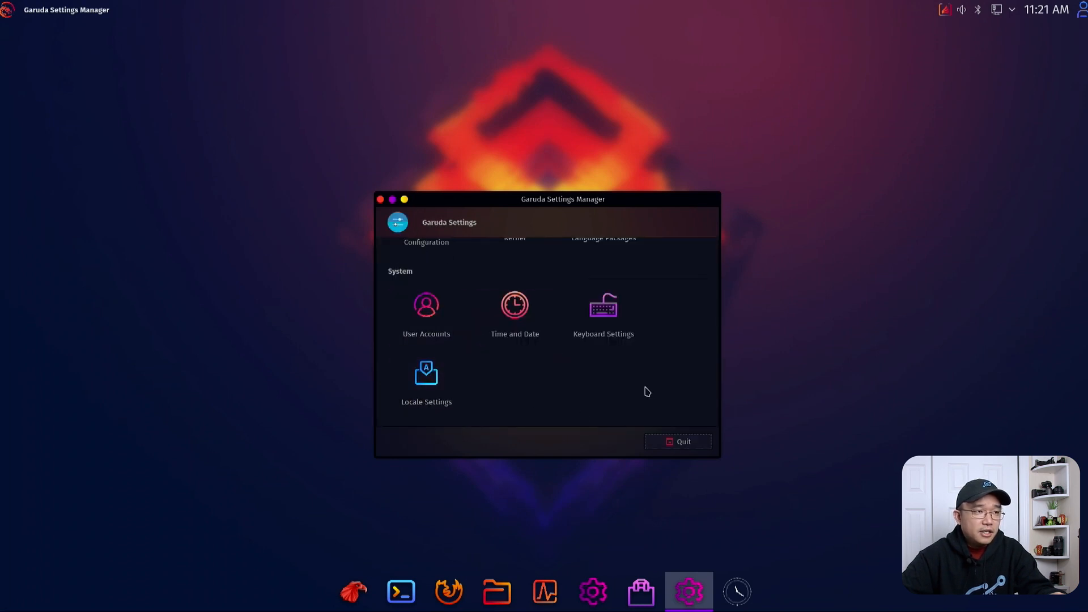
scroll(up, 3)
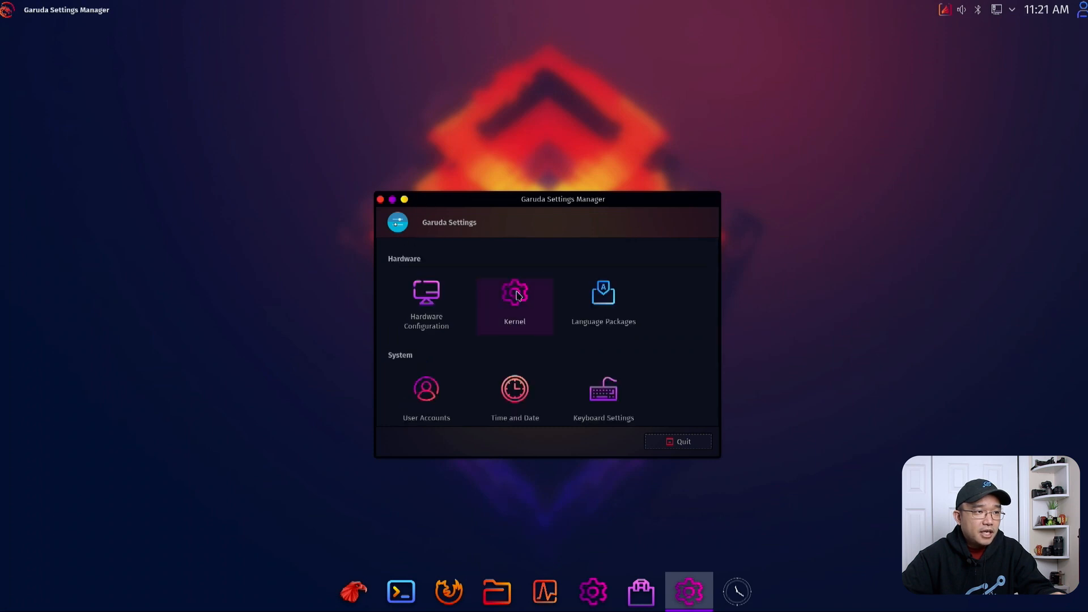
mouse_move(541, 304)
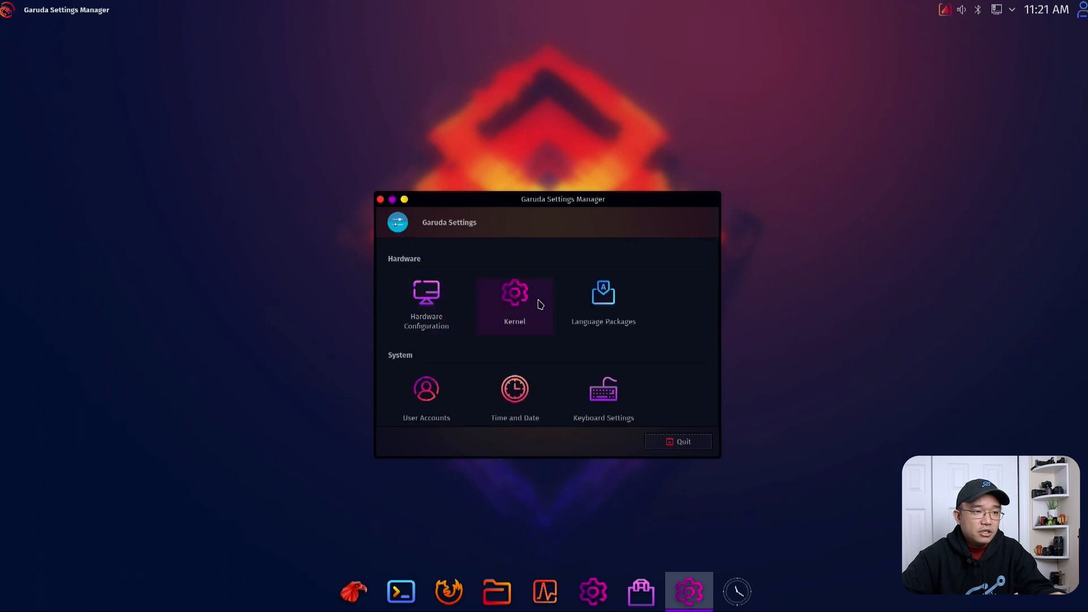
Step: Close Settings Manager, launch Garuda Gamer, scroll the launcher catalogue and tick Discord
click(353, 591)
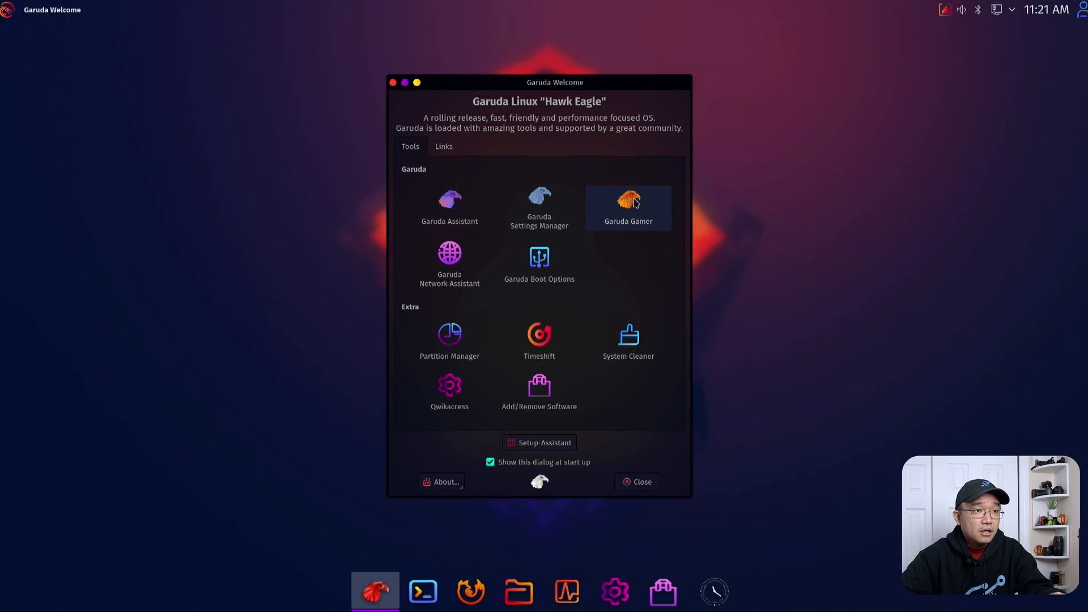
click(628, 201)
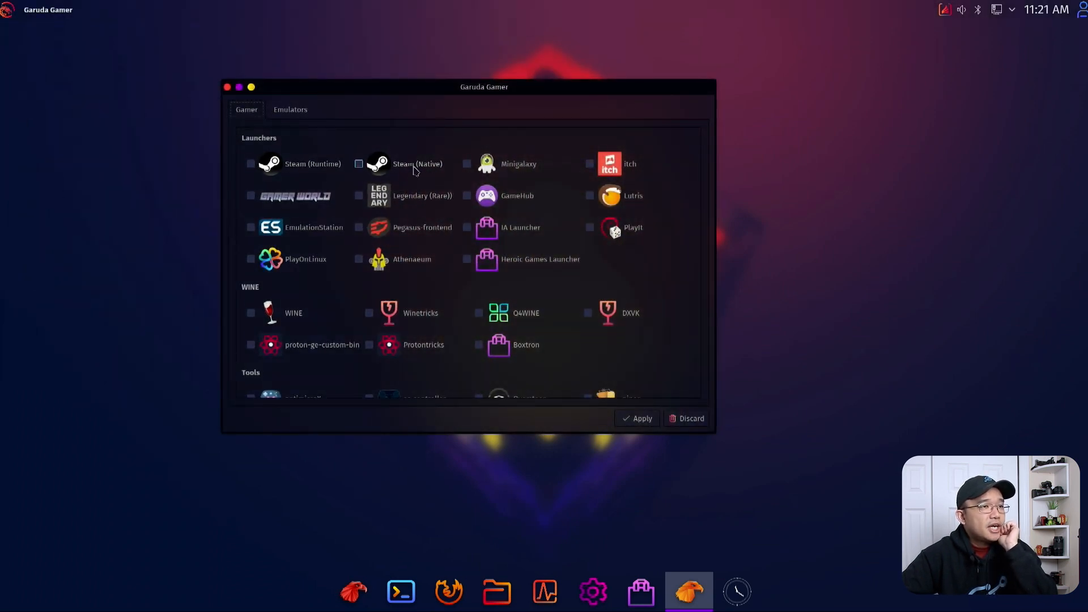
mouse_move(467, 164)
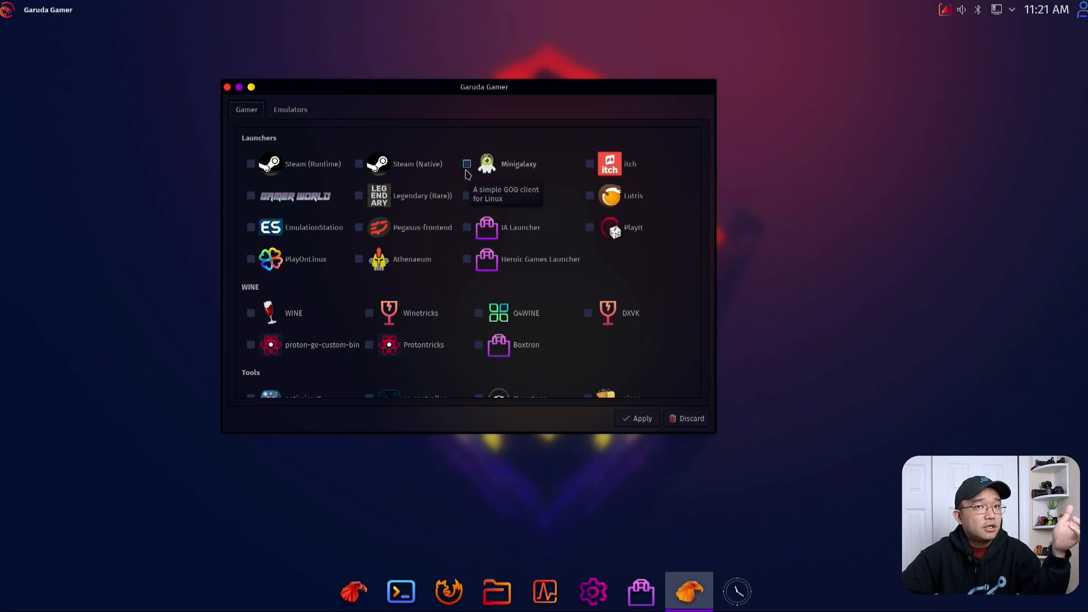
mouse_move(347, 281)
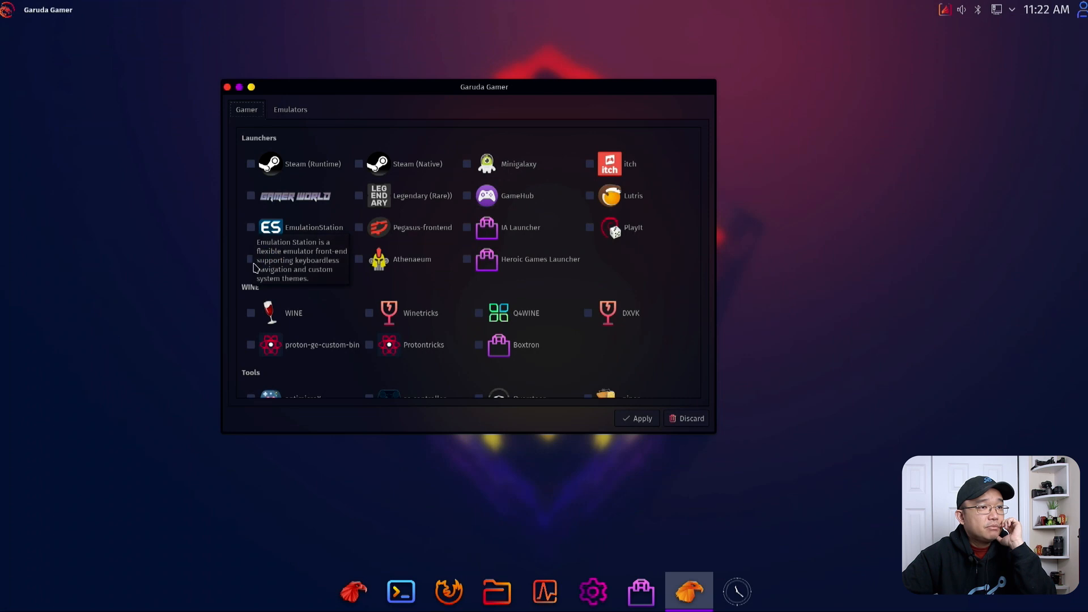
mouse_move(408, 130)
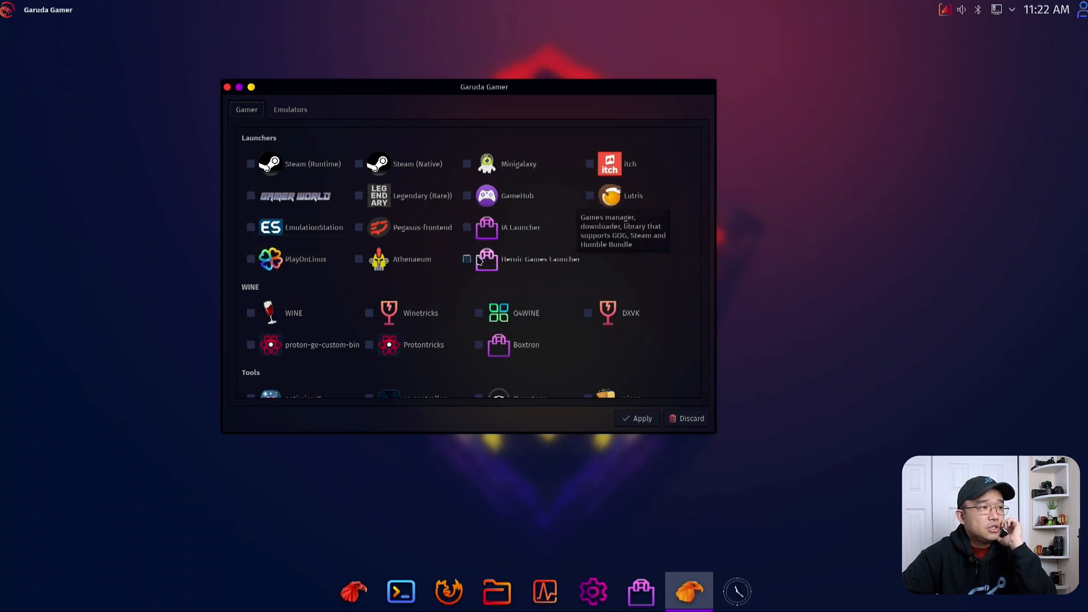
scroll(down, 3)
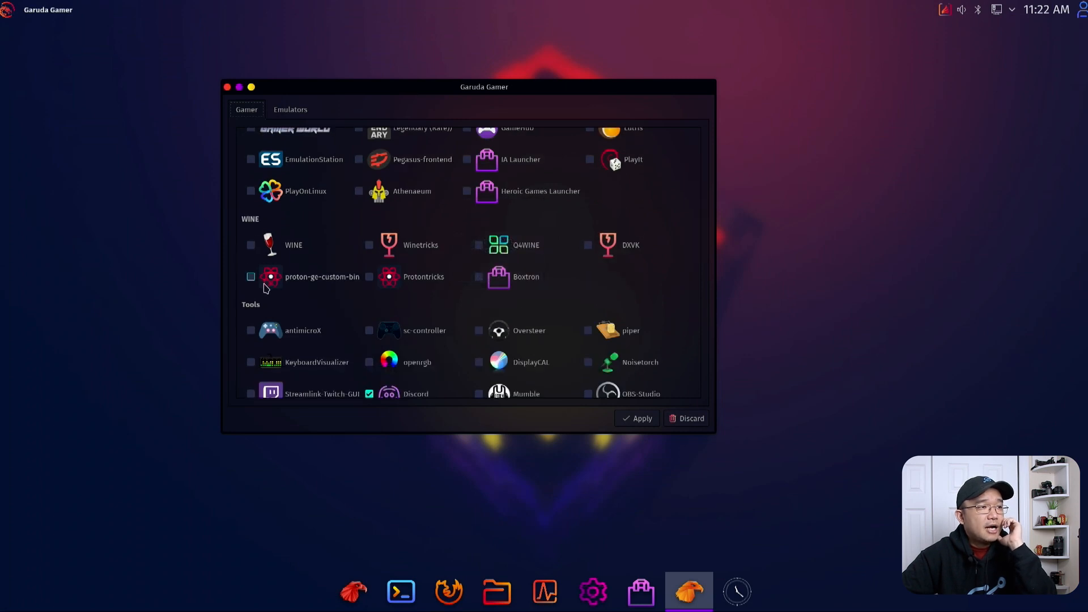
mouse_move(299, 281)
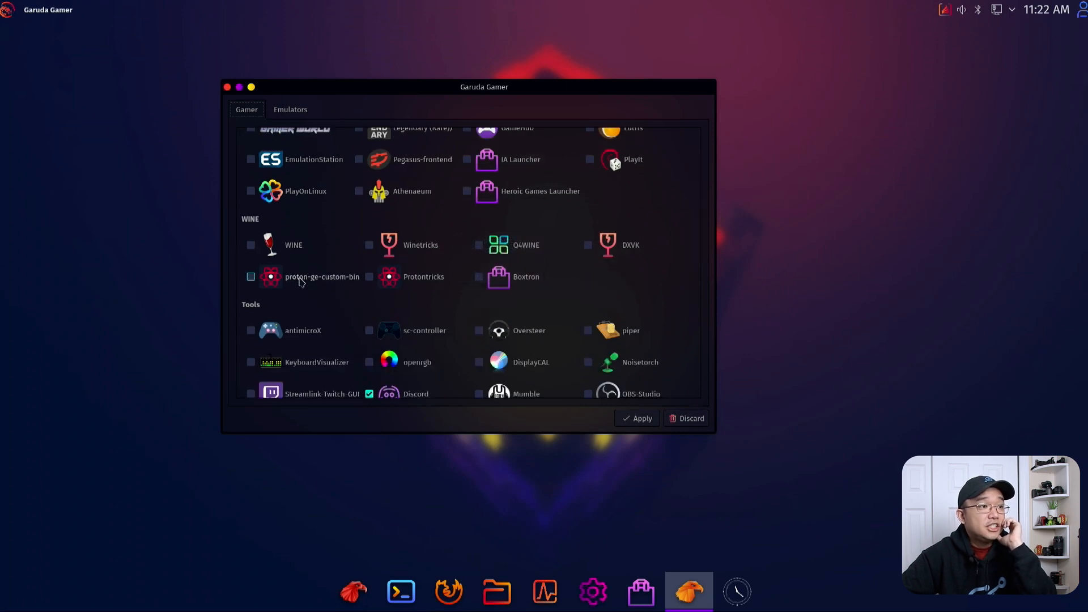
mouse_move(316, 283)
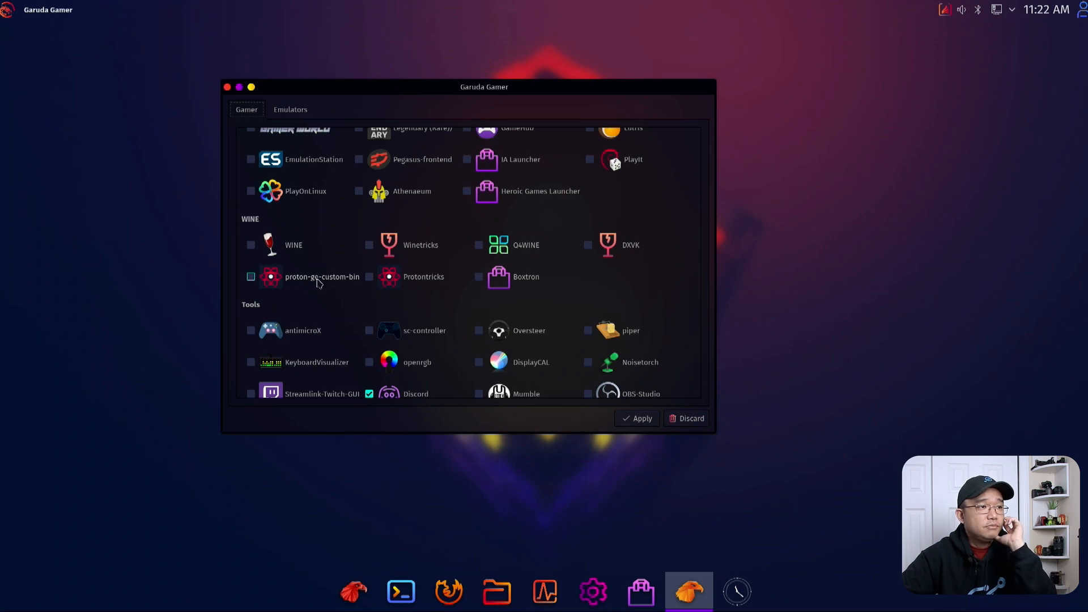
click(250, 276)
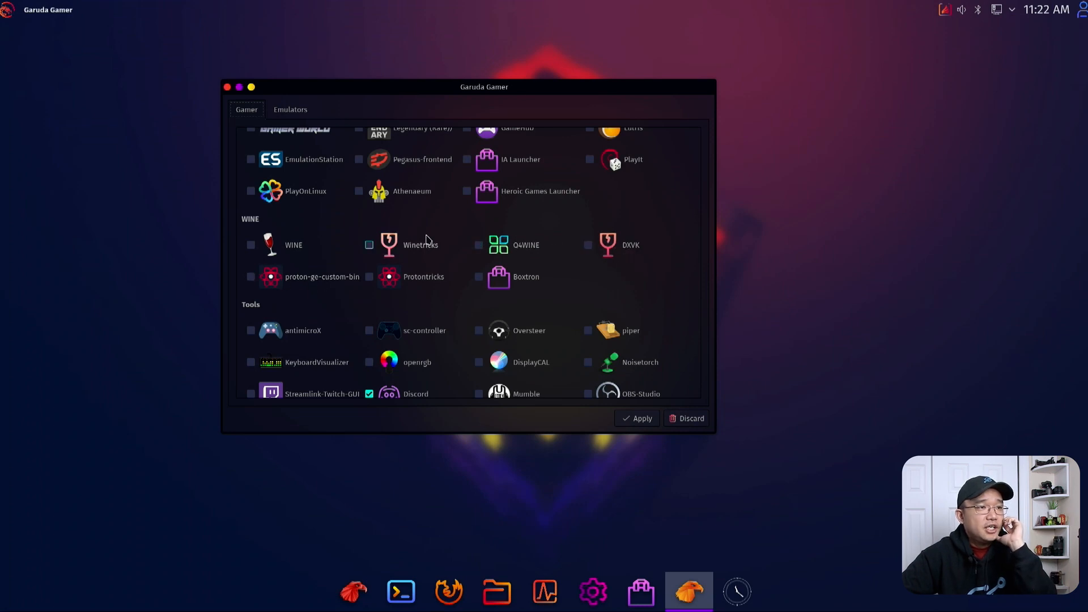
scroll(down, 3)
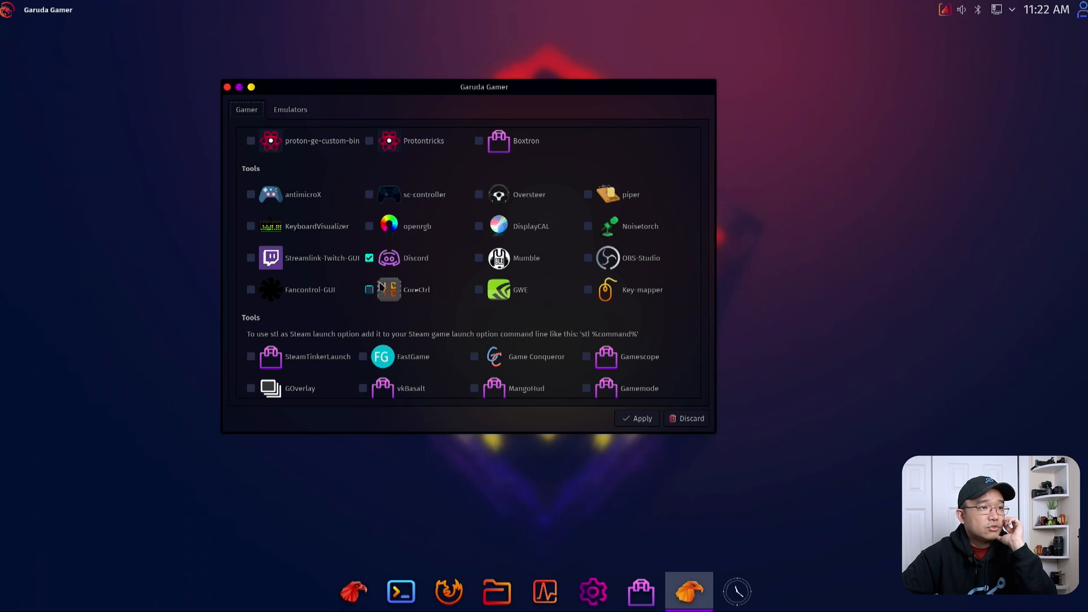
mouse_move(399, 300)
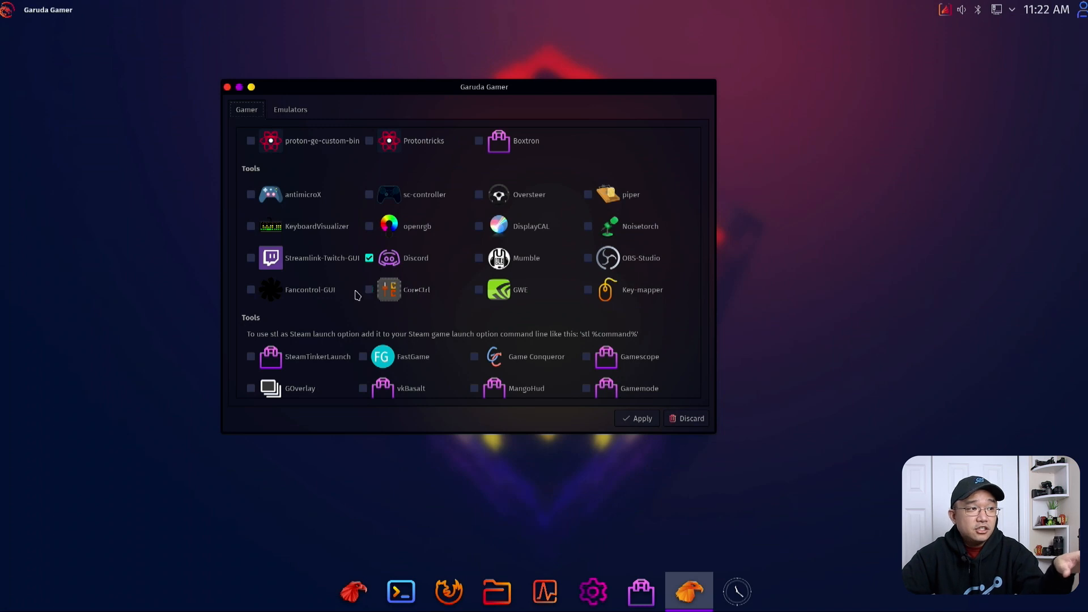
click(368, 289)
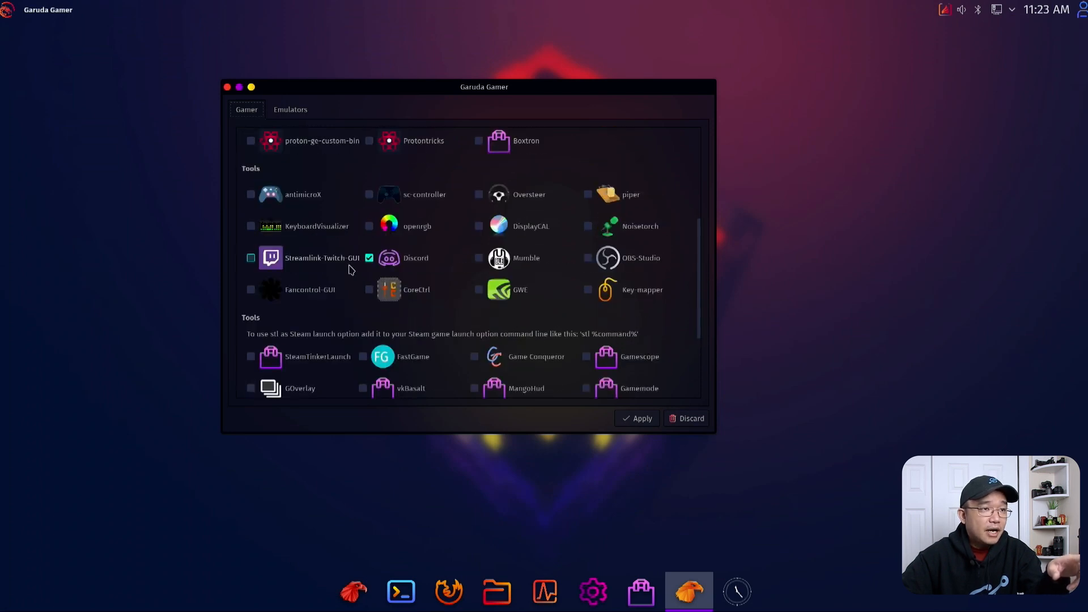
click(251, 258)
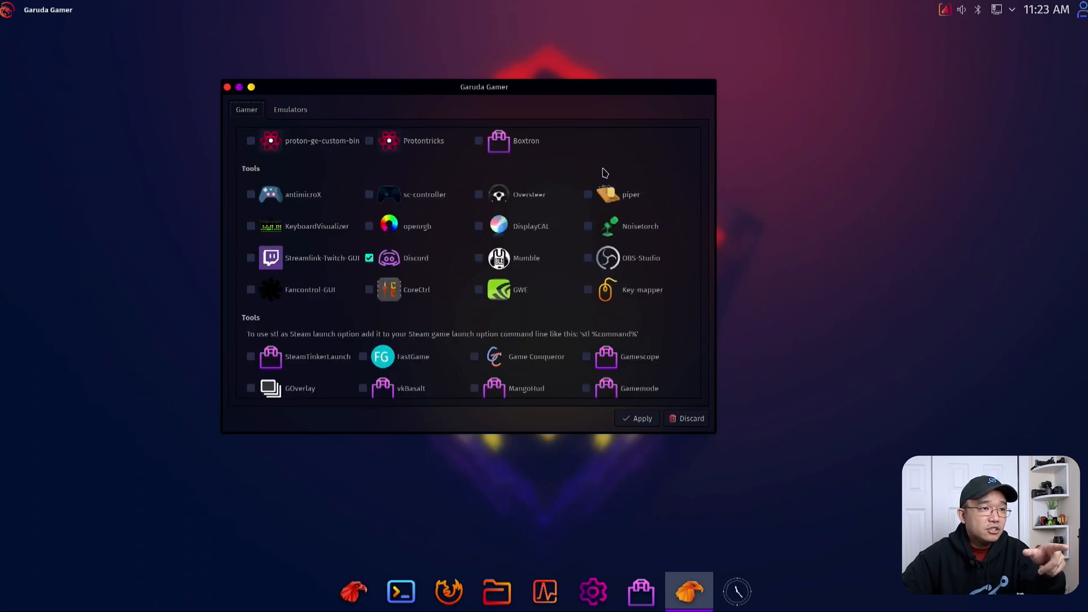
mouse_move(581, 204)
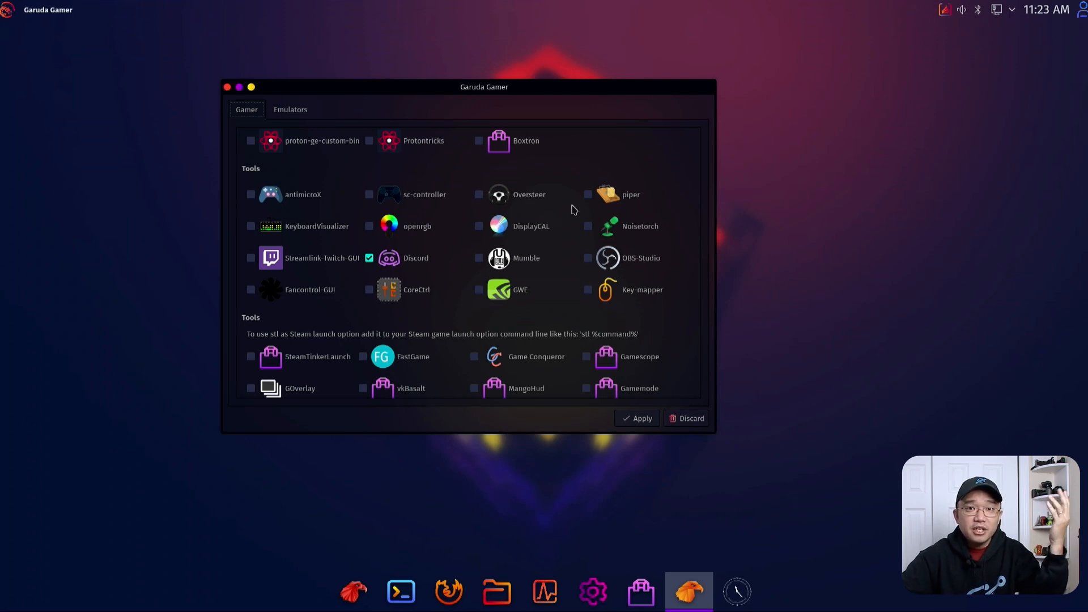
mouse_move(579, 201)
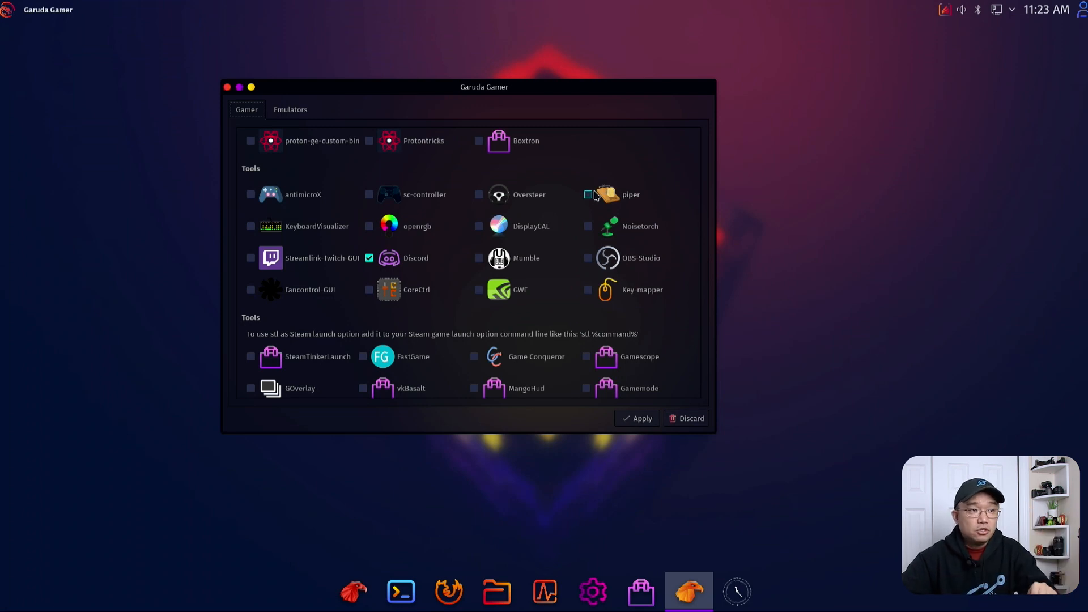
scroll(down, 3)
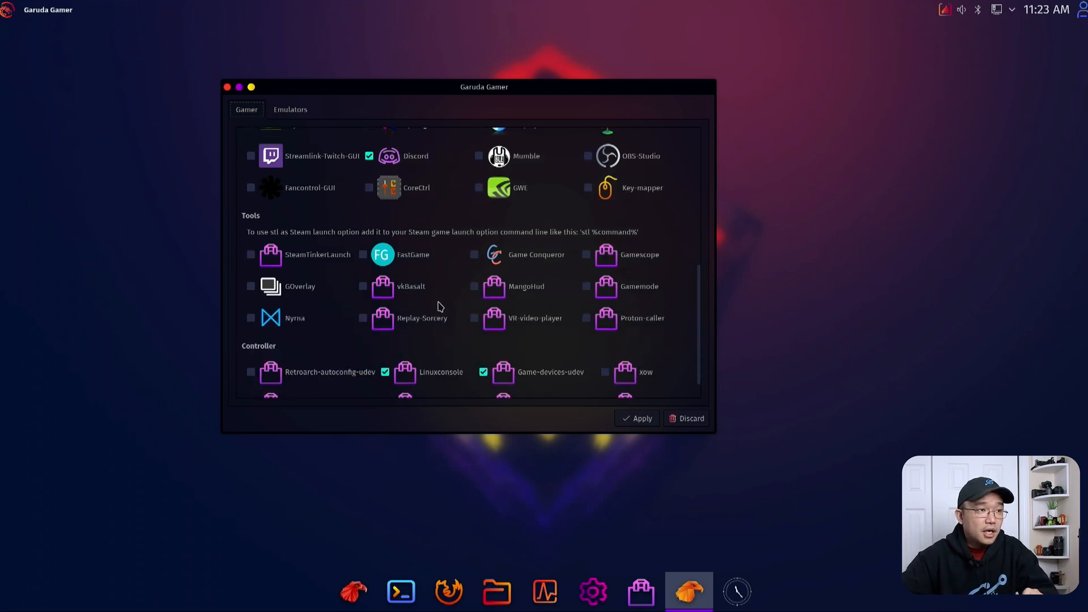
scroll(down, 3)
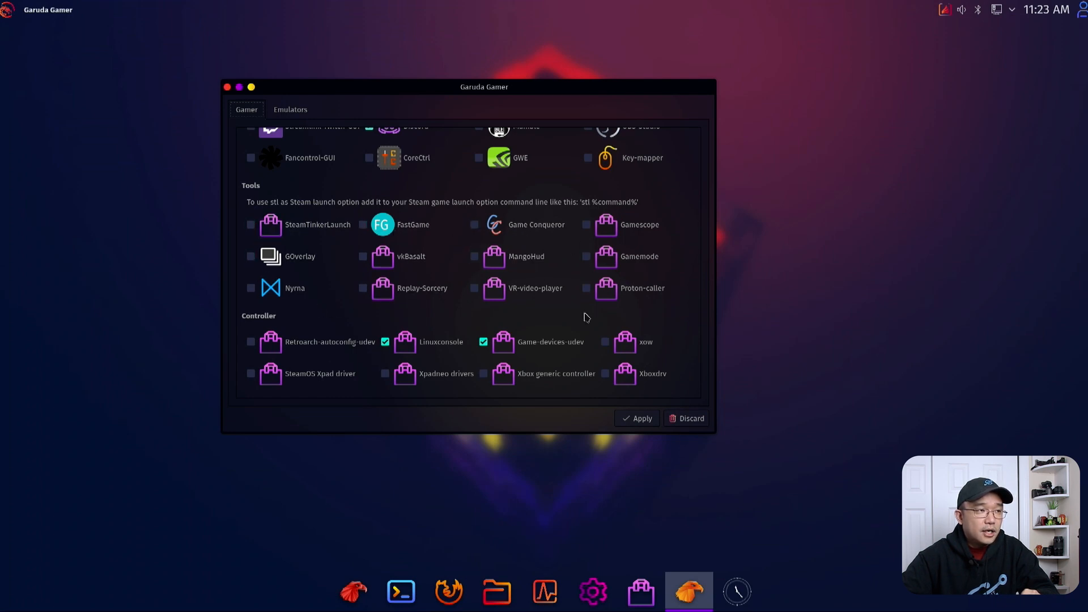
mouse_move(605, 346)
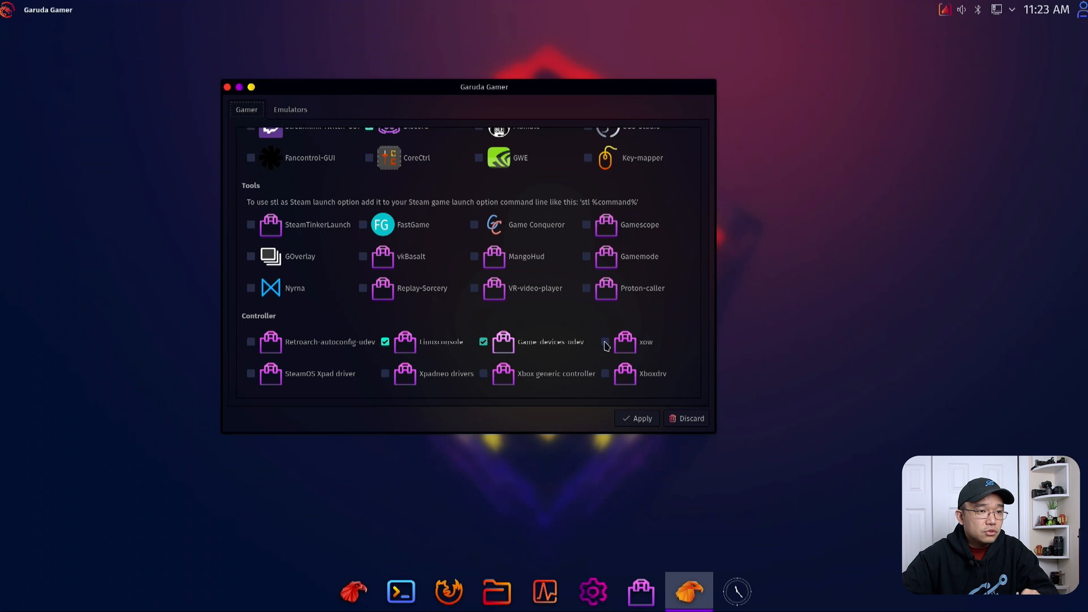
click(290, 108)
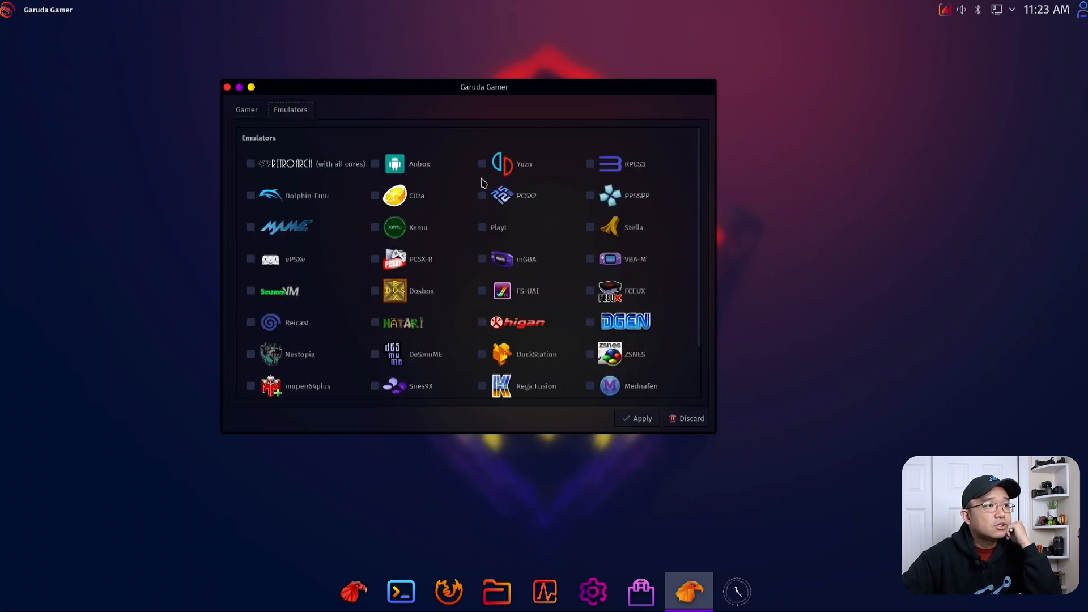
mouse_move(504, 186)
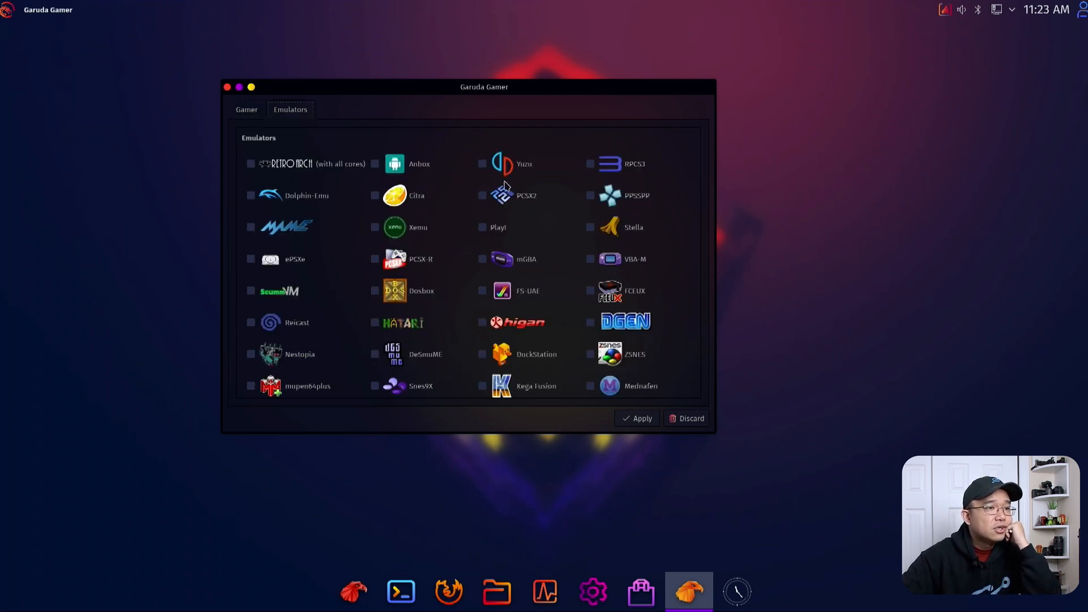
Step: Scroll through the Emulators catalogue without selecting anything, then close the Garuda Gamer window
scroll(down, 3)
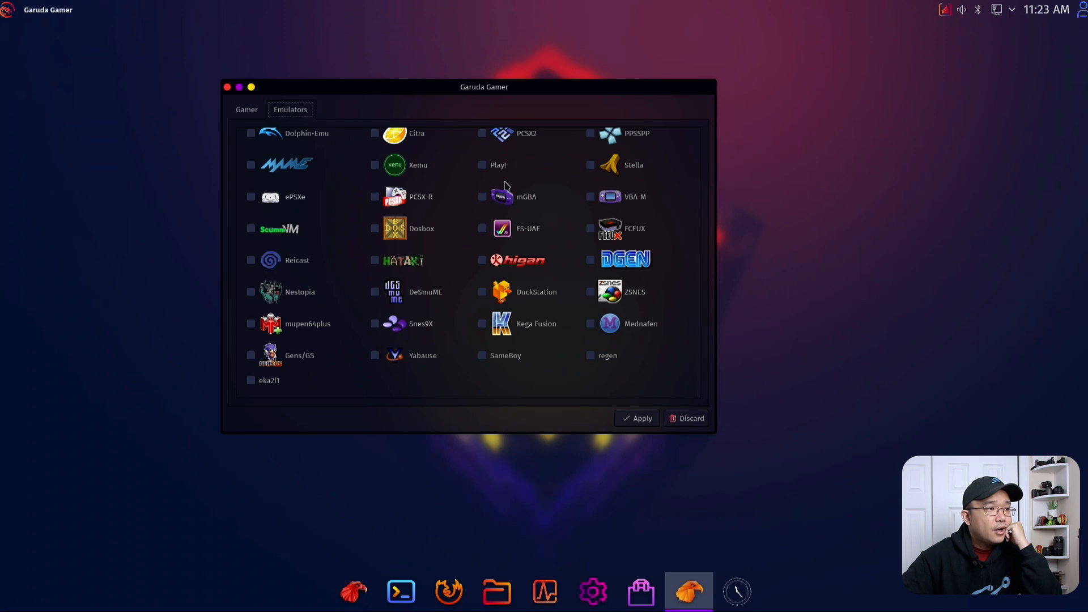
scroll(up, 3)
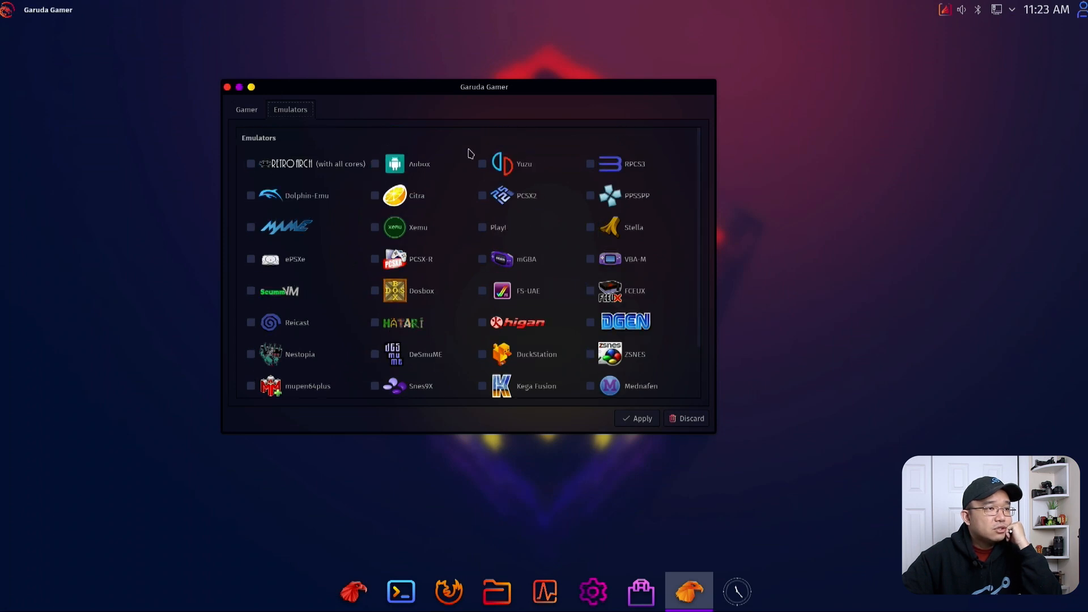
mouse_move(553, 318)
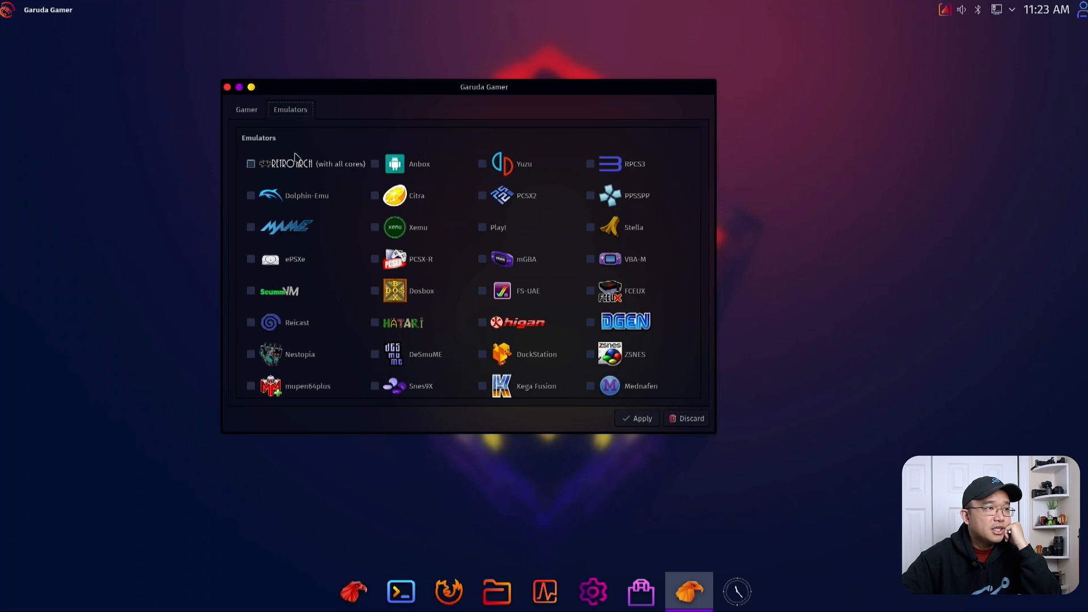
scroll(down, 3)
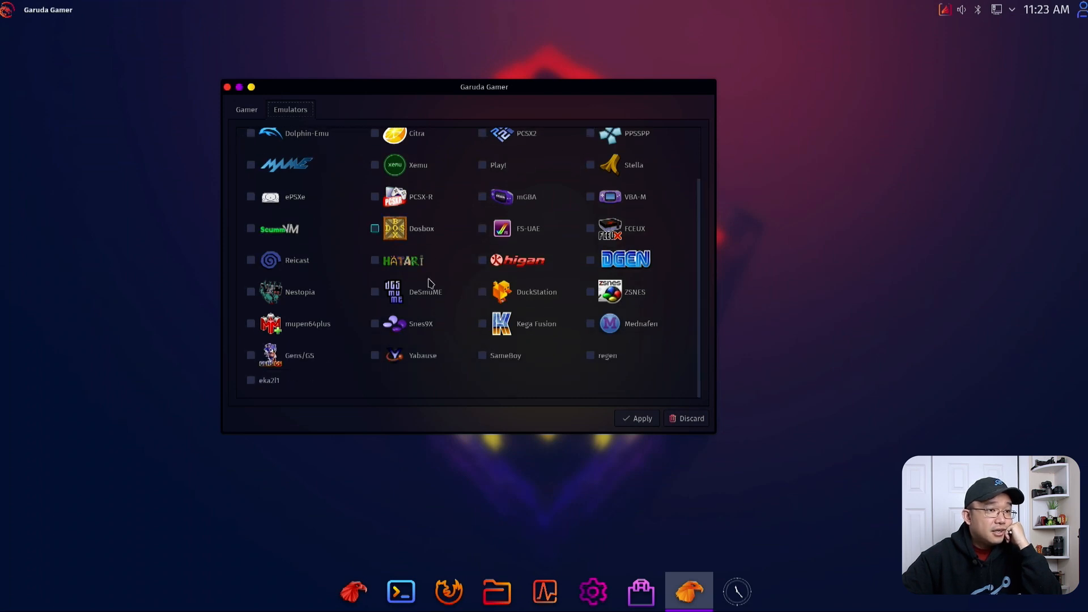
click(481, 228)
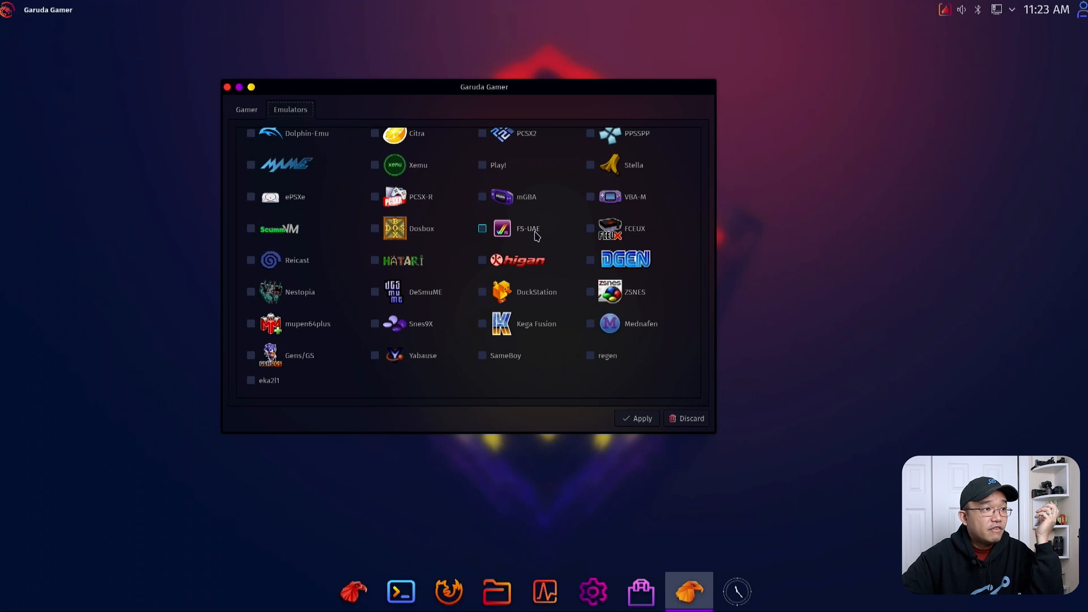
scroll(up, 3)
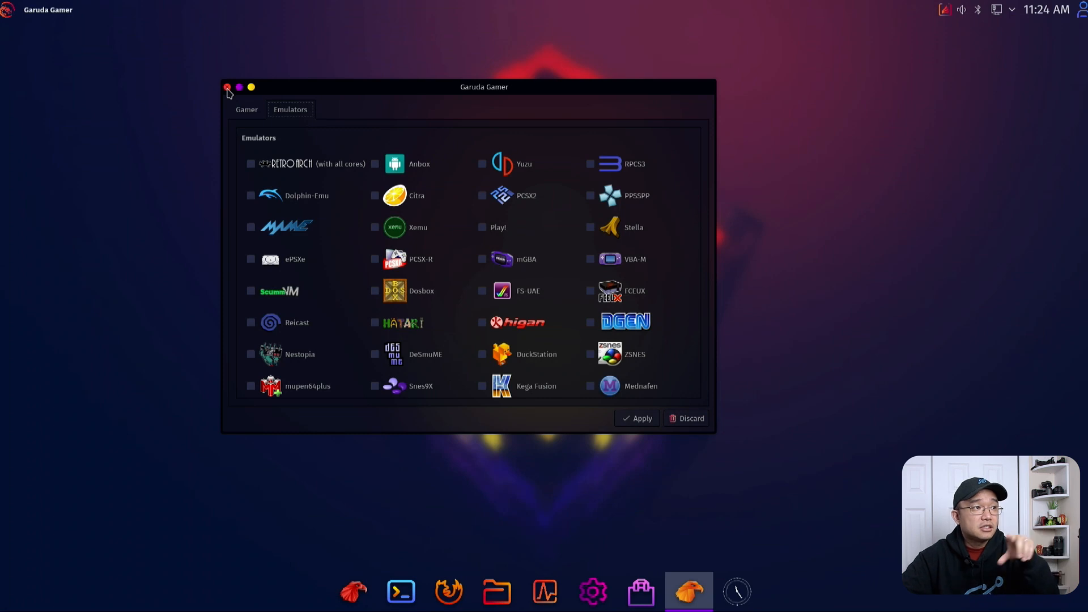
click(227, 86)
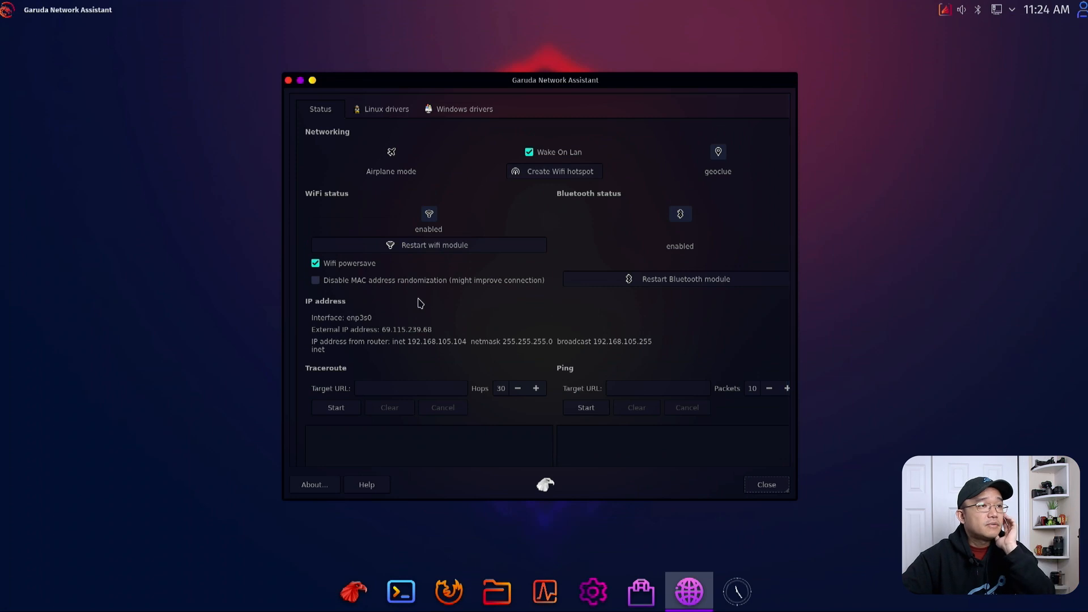
click(463, 108)
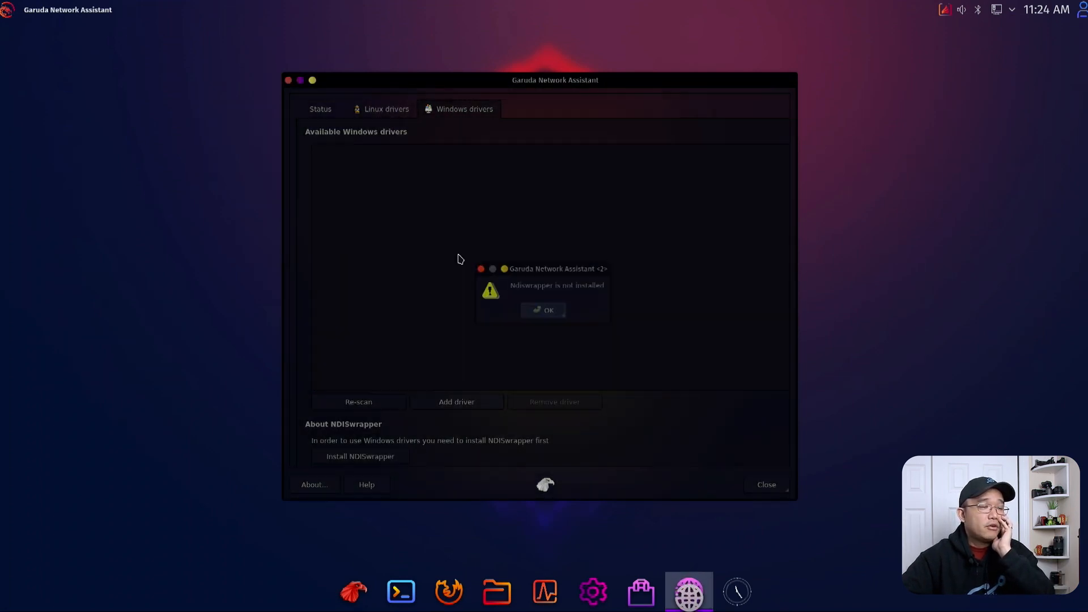
click(385, 109)
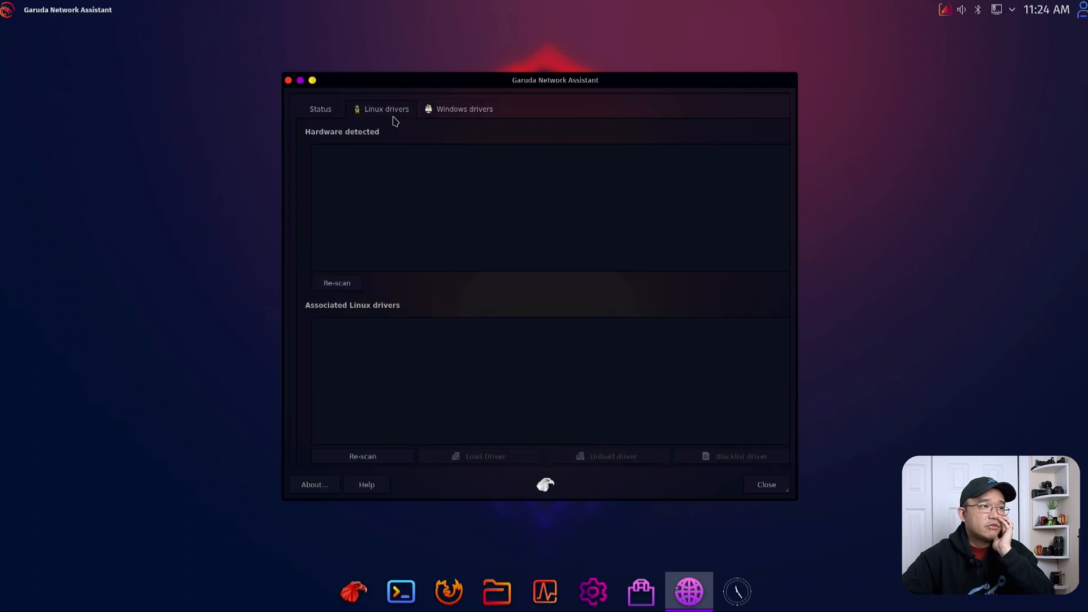
click(320, 109)
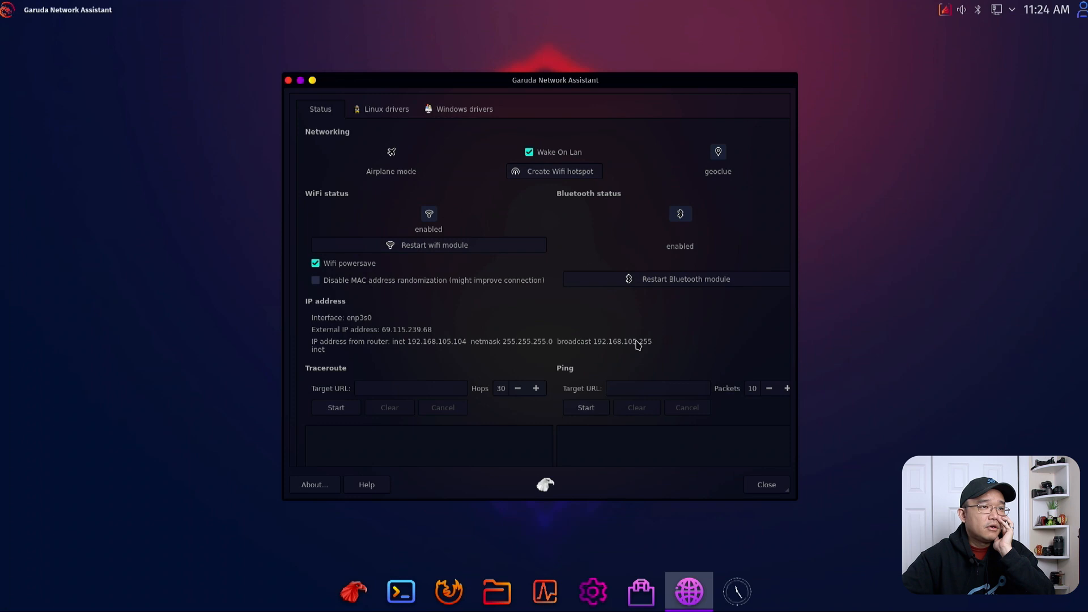
mouse_move(1054, 33)
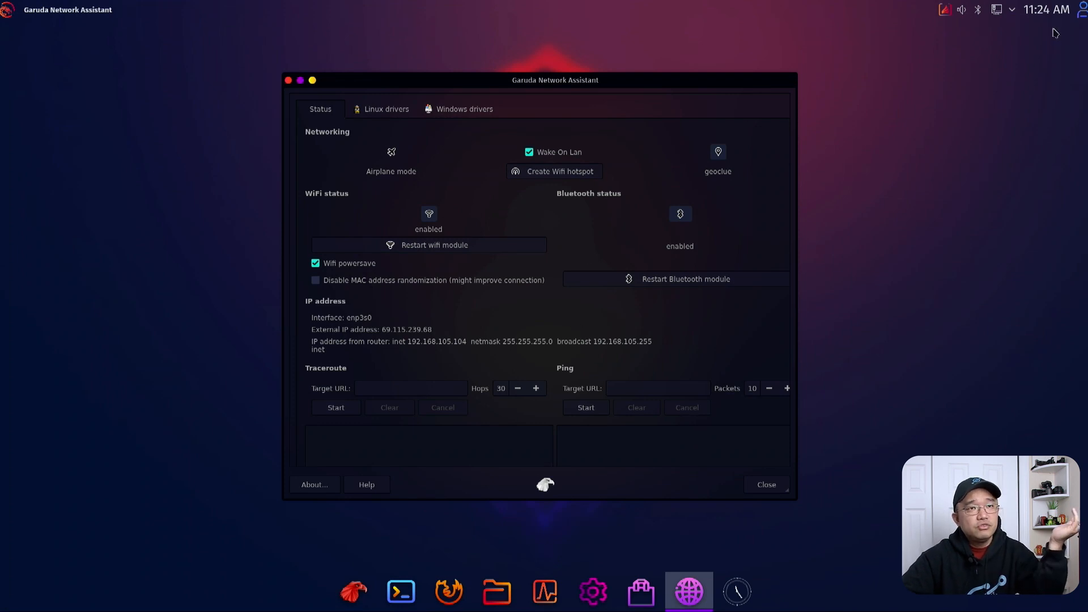
mouse_move(495, 426)
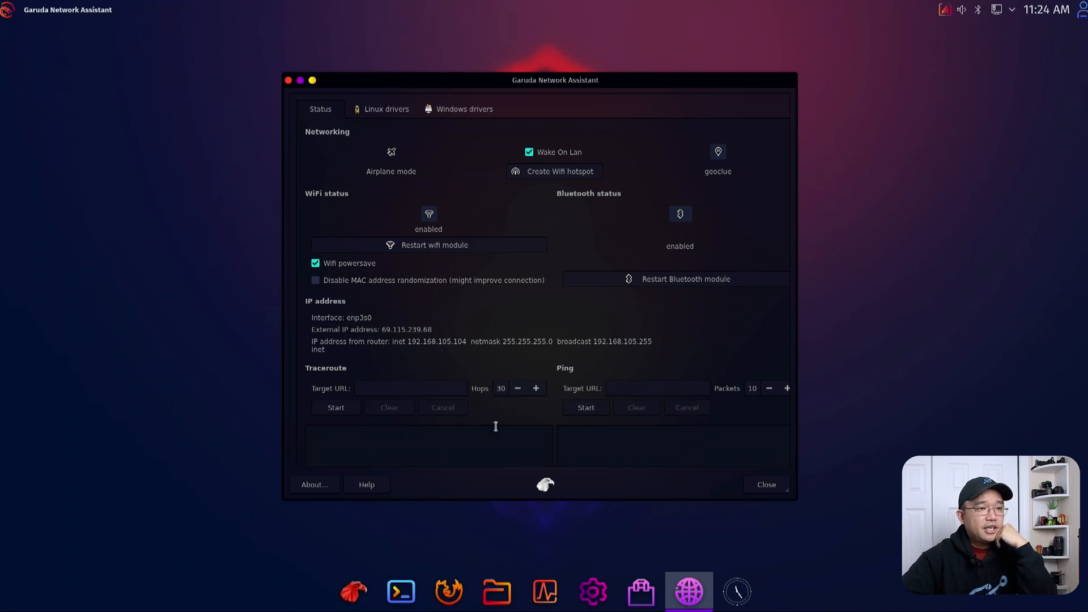
click(410, 388)
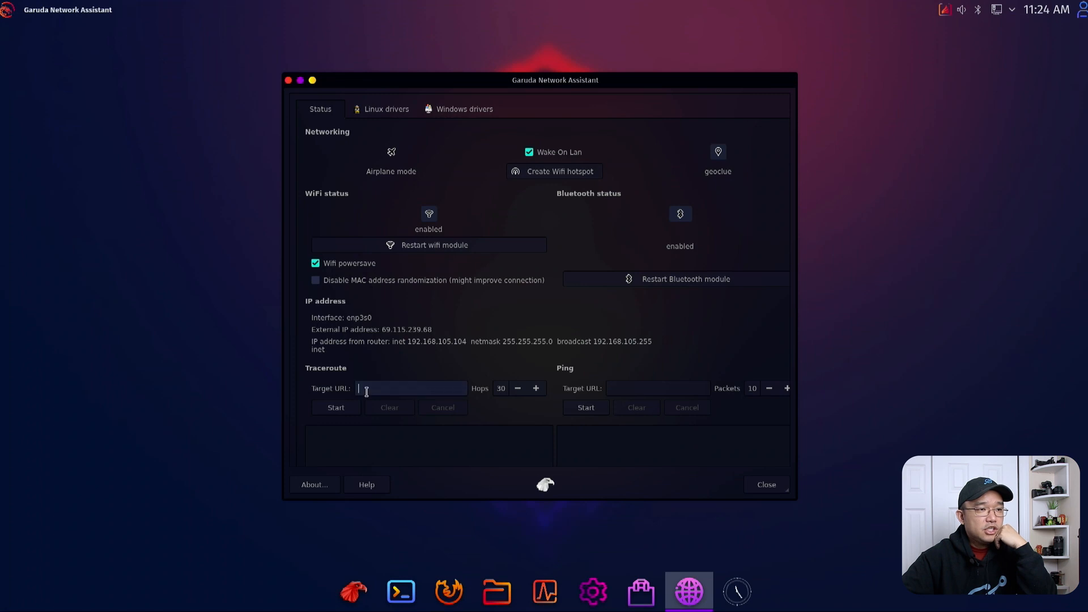
click(655, 388)
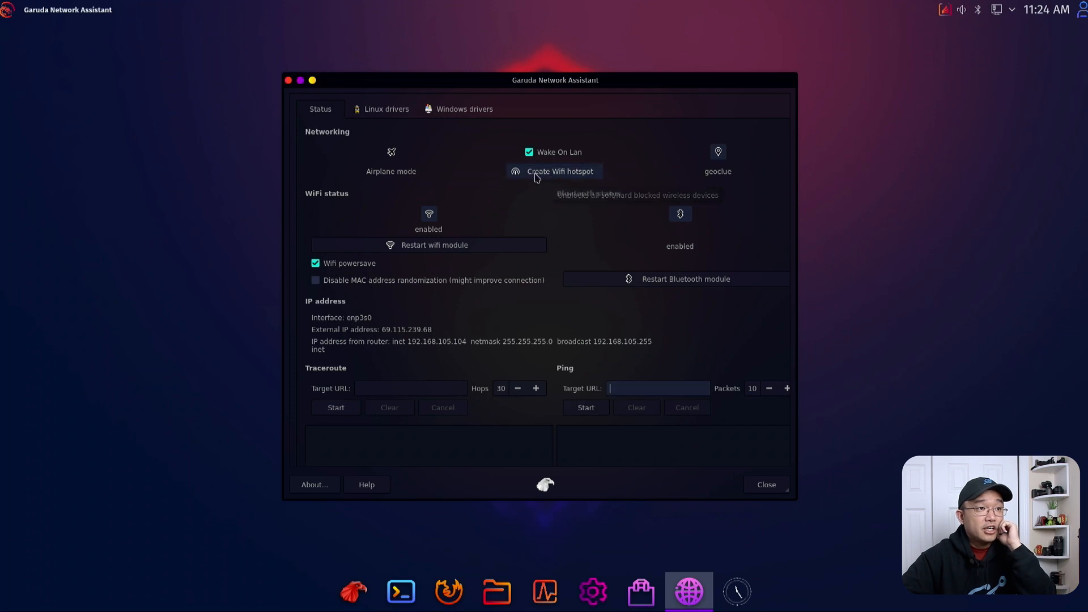
mouse_move(507, 231)
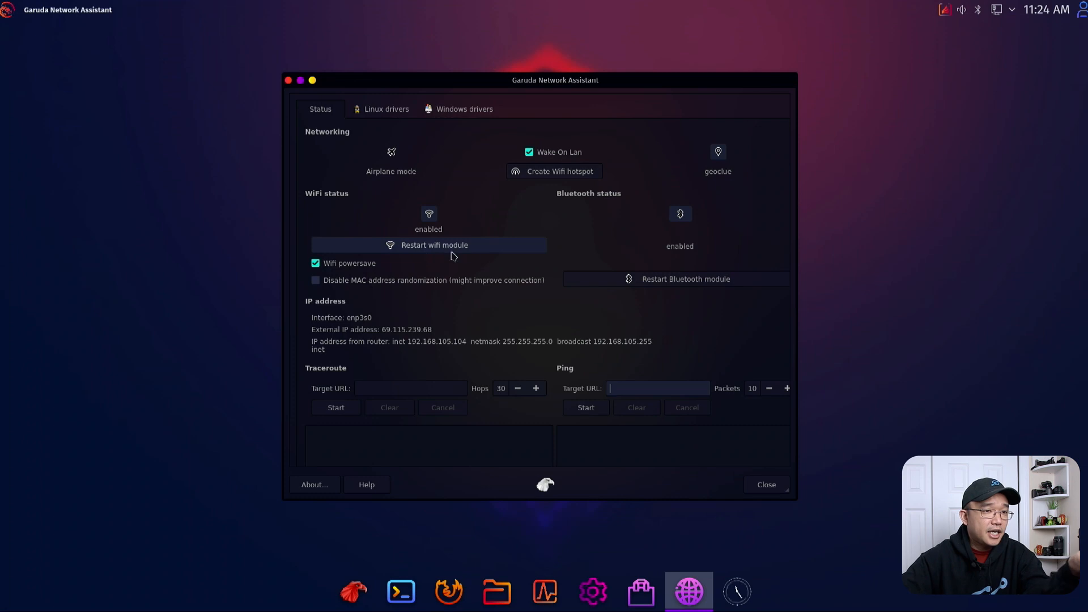
click(355, 590)
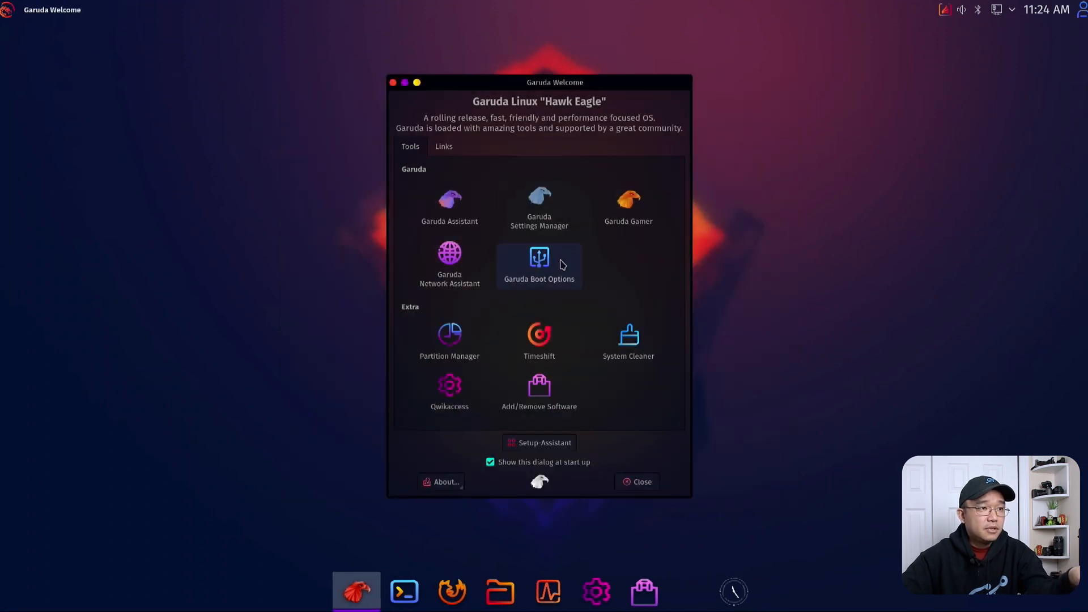
mouse_move(544, 264)
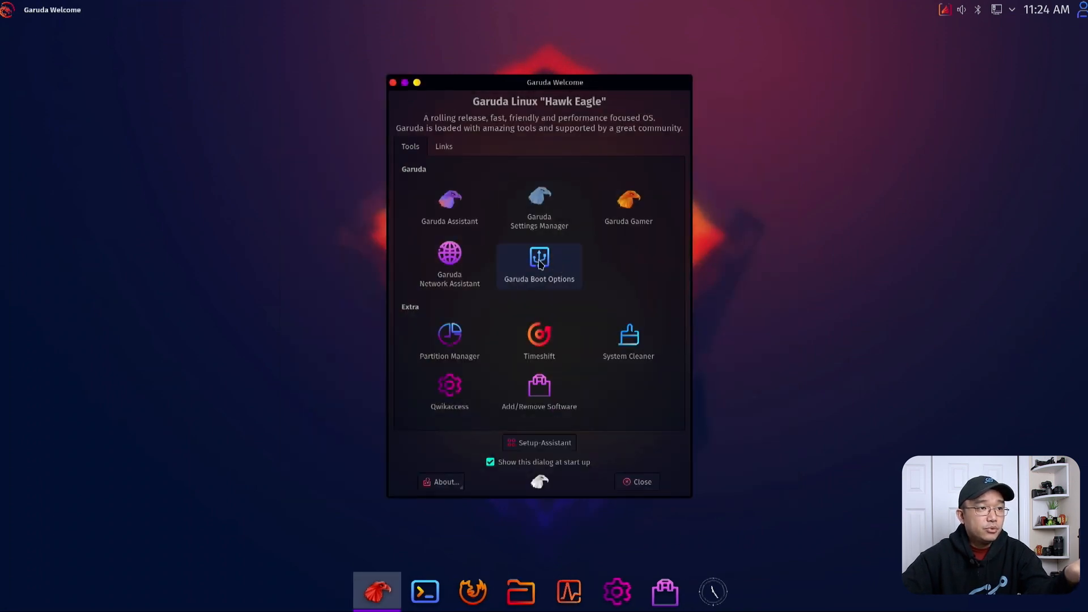
click(538, 266)
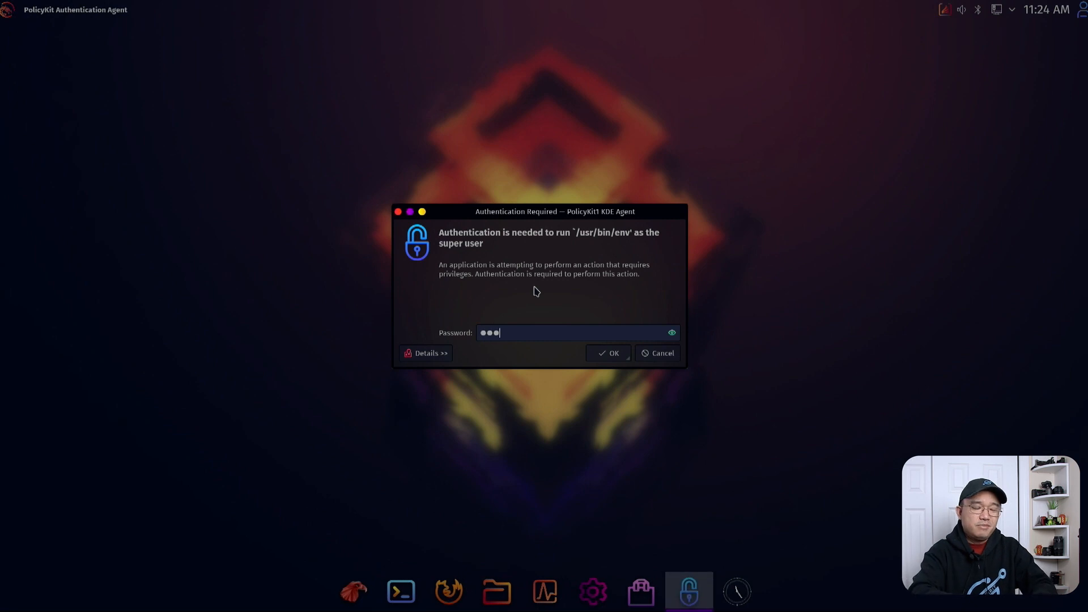
click(608, 353)
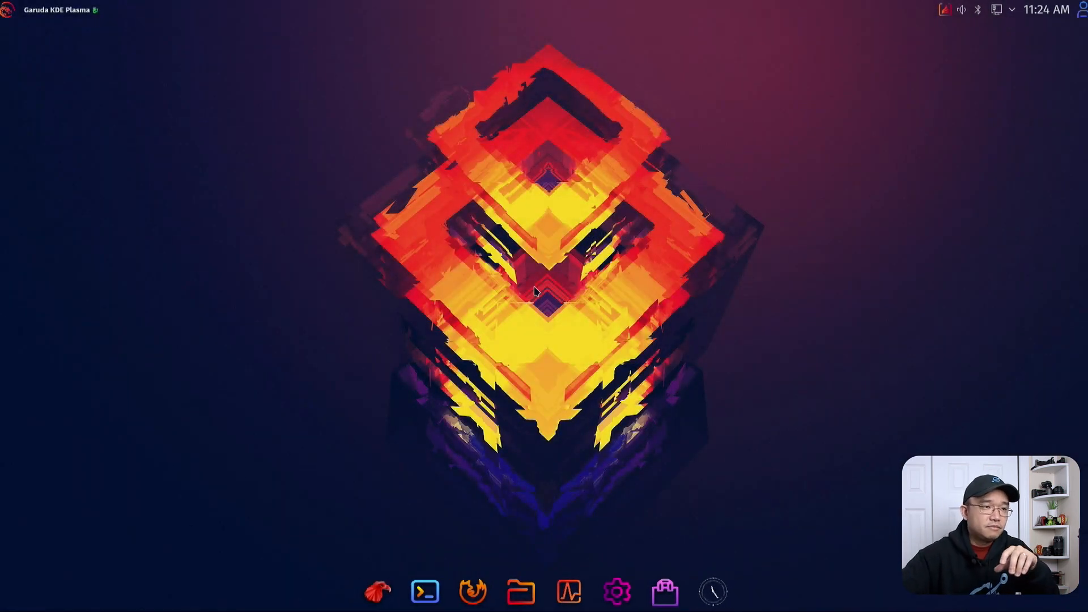
click(688, 591)
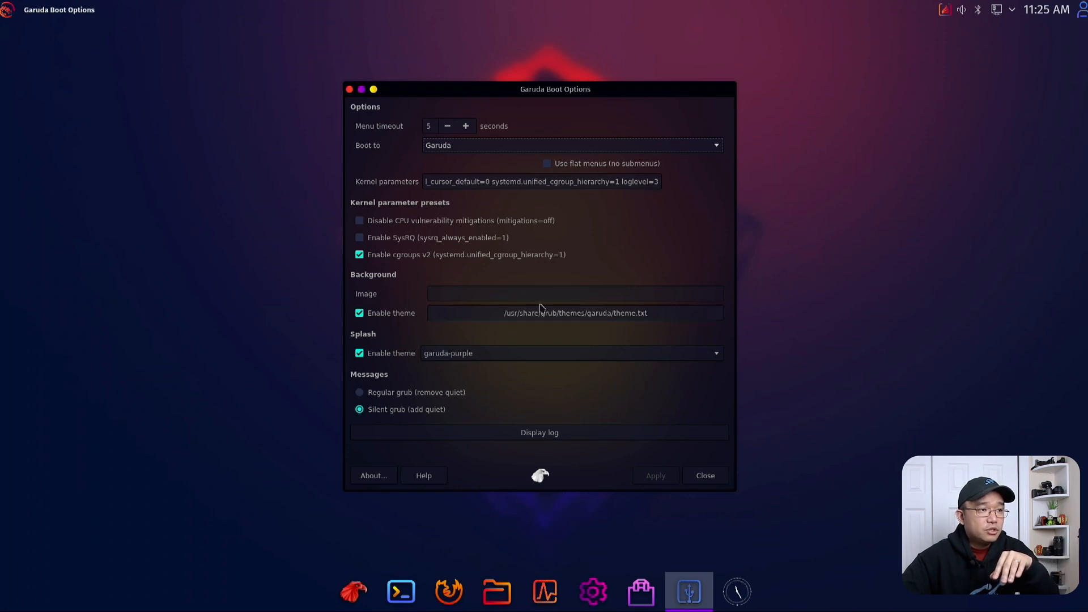
mouse_move(708, 468)
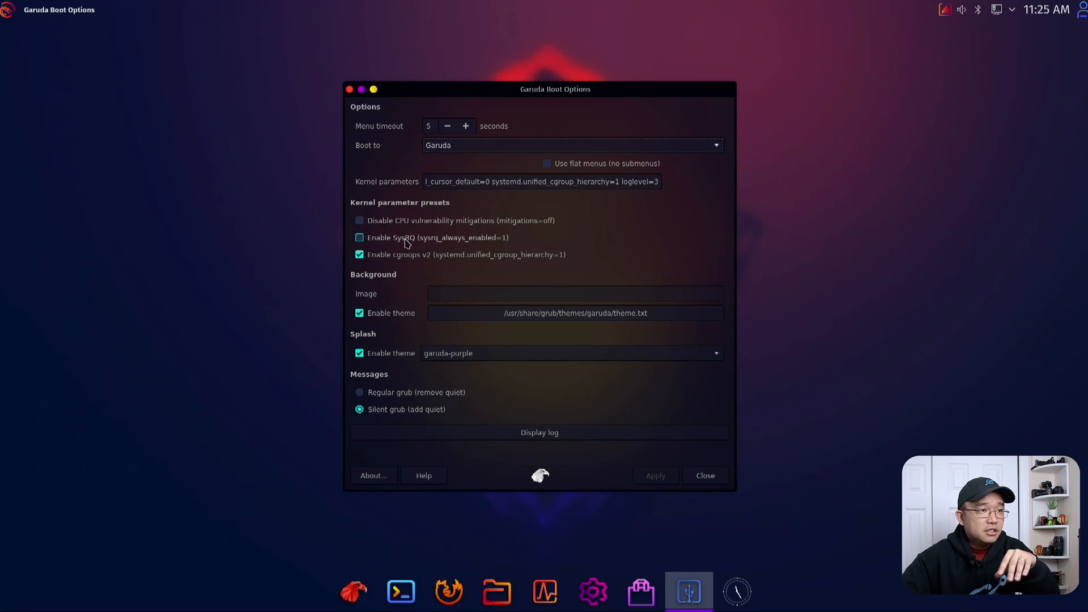
click(360, 237)
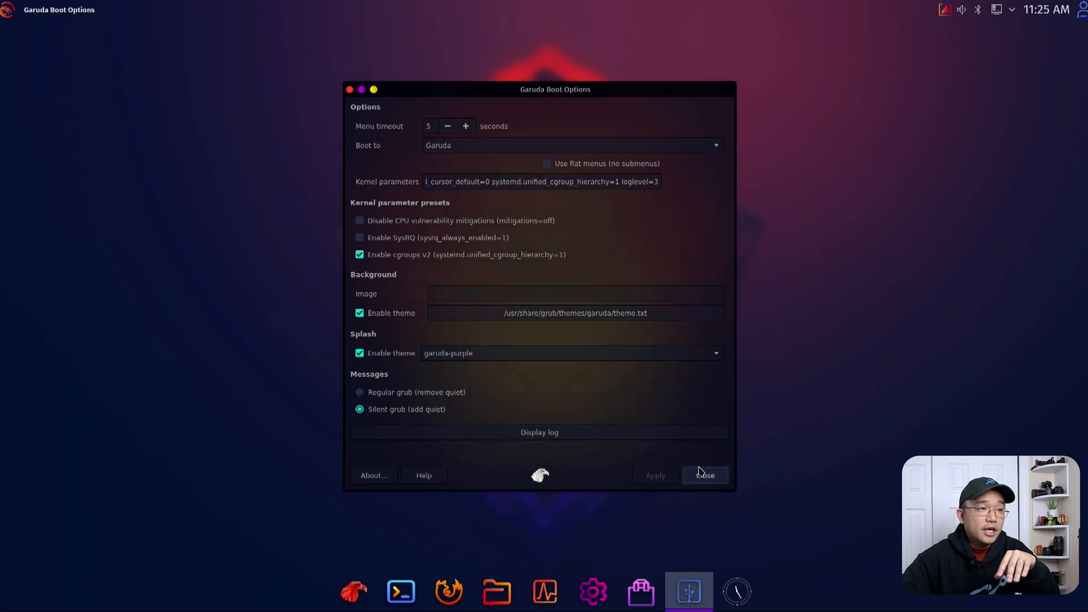
click(705, 475)
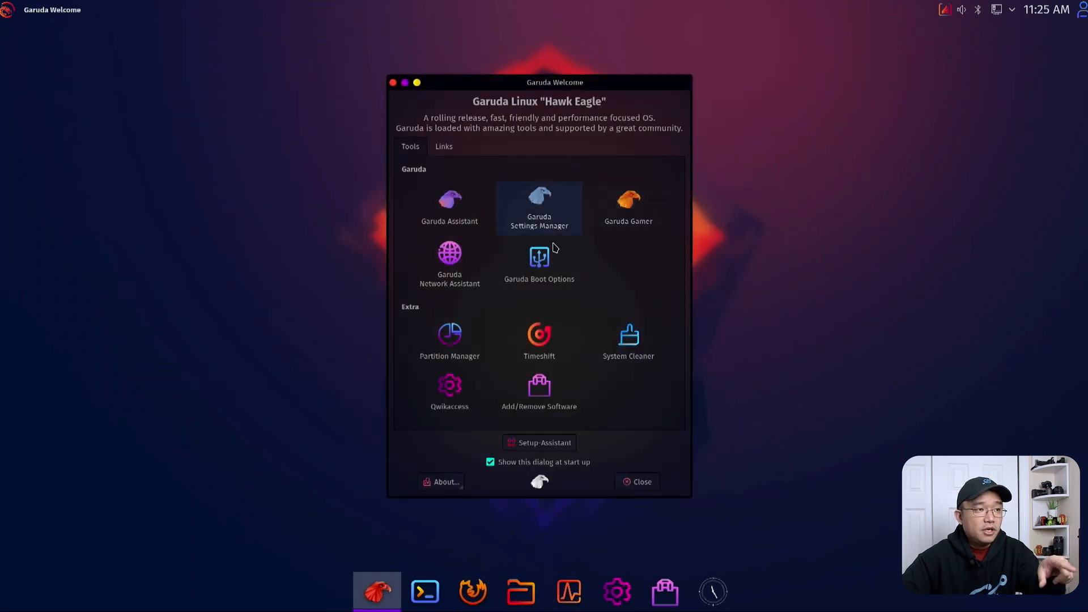
mouse_move(521, 234)
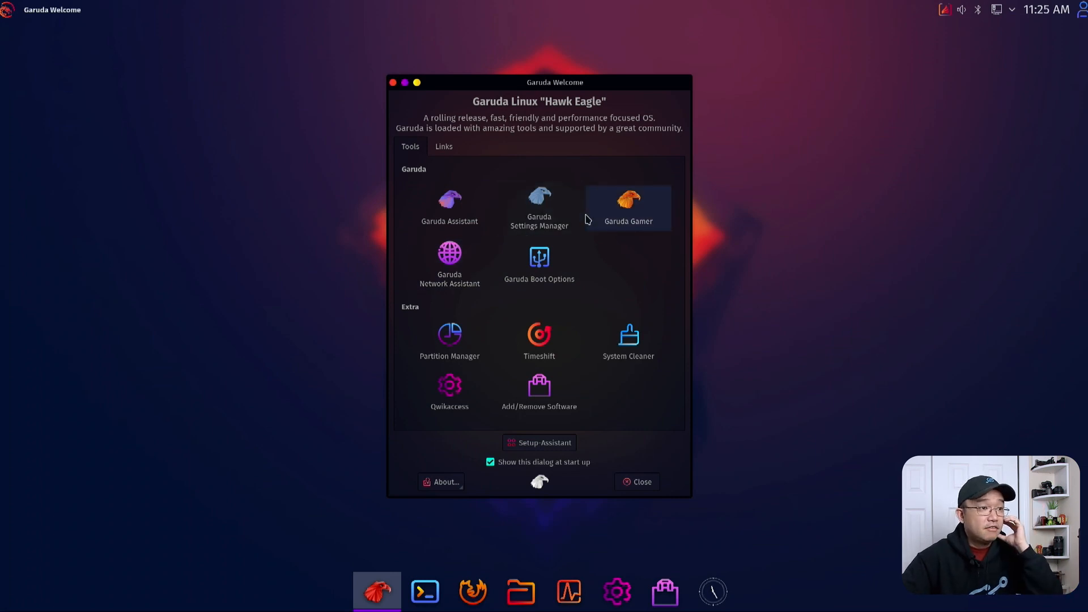
mouse_move(412, 354)
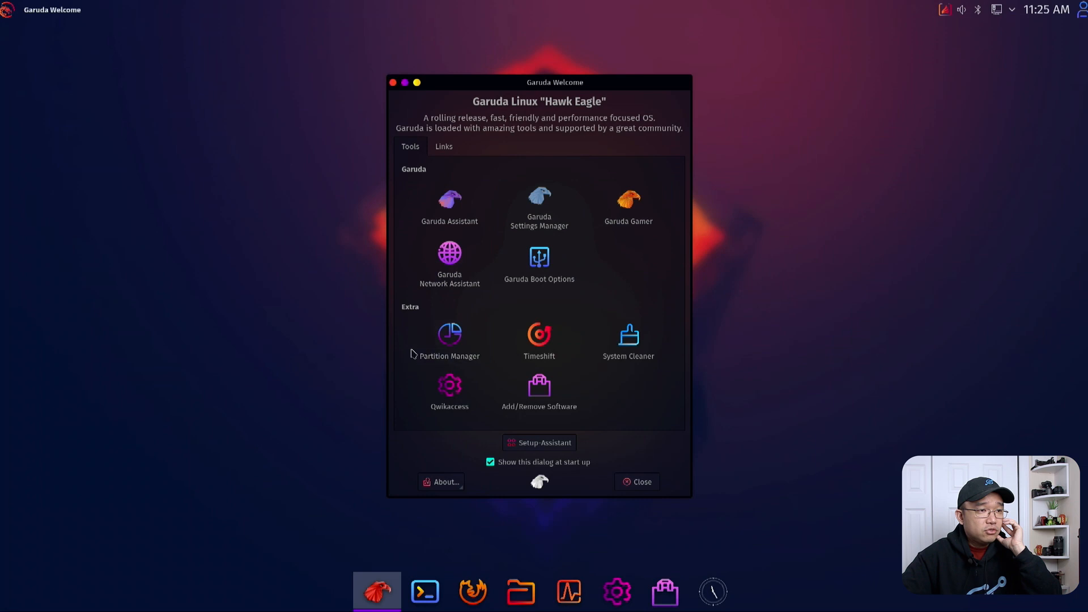
click(635, 482)
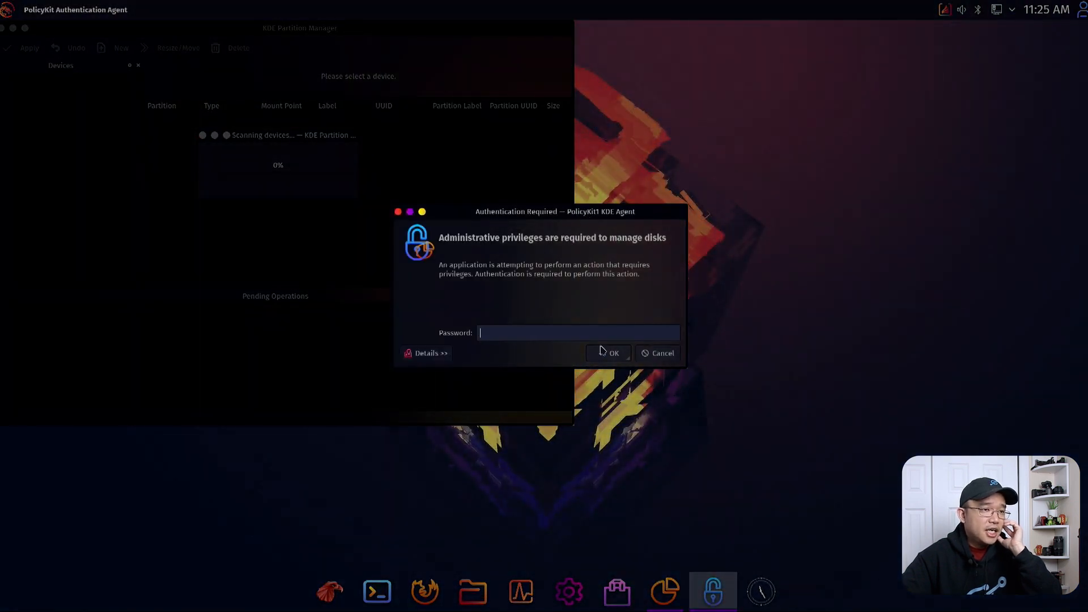
text(password)
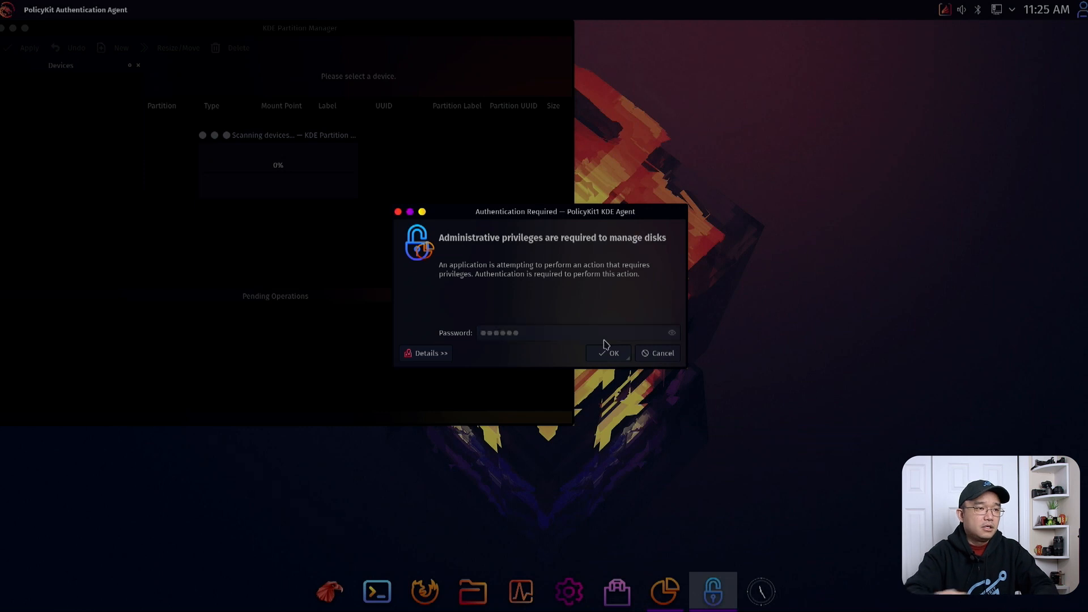
click(608, 352)
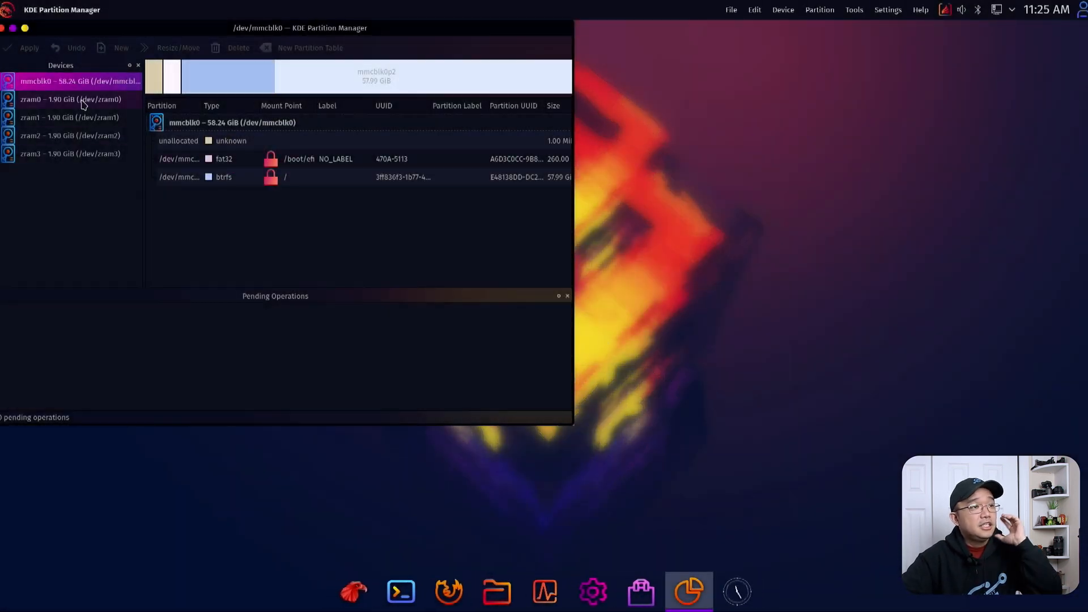
drag(299, 28, 339, 57)
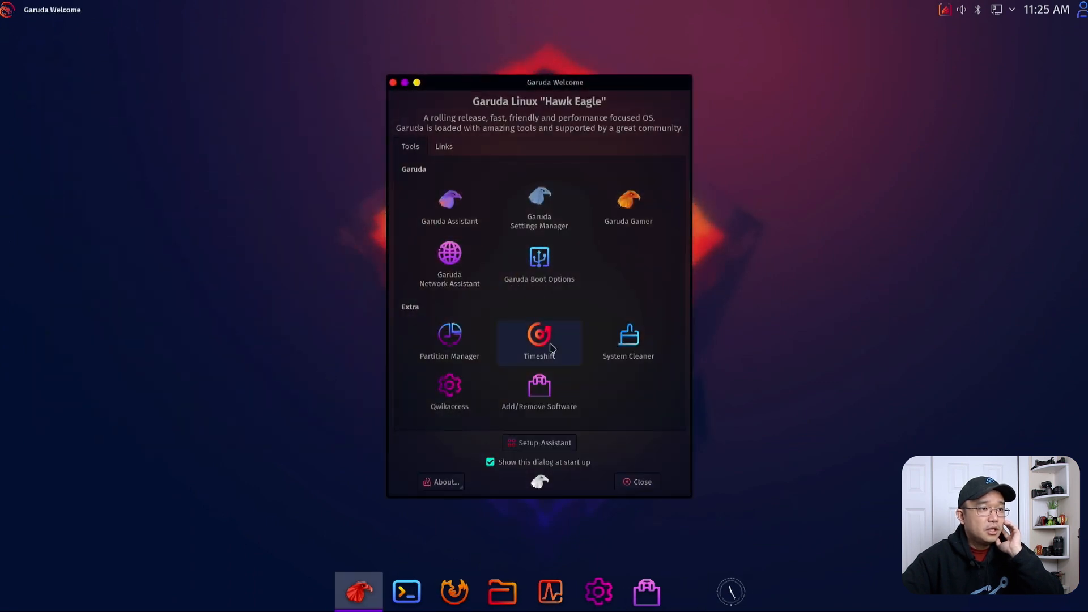
Step: Launch Timeshift, authenticate, view the single btrfs snapshot, then close it
click(539, 340)
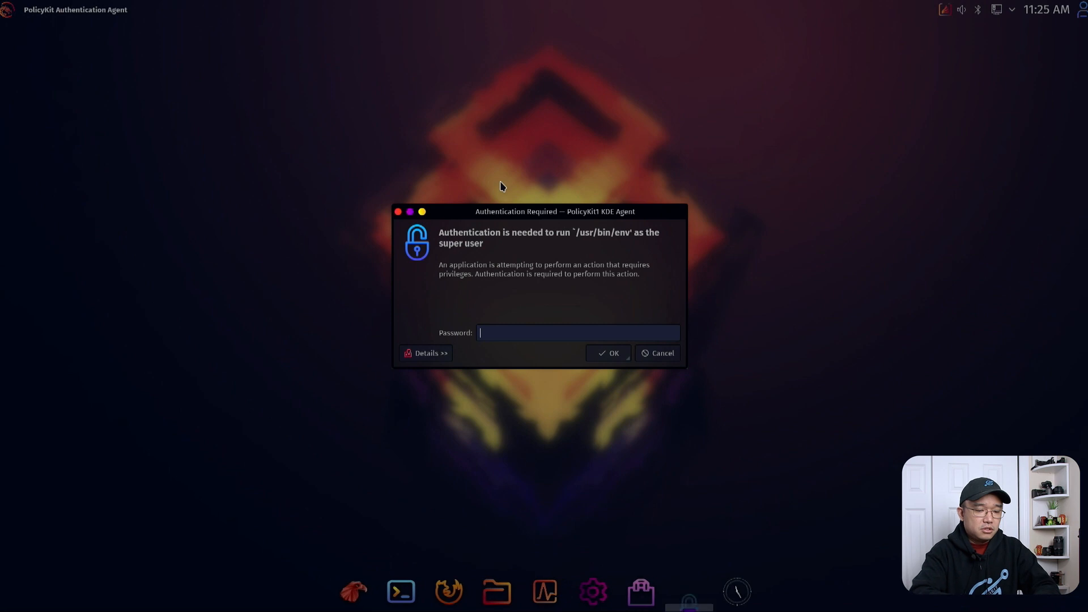
click(656, 352)
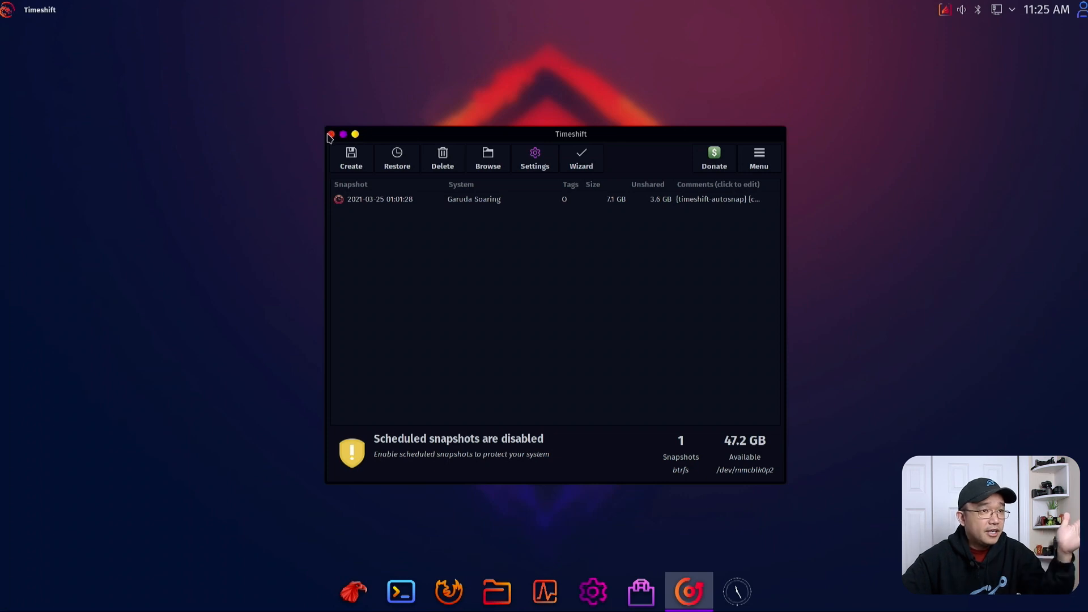
click(329, 134)
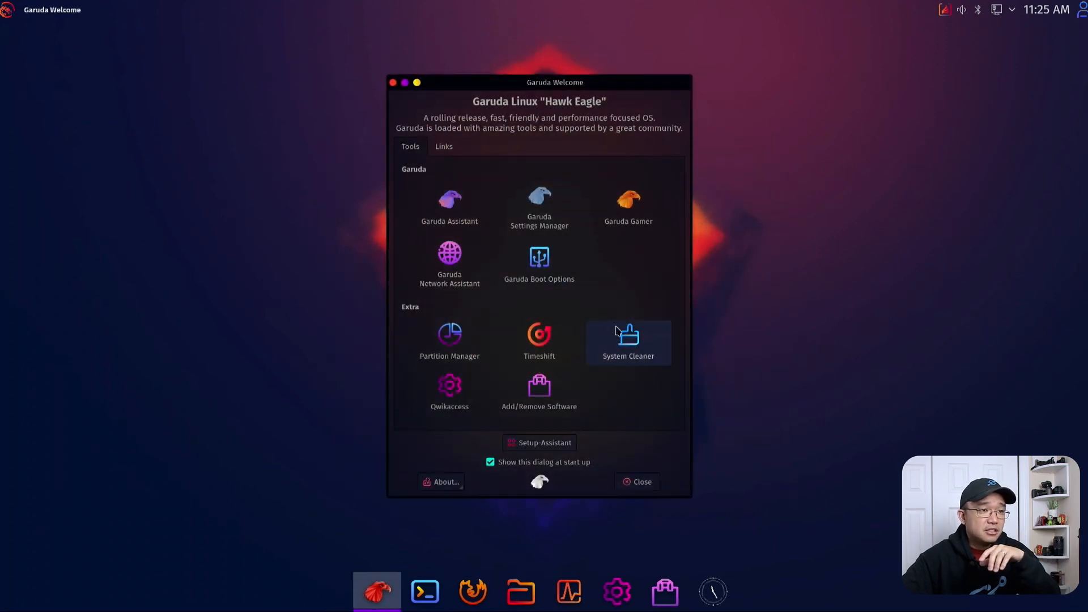
click(627, 340)
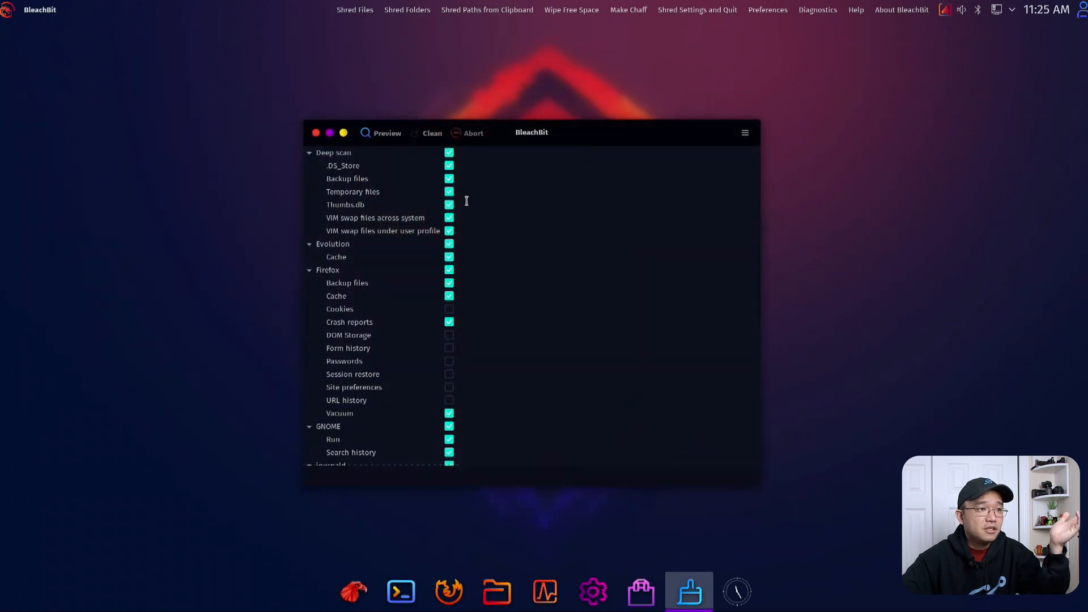
scroll(down, 3)
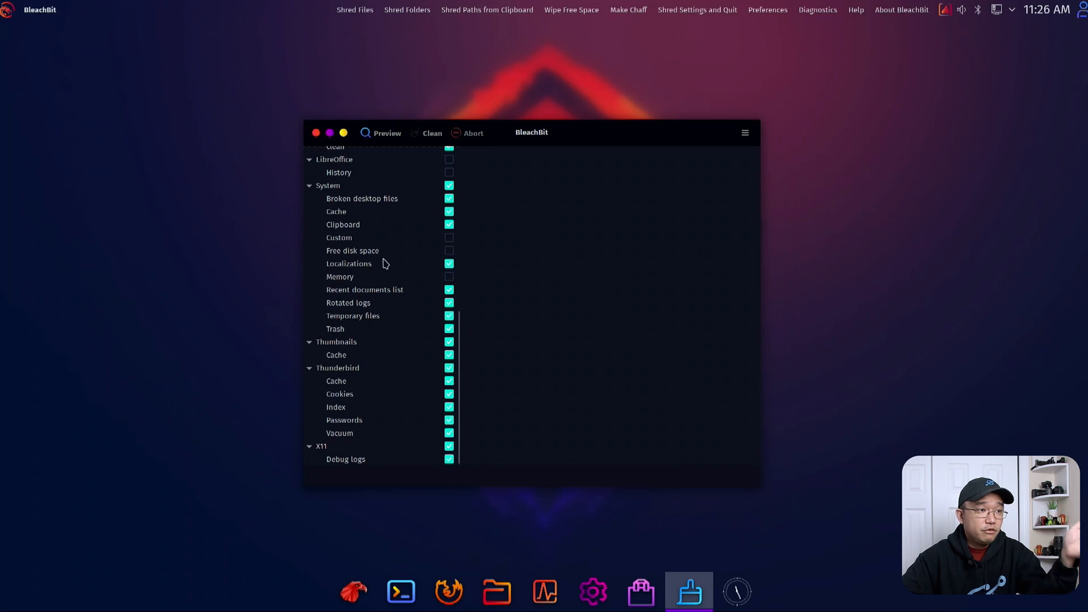
scroll(up, 3)
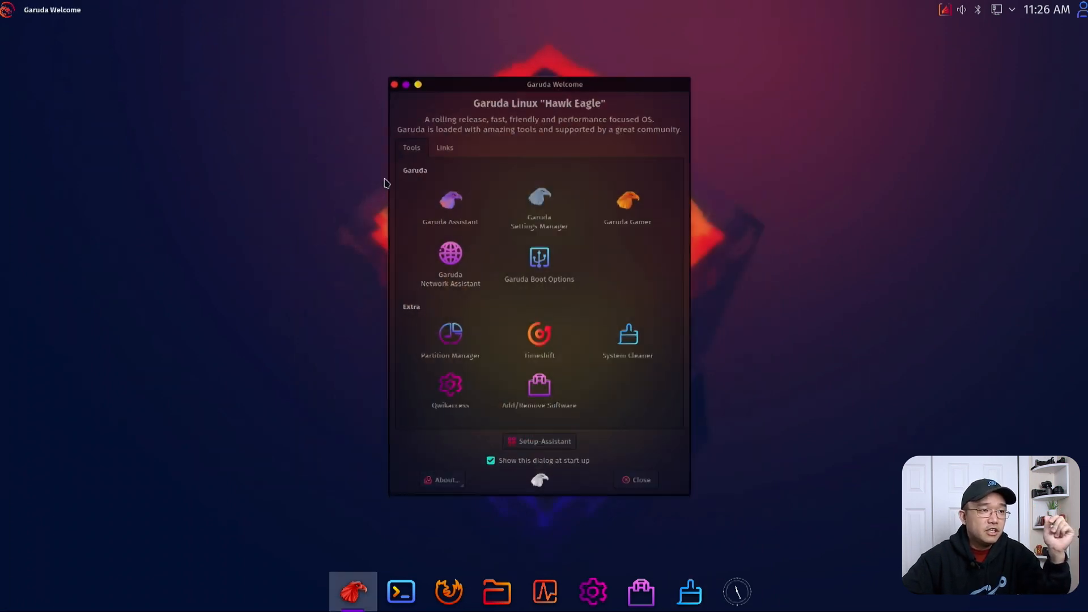
mouse_move(449, 388)
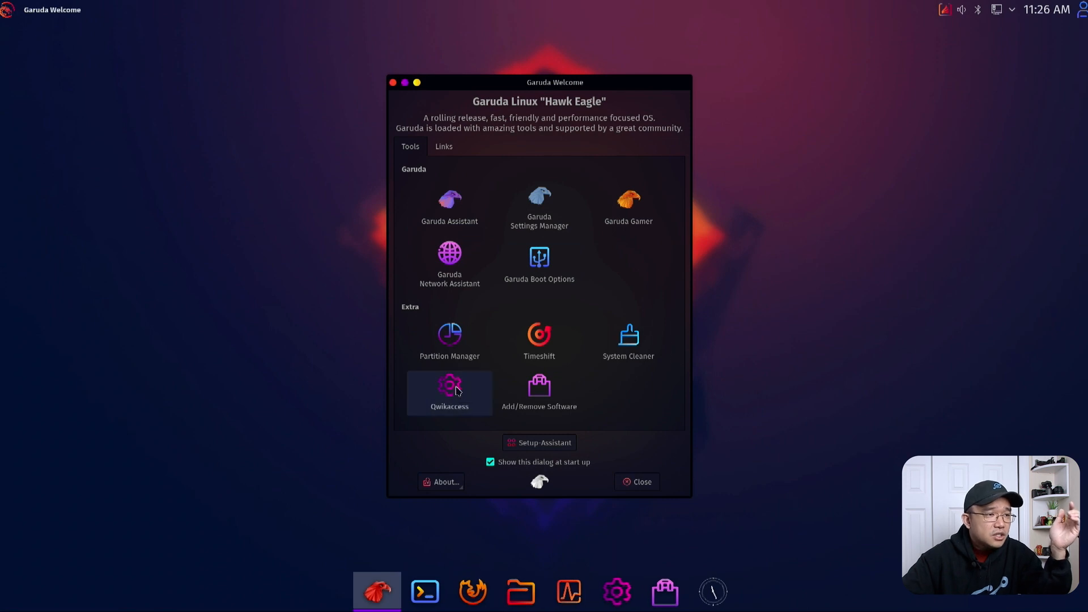
Step: Install Qwikaccess from Garuda Welcome, confirming qwikaccess-git's optional dependencies with redshift left unselected
click(635, 481)
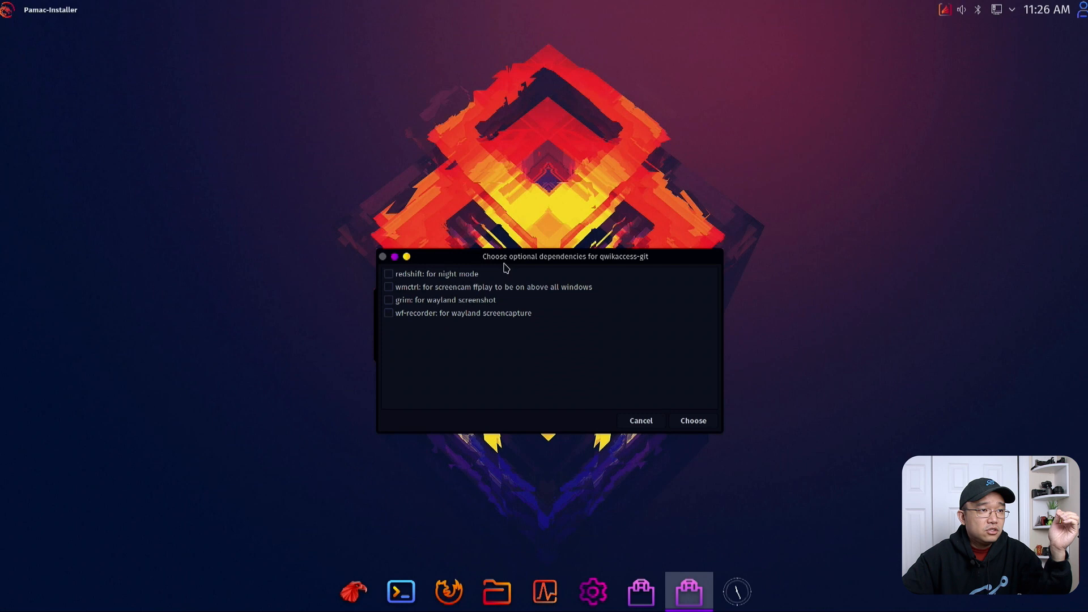
mouse_move(467, 269)
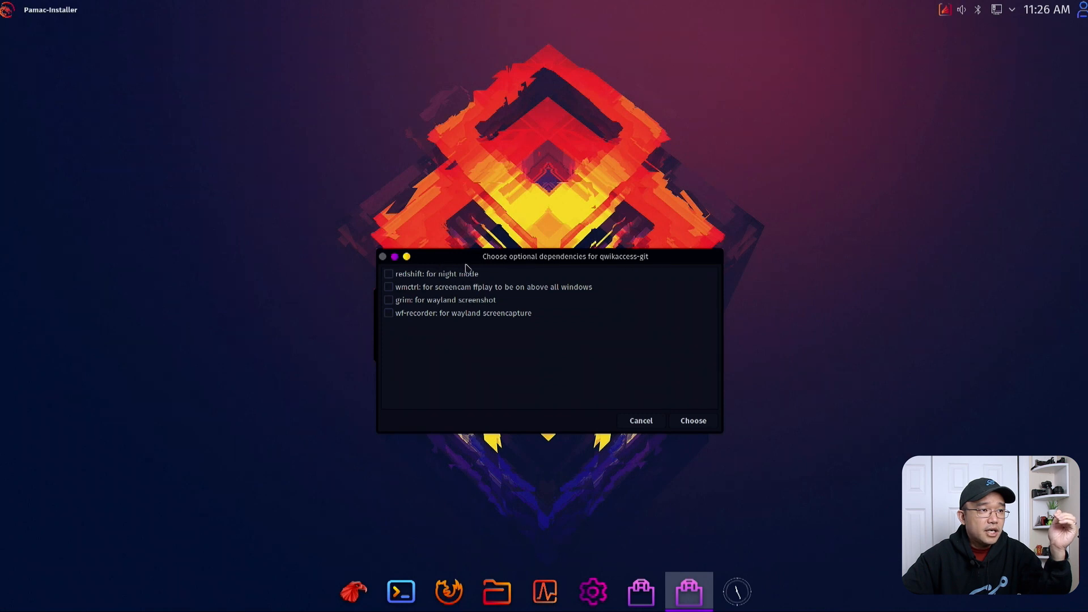
click(389, 287)
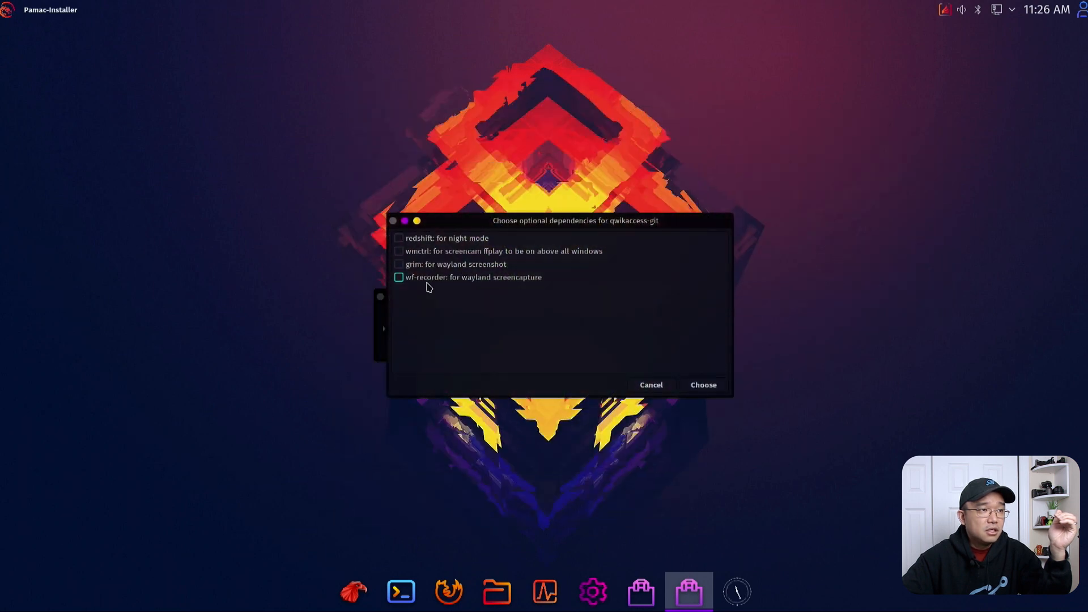
click(399, 238)
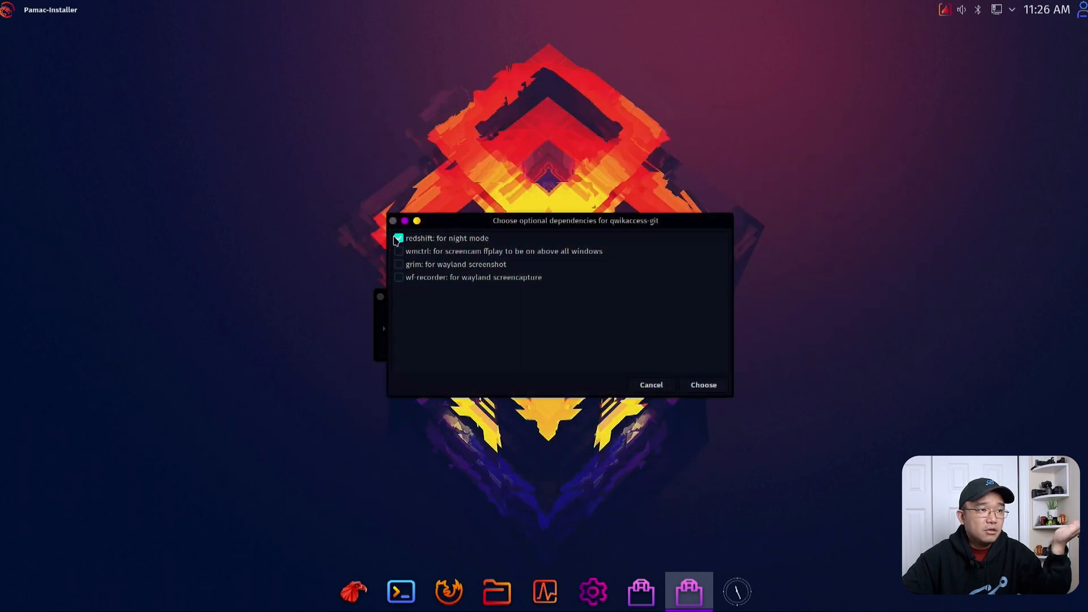
click(399, 238)
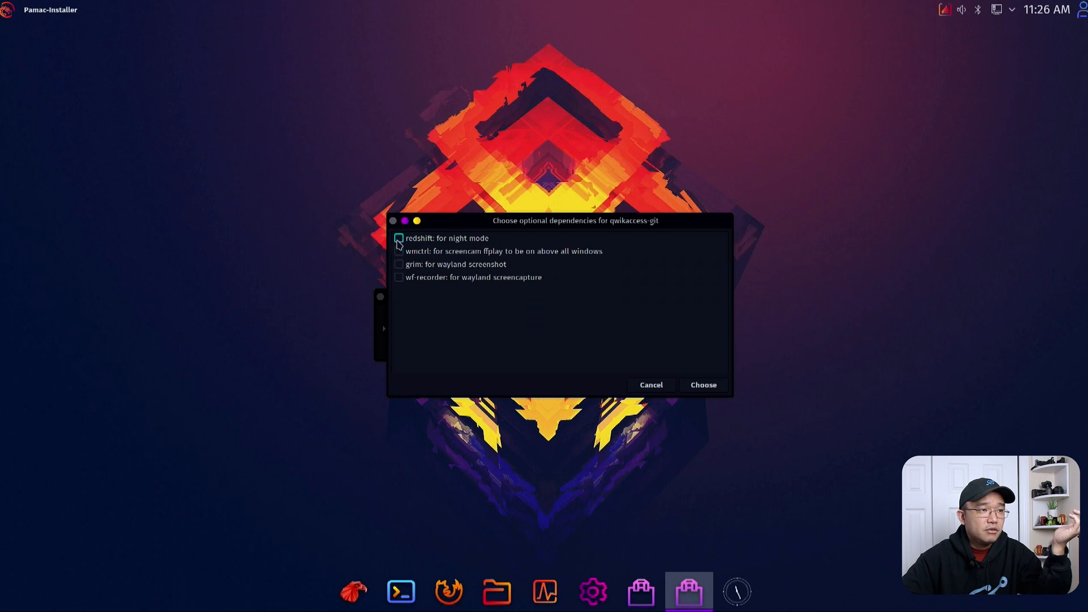
click(702, 384)
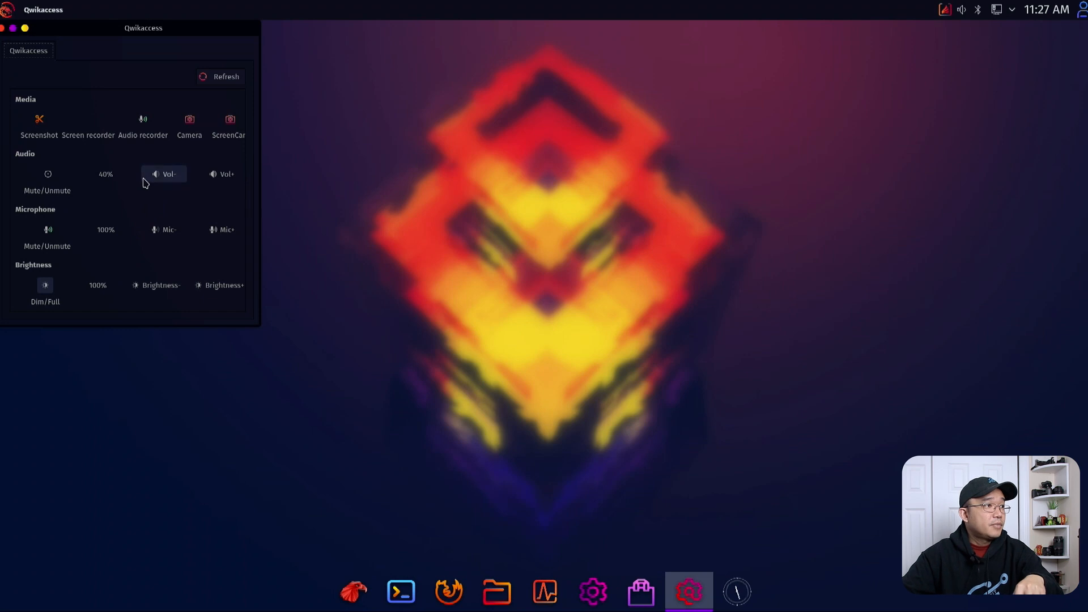
Step: Scroll through the Qwikaccess panel's sections and back up
scroll(down, 3)
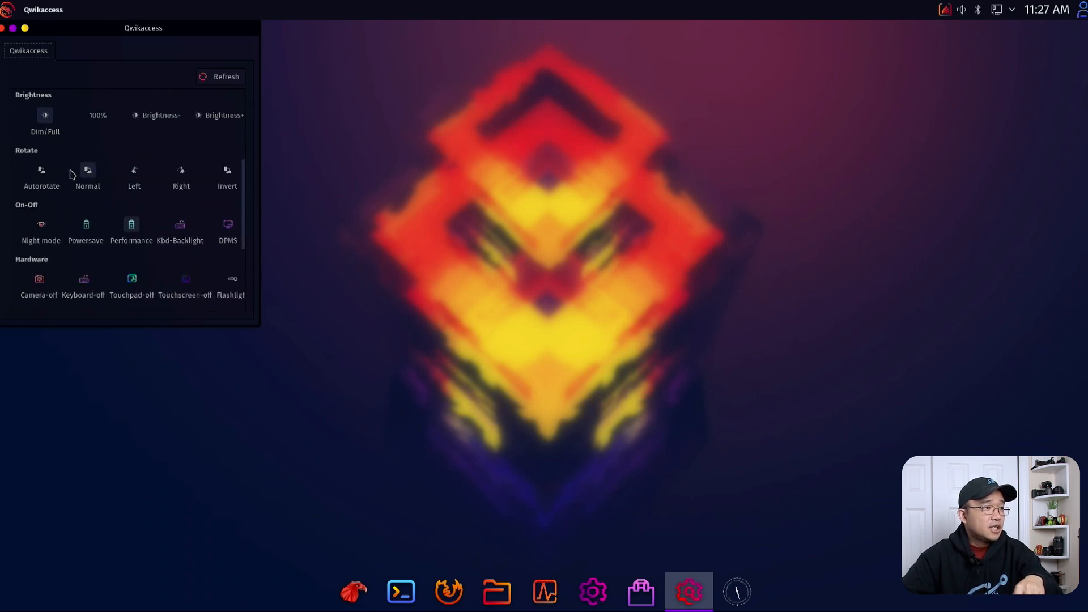
scroll(down, 3)
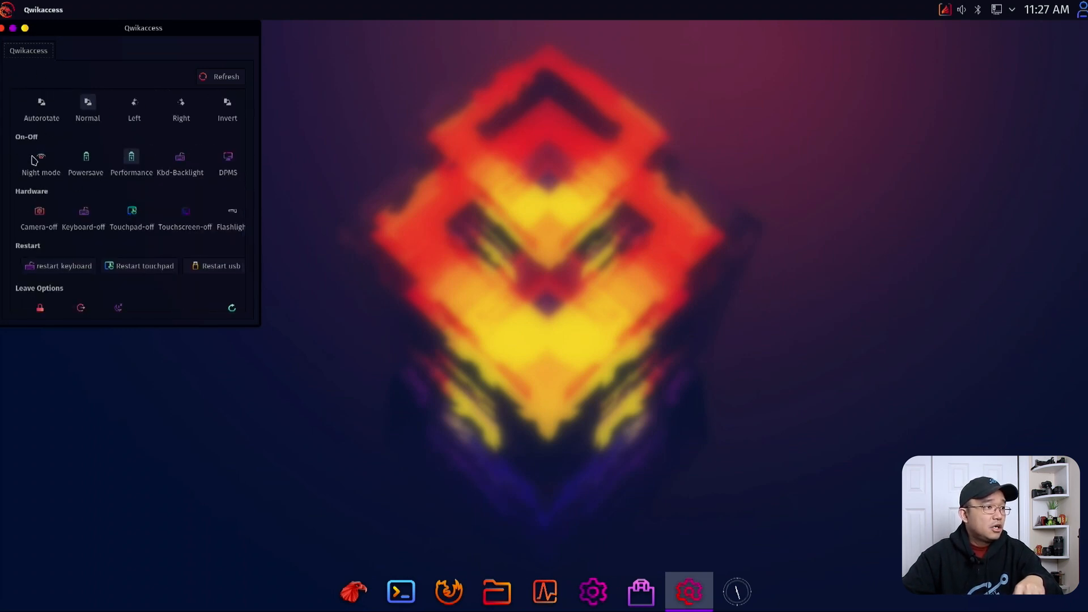
scroll(down, 3)
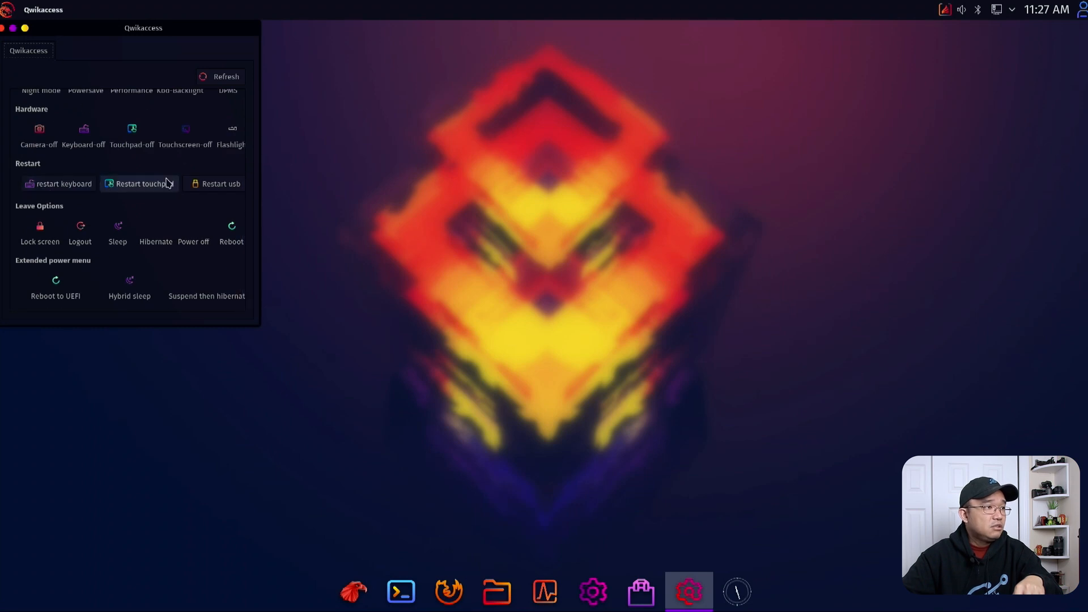
scroll(up, 3)
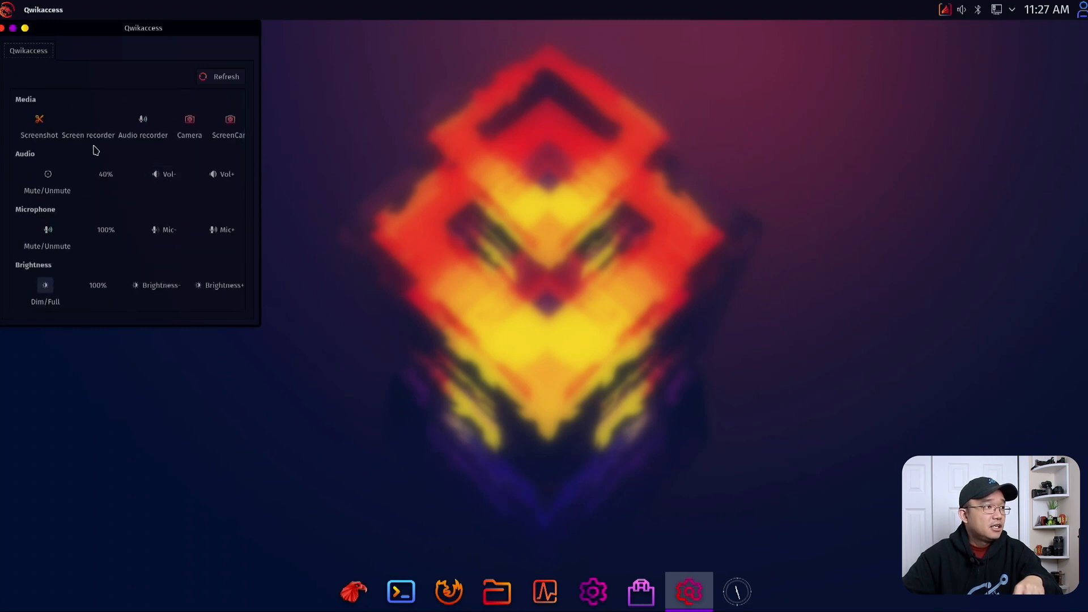
mouse_move(96, 106)
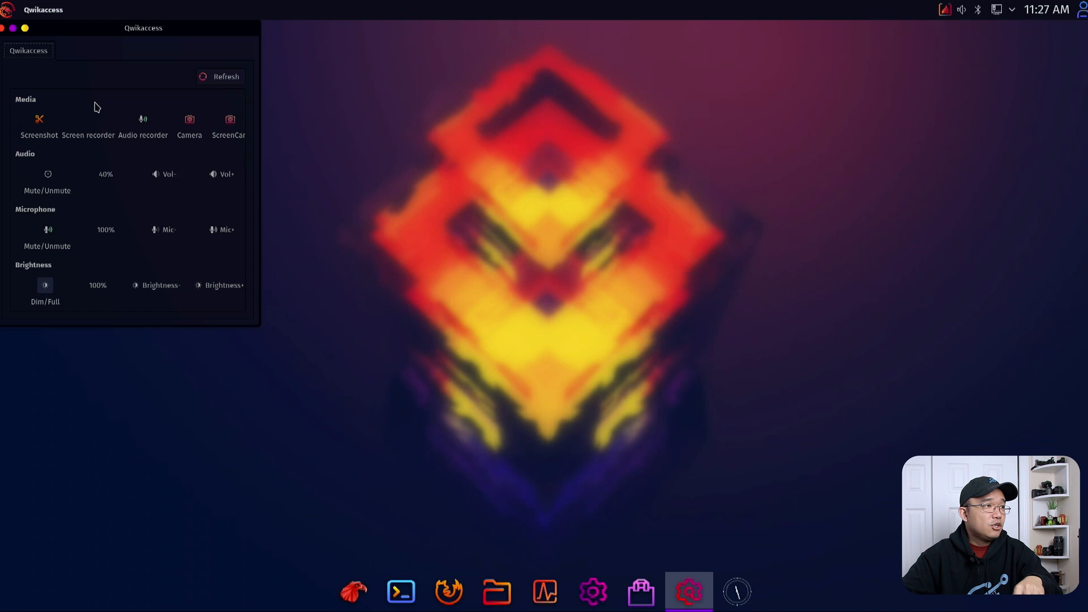
scroll(down, 3)
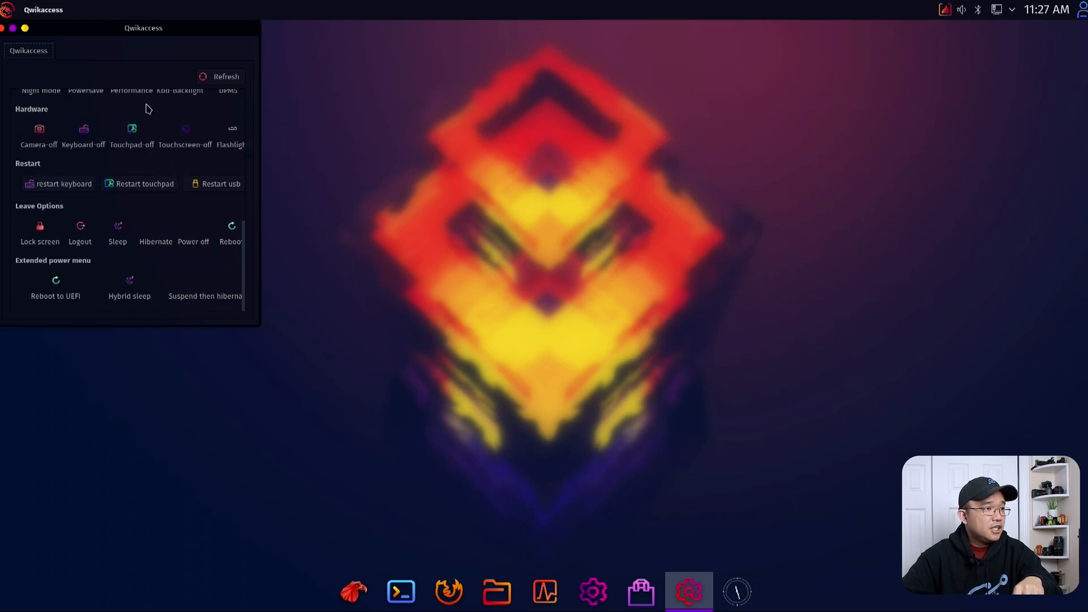
scroll(up, 3)
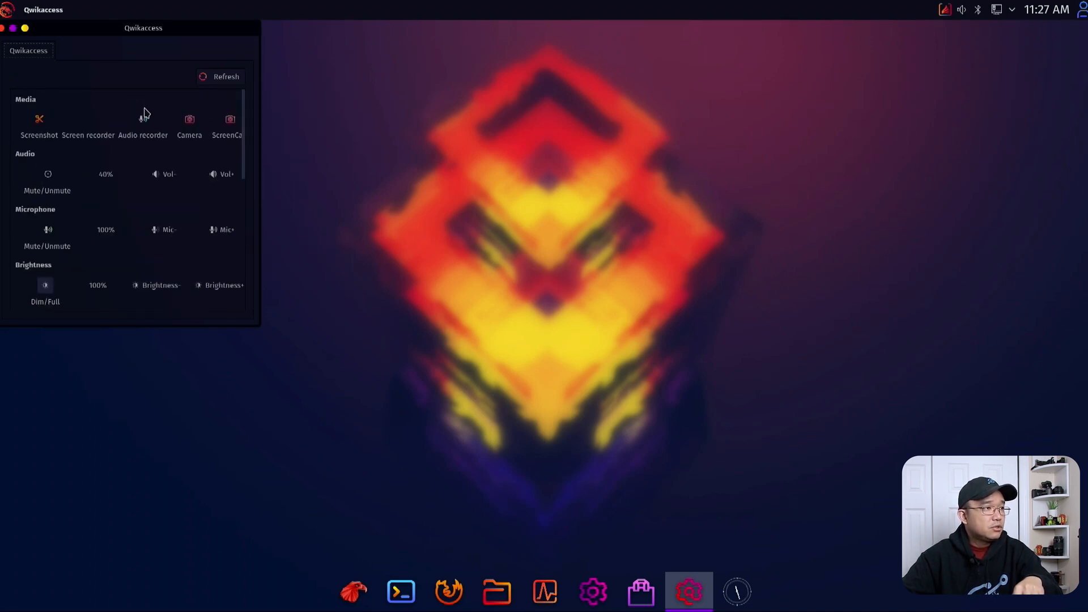
mouse_move(123, 123)
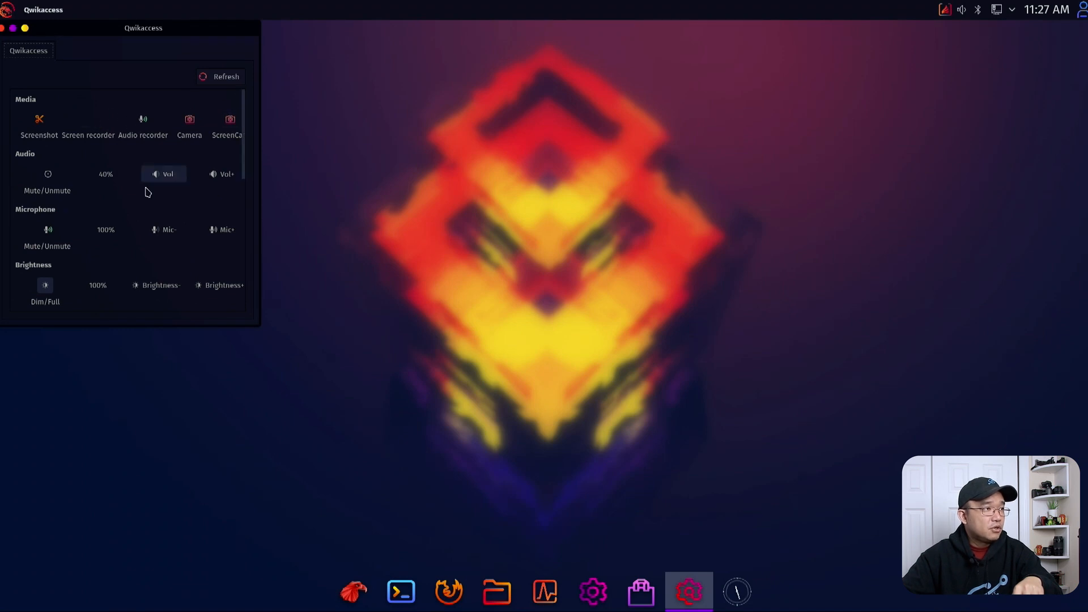
mouse_move(87, 84)
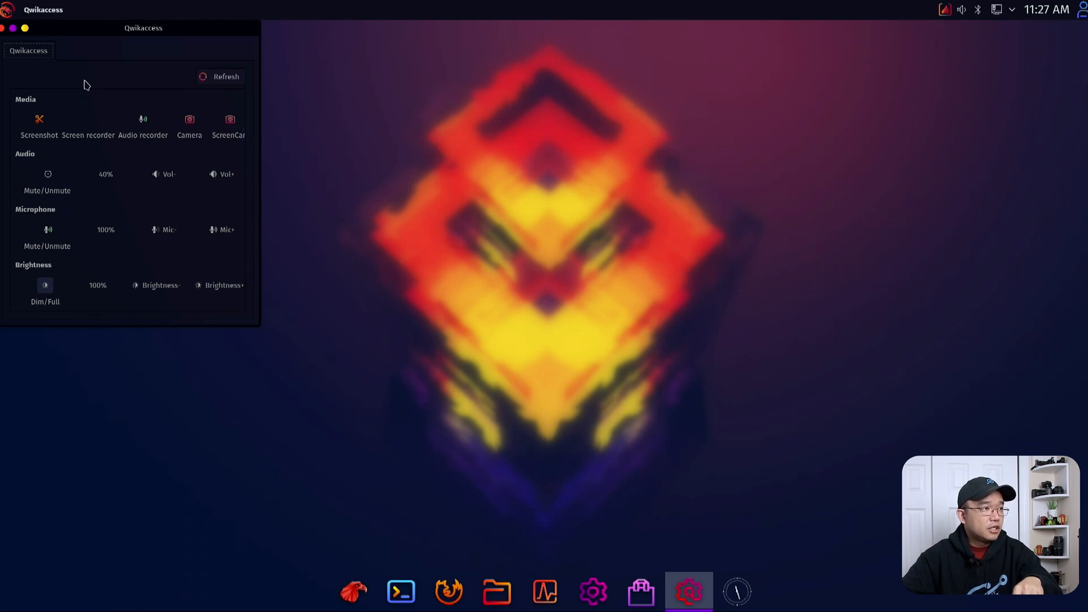
Step: Take a screenshot, move Qwikaccess to the centre, browse its power sections, and close it
click(39, 124)
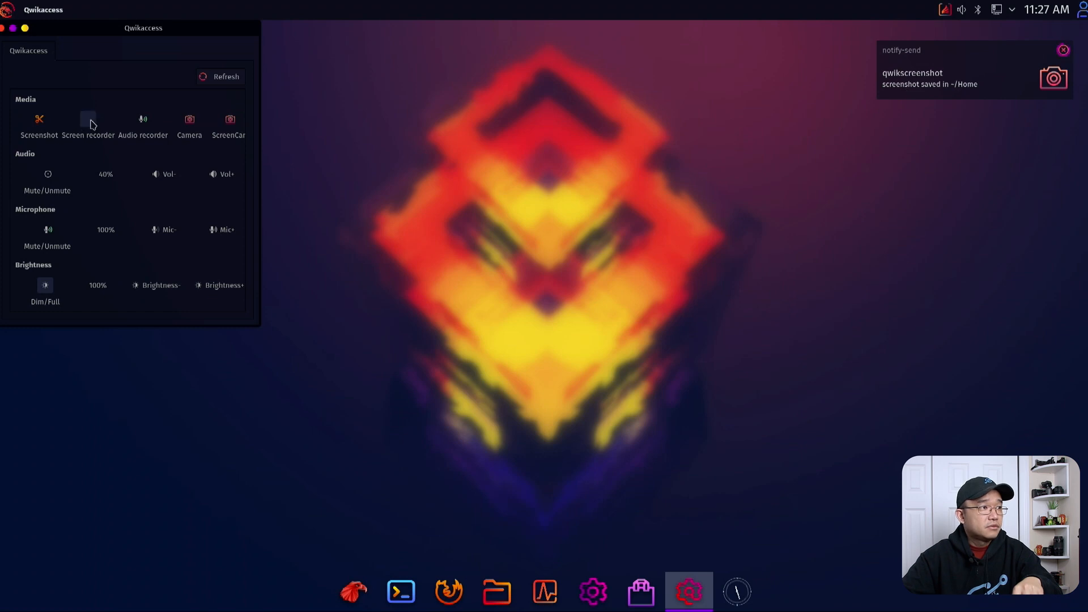
mouse_move(49, 144)
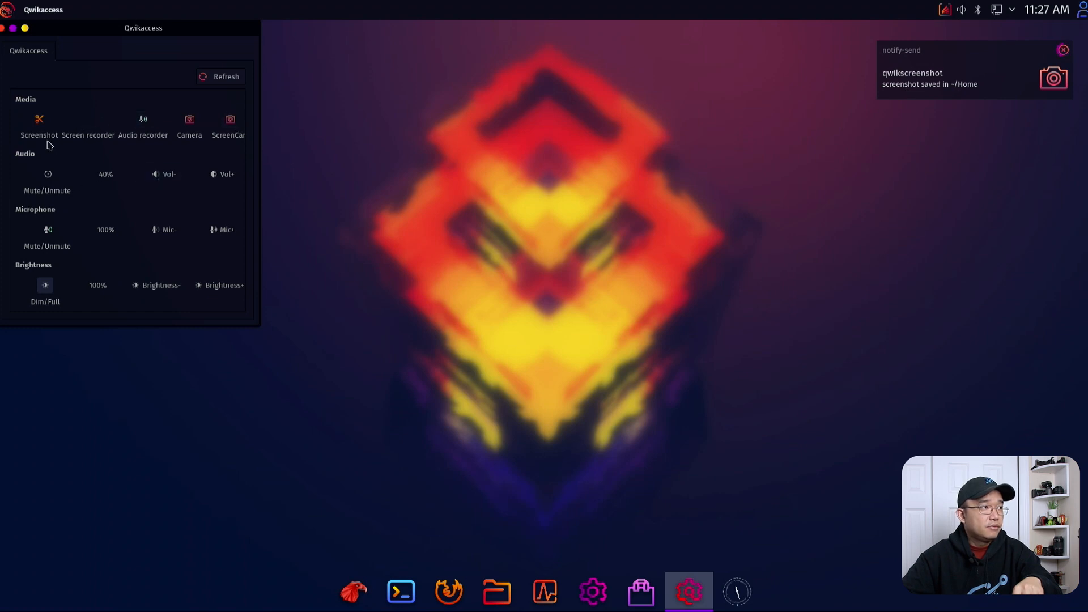
drag(143, 27, 453, 56)
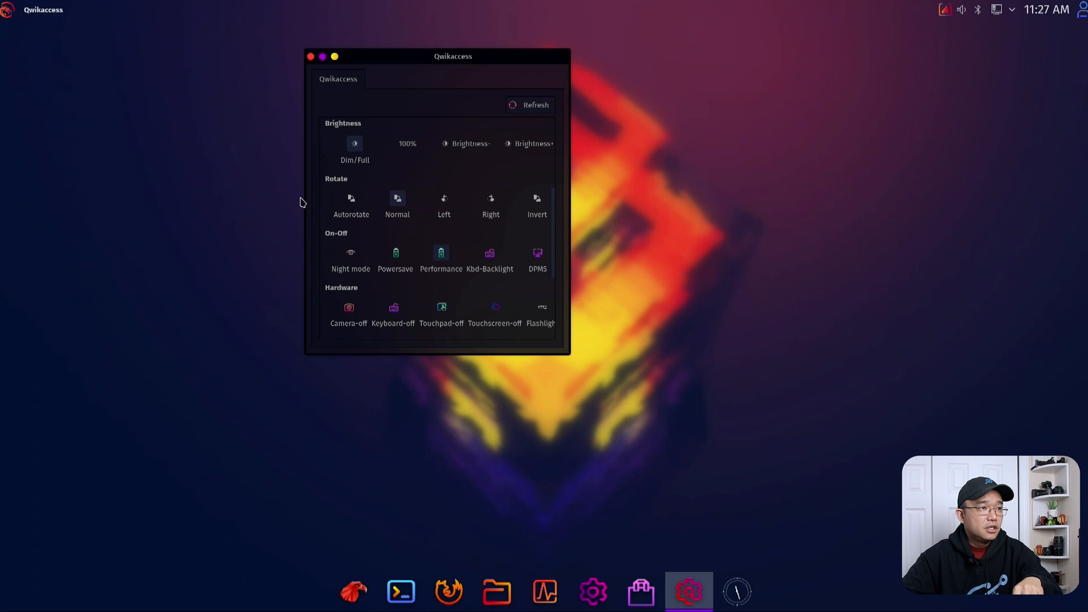
scroll(down, 3)
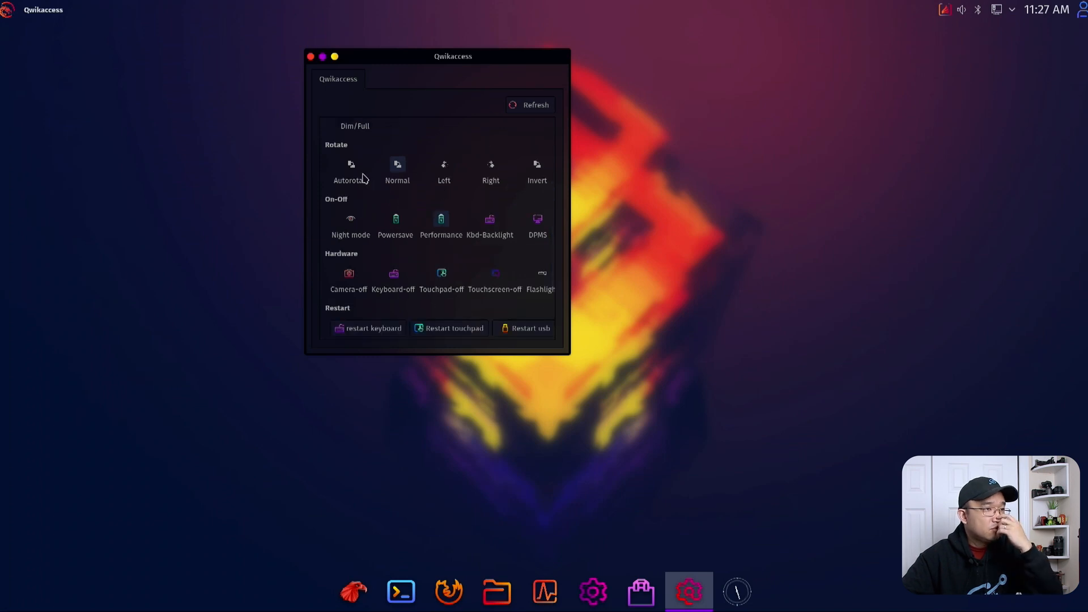
mouse_move(443, 167)
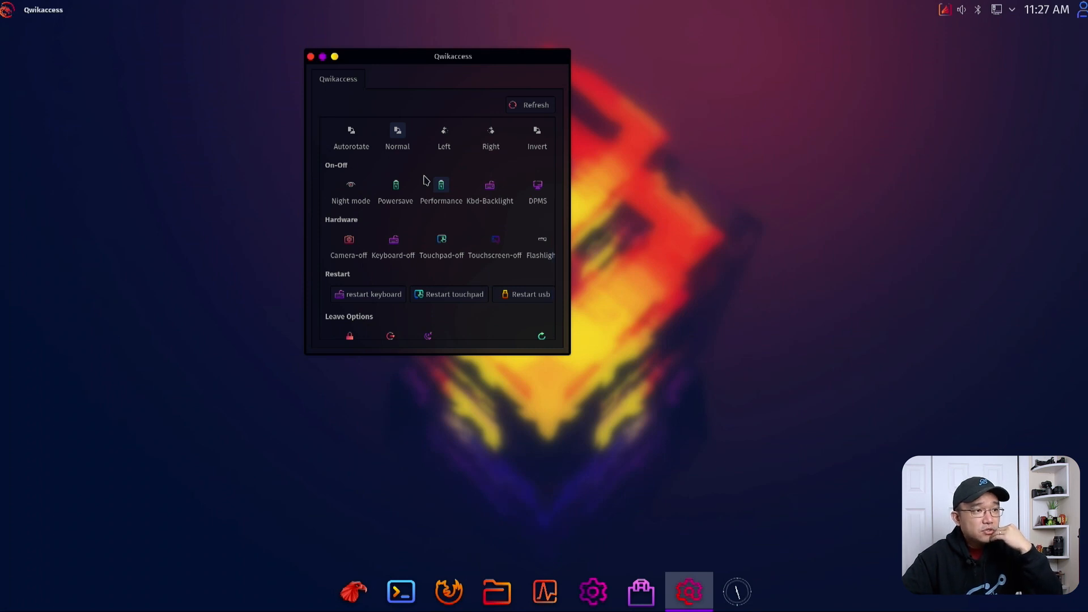
scroll(down, 3)
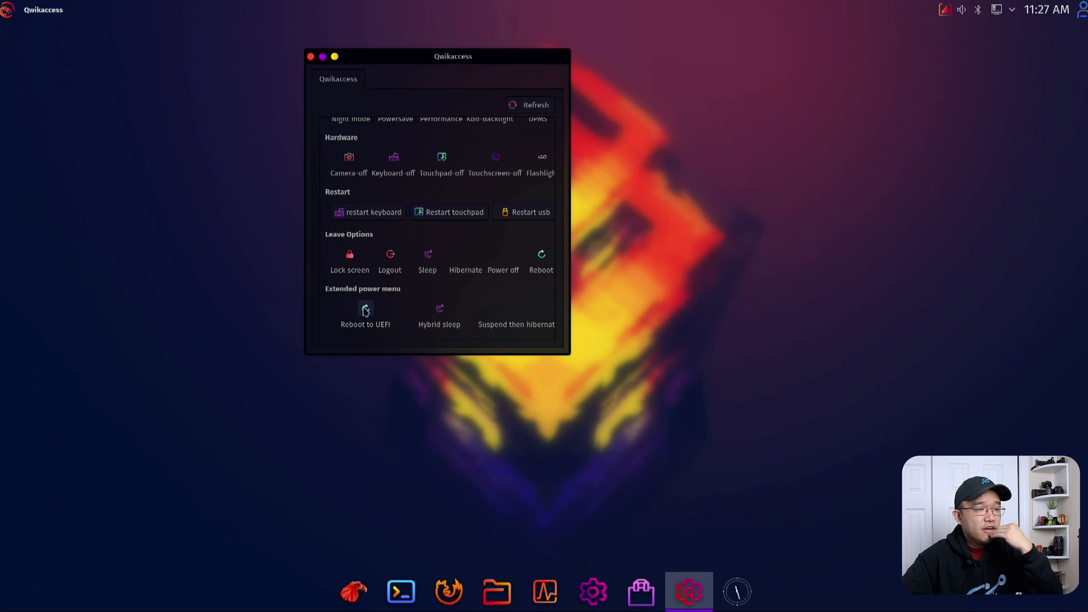
mouse_move(318, 92)
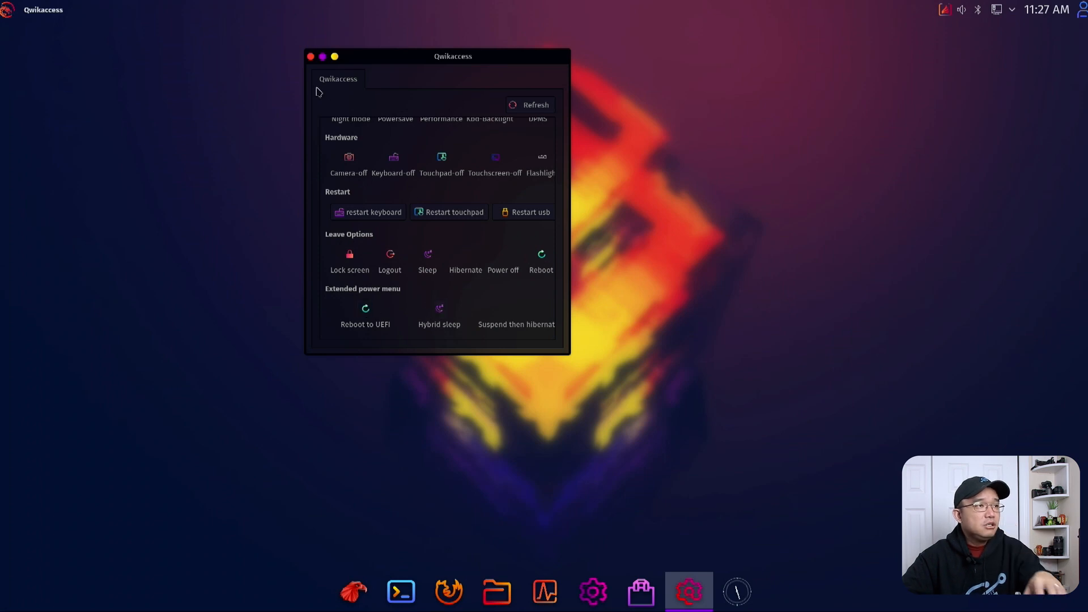
click(352, 590)
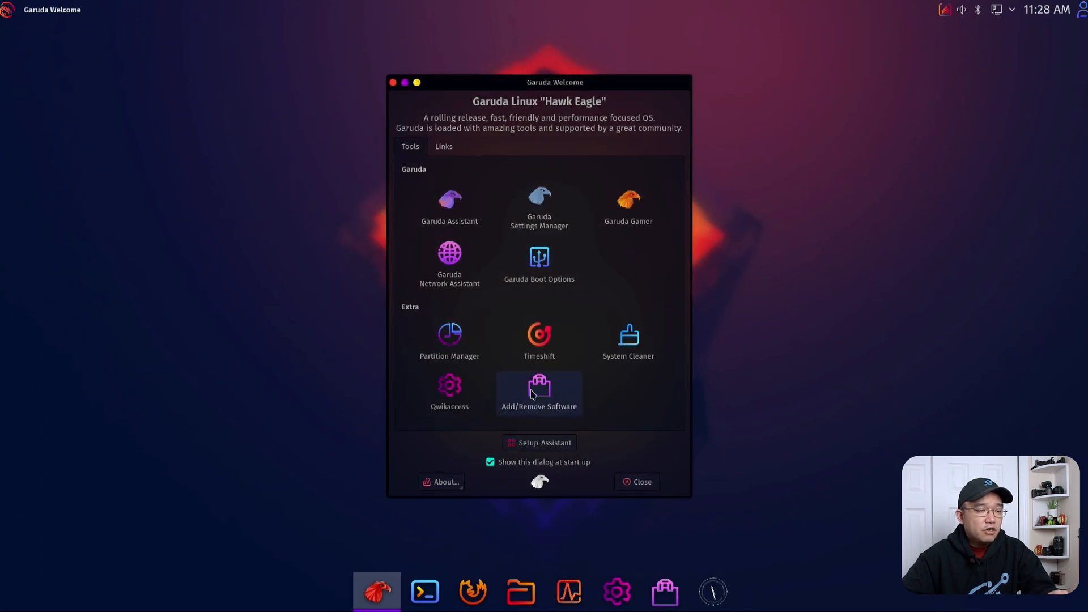
mouse_move(548, 401)
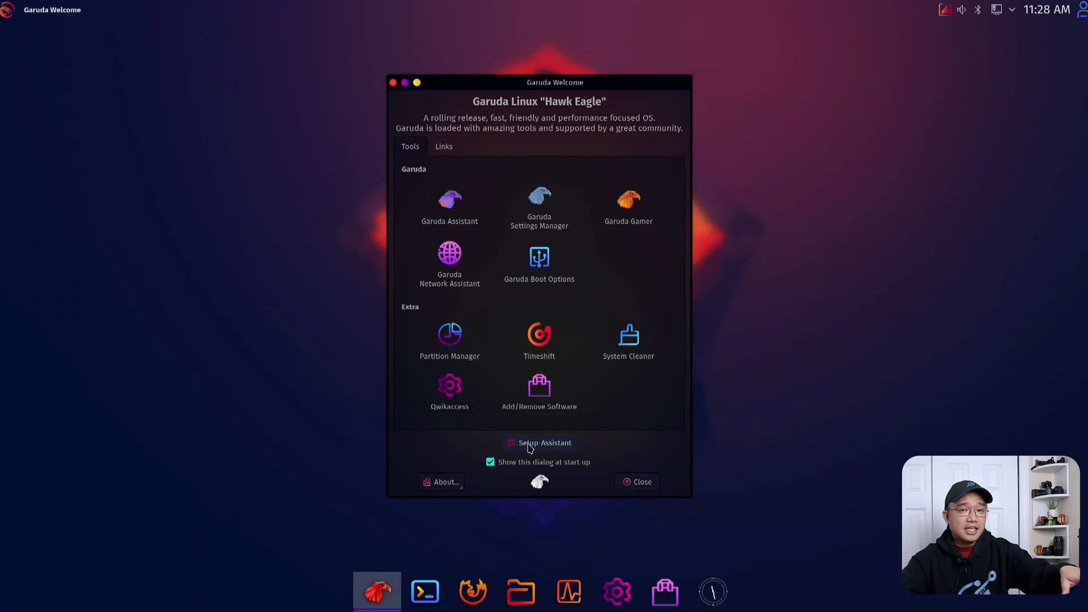
mouse_move(551, 448)
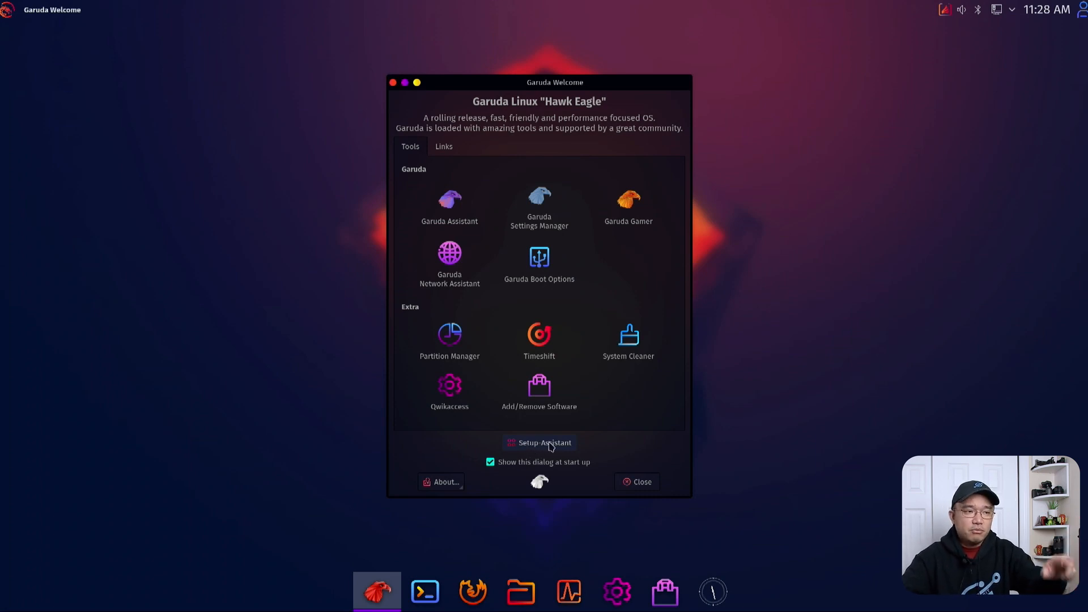
mouse_move(539, 392)
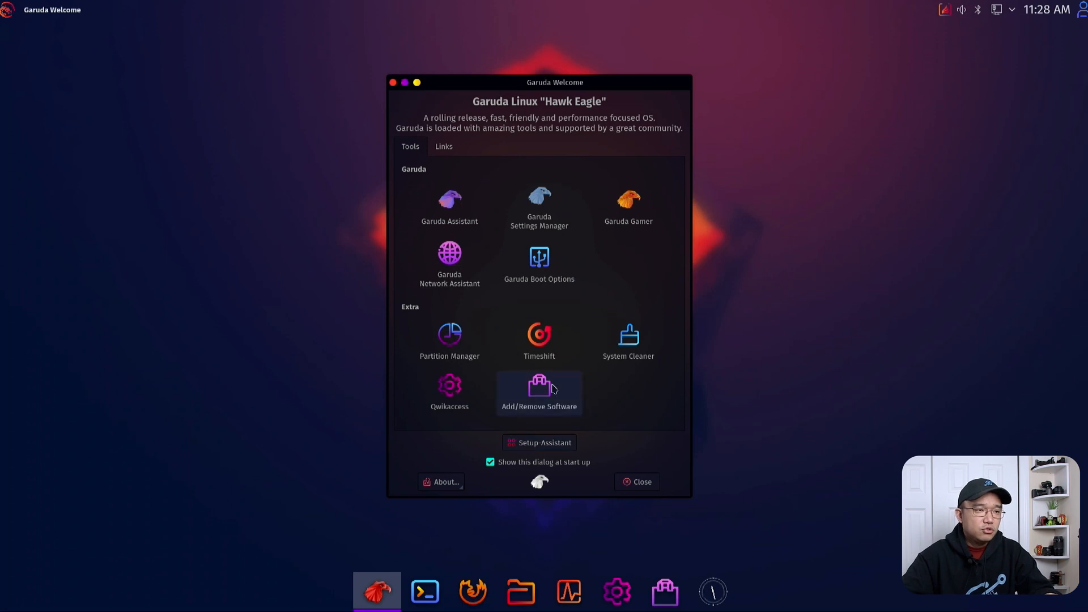
mouse_move(523, 437)
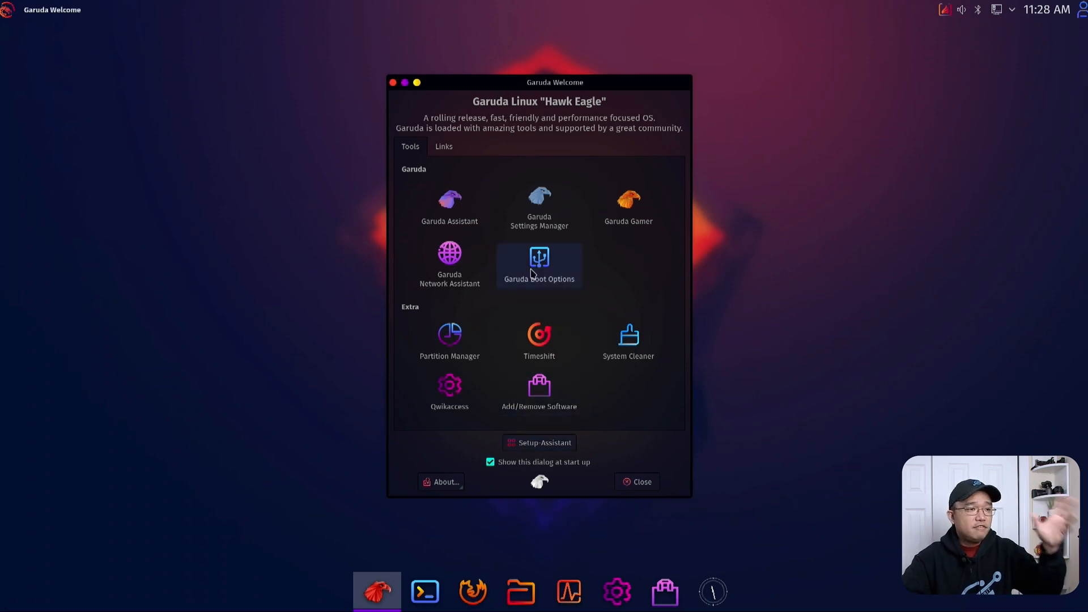
Step: Browse the Development category in the application launcher, then close the Garuda Welcome window
click(6, 9)
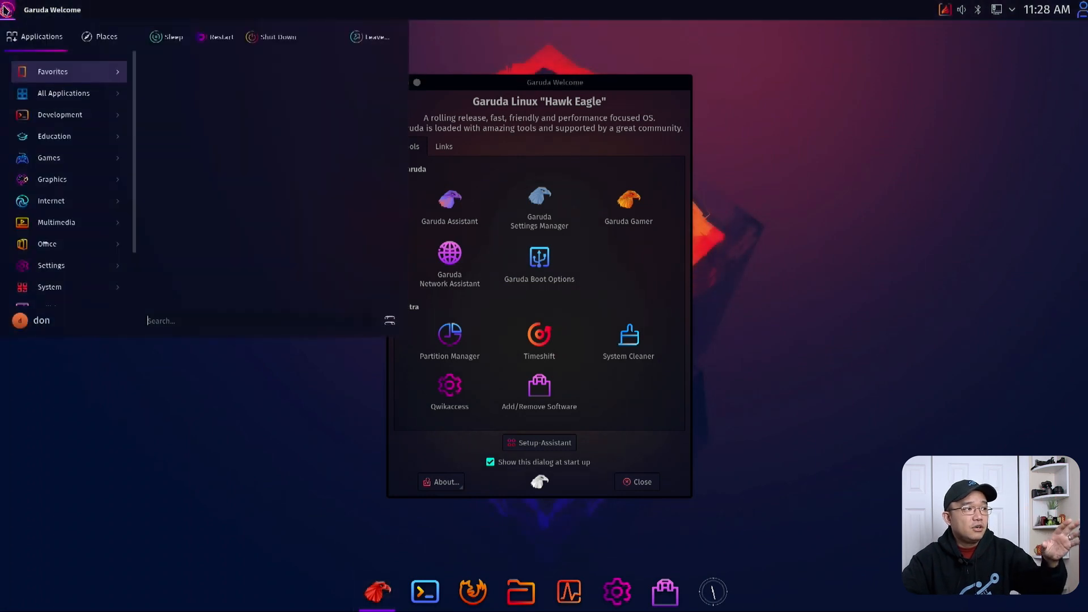
click(60, 114)
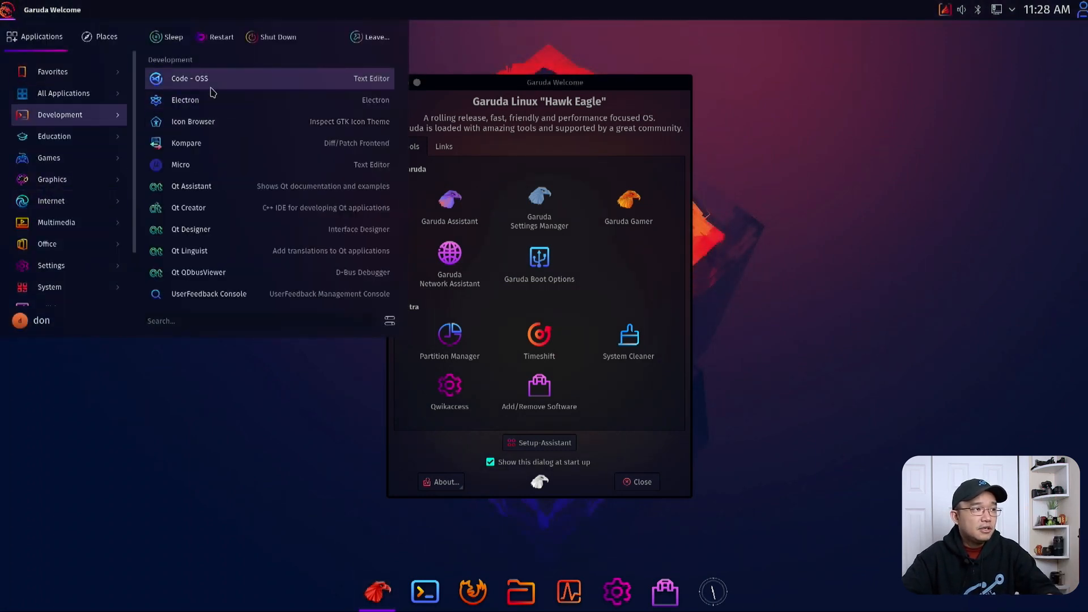
click(52, 179)
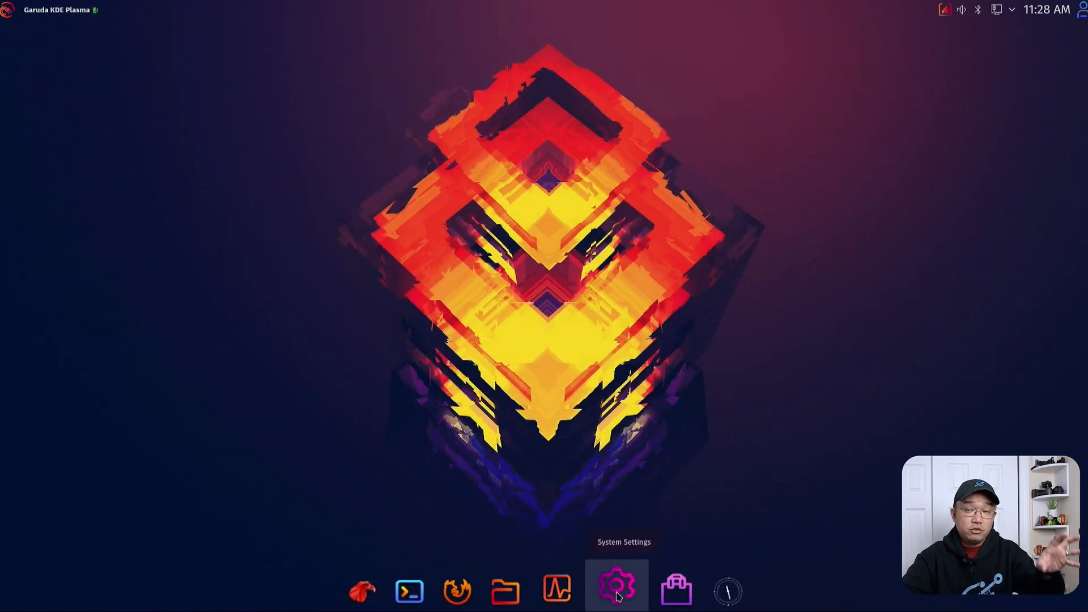
Step: Open System Settings from the dock on the Appearance > Global Theme page
click(616, 585)
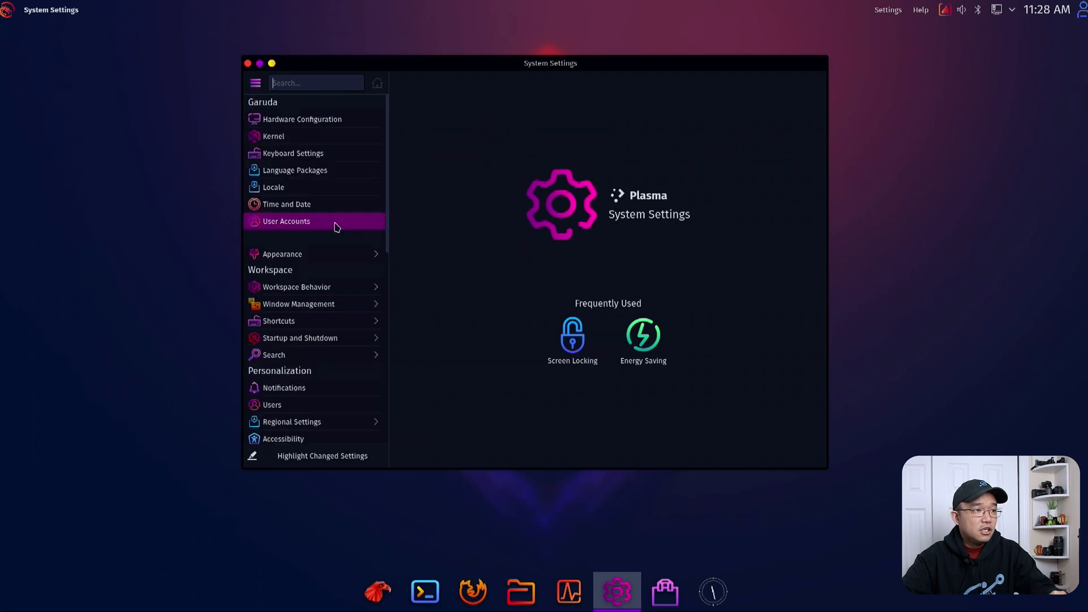
click(281, 253)
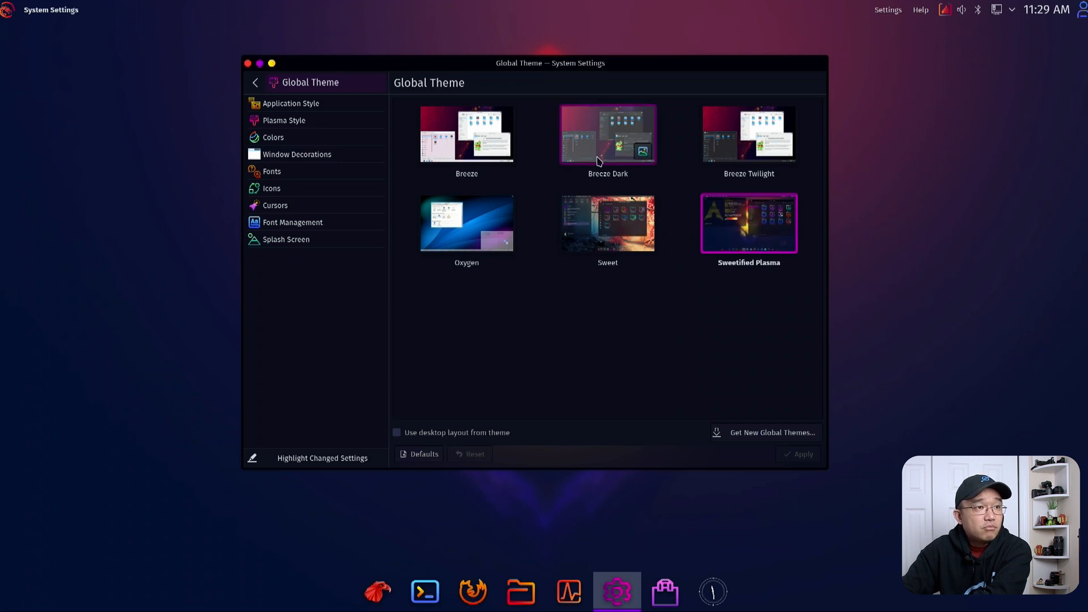
mouse_move(664, 238)
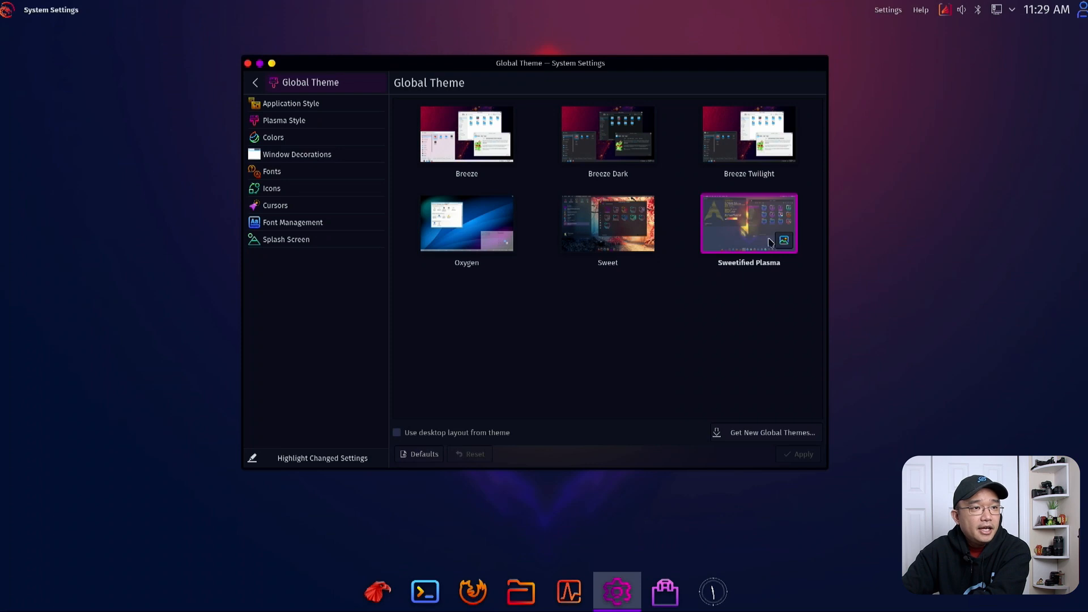
mouse_move(730, 243)
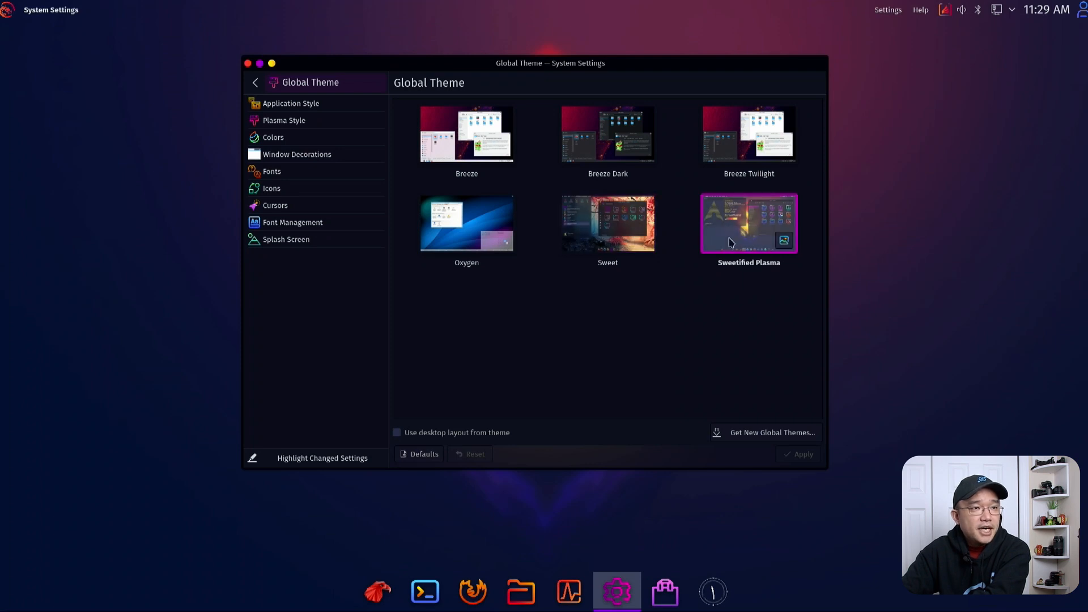
click(275, 204)
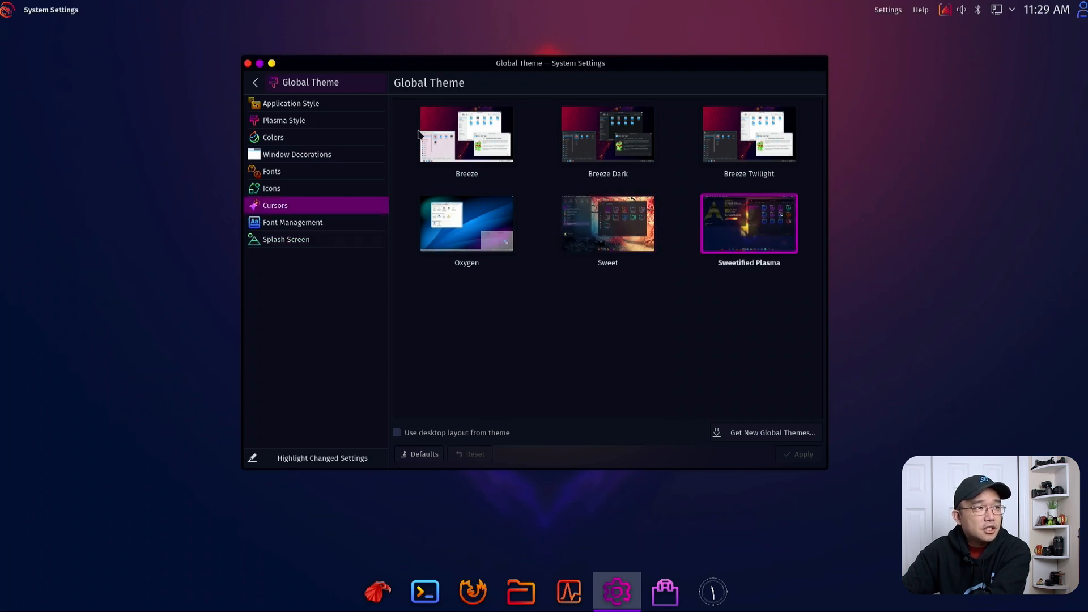
click(607, 222)
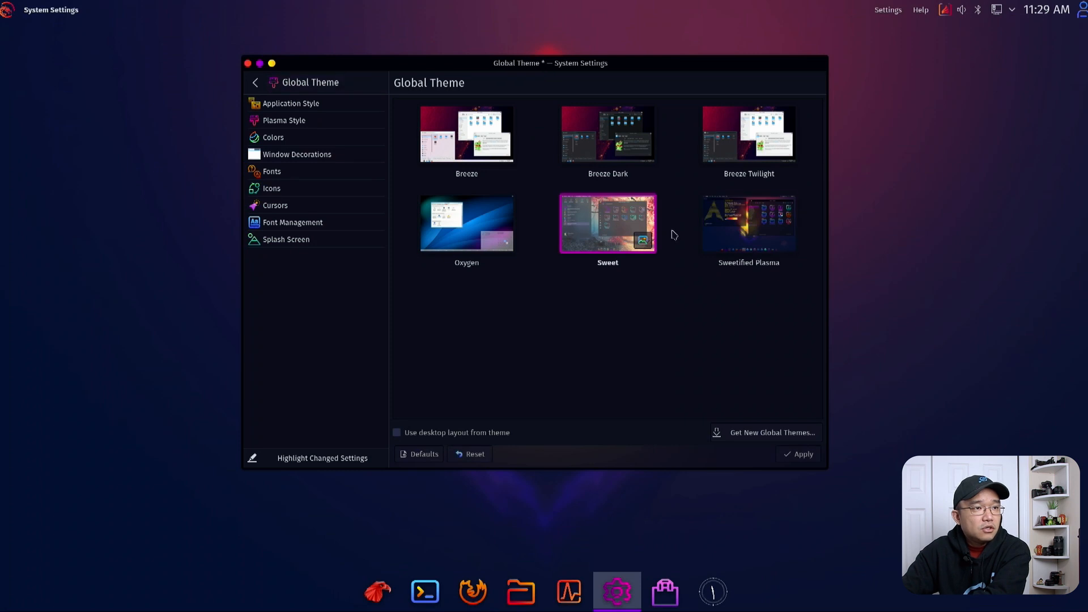
click(748, 222)
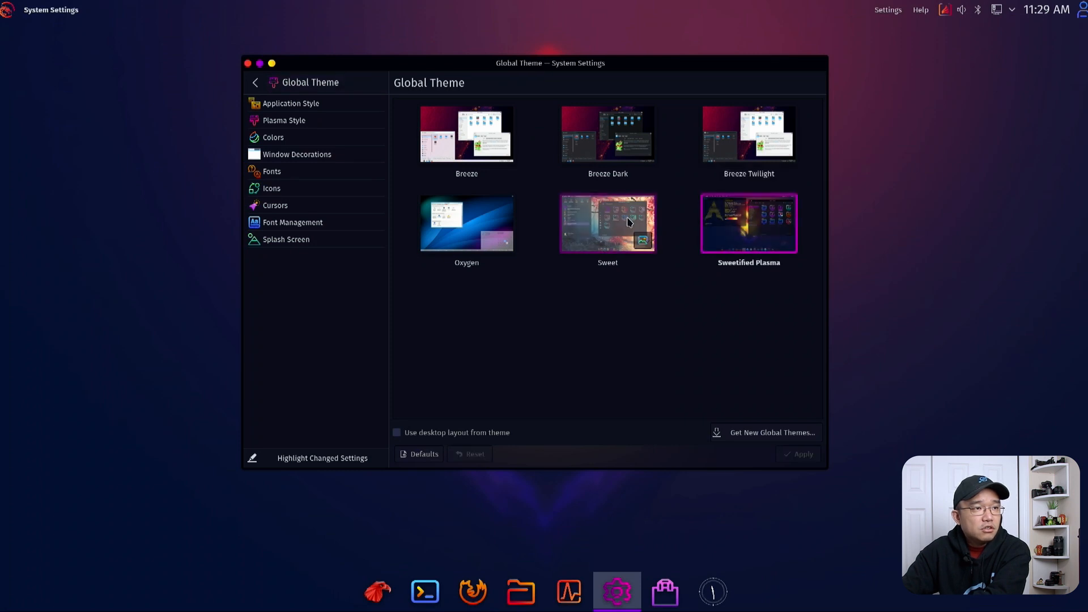
click(607, 223)
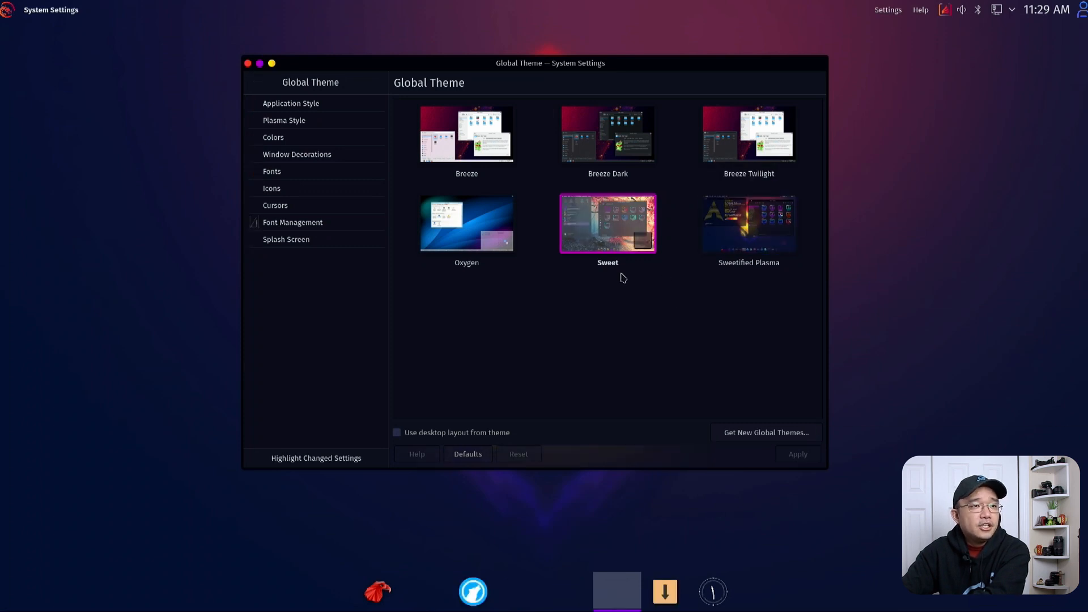
click(10, 10)
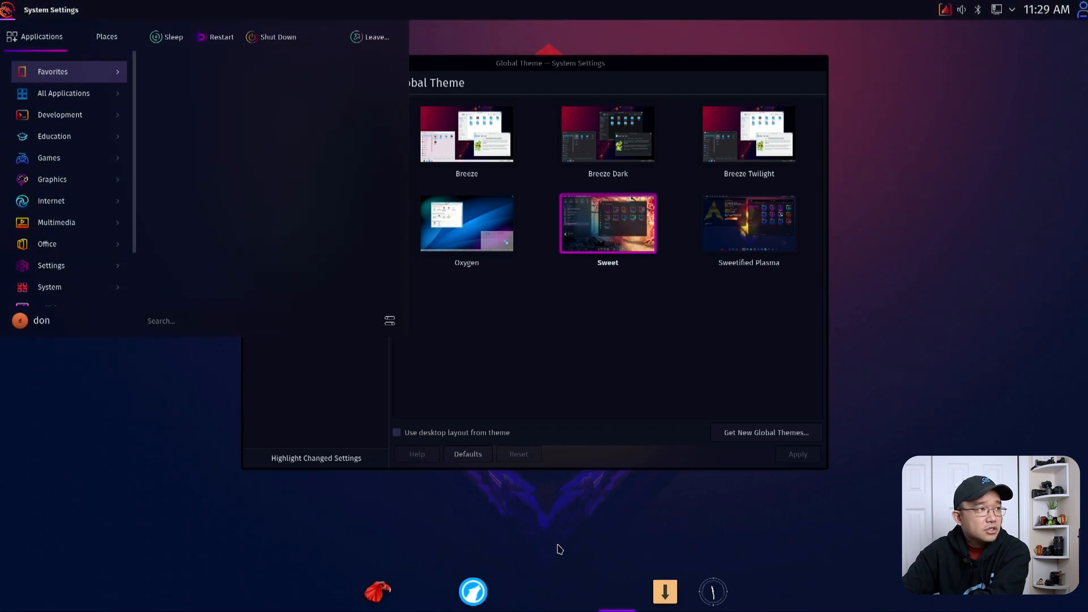
mouse_move(374, 591)
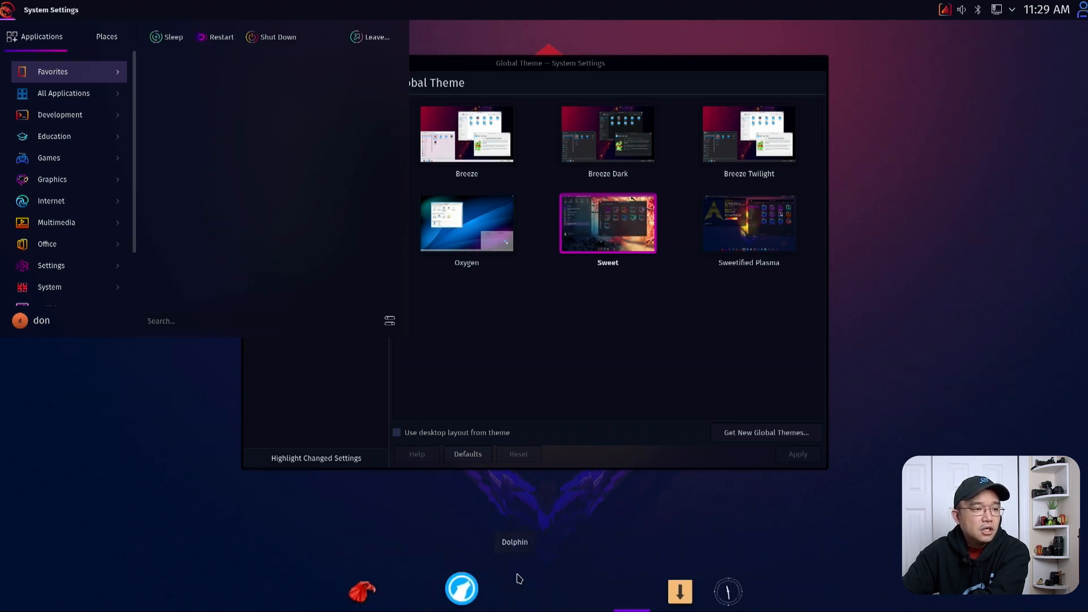
mouse_move(291, 365)
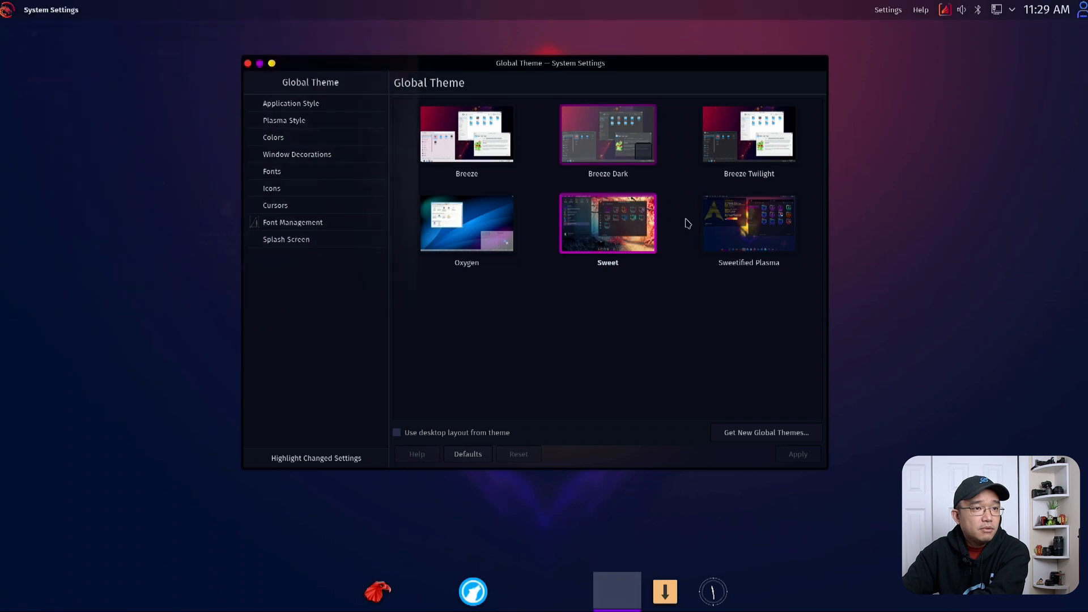
click(747, 222)
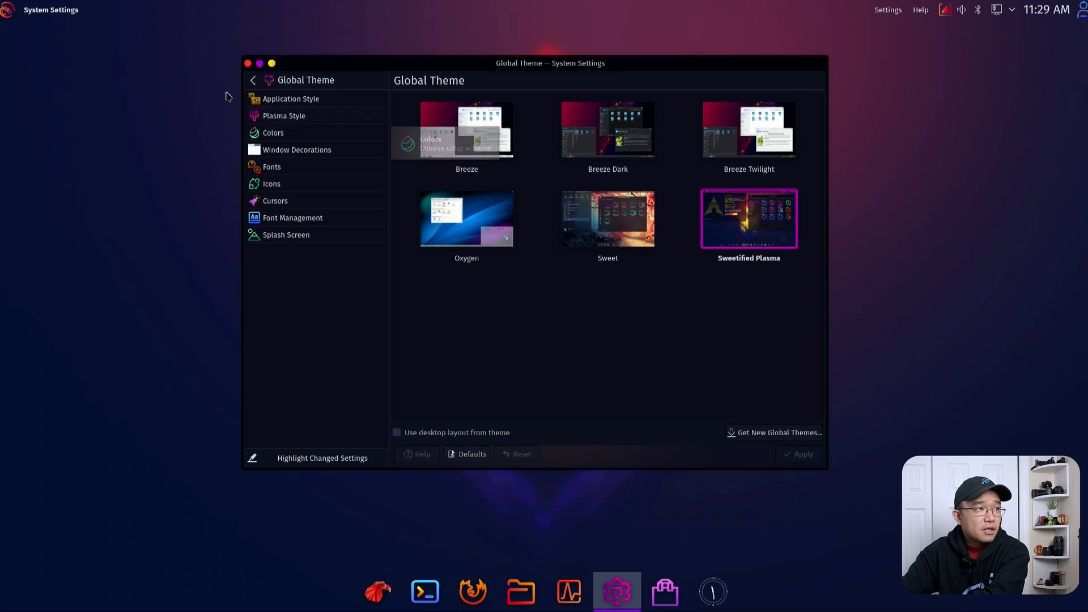
Step: Go back to the main settings list and scroll through its categories
click(253, 80)
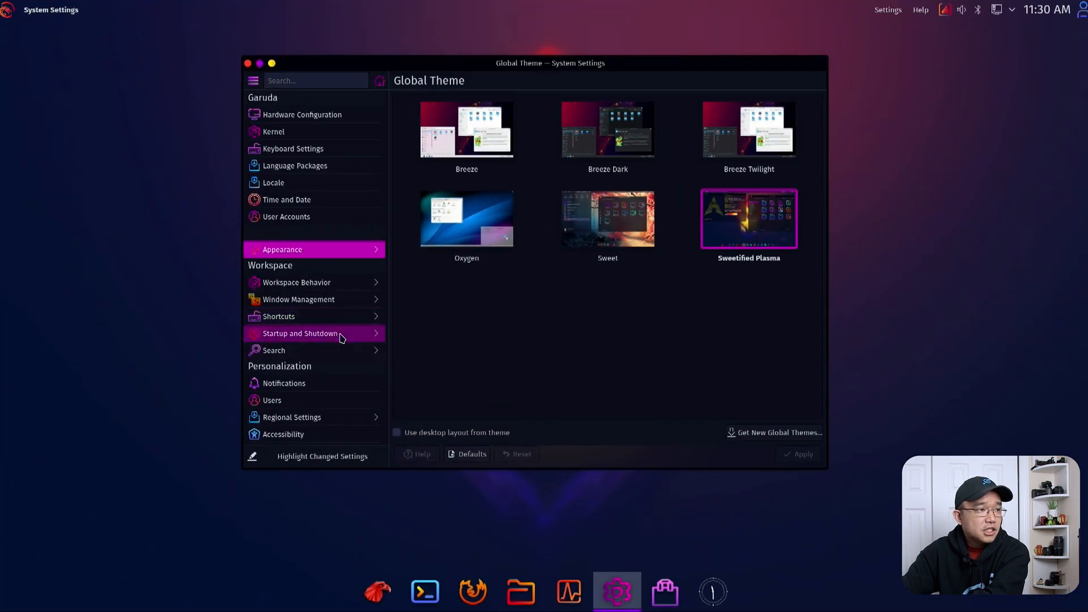
scroll(down, 3)
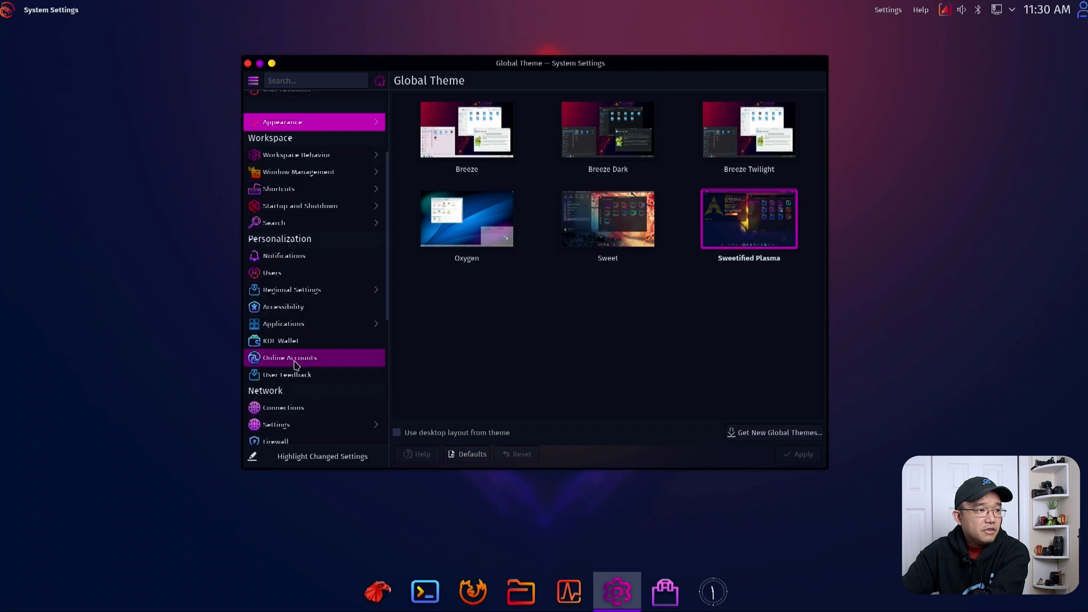
scroll(down, 3)
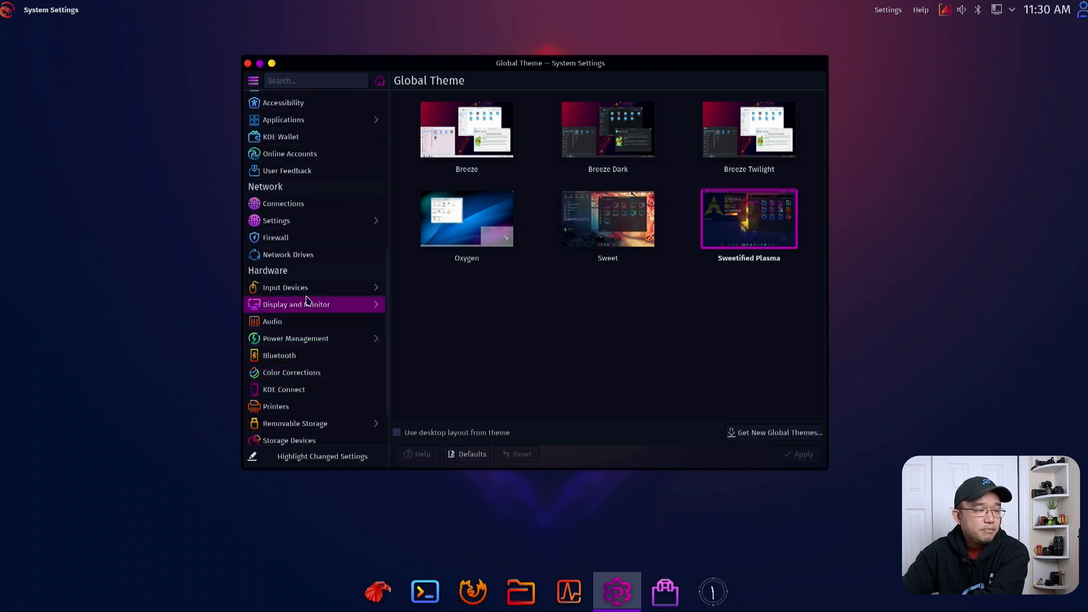
scroll(down, 3)
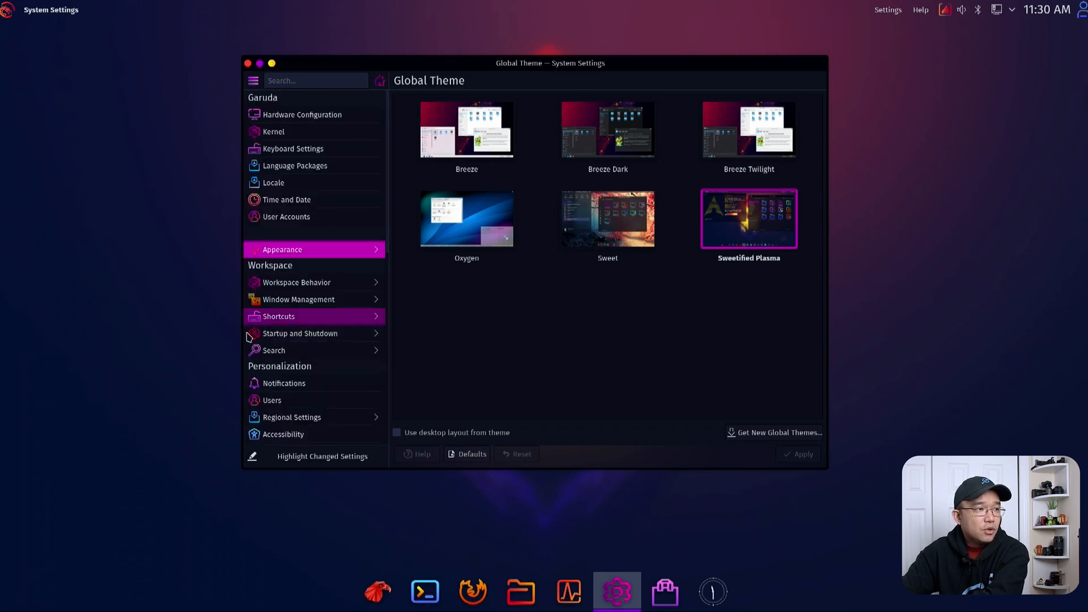
mouse_move(246, 268)
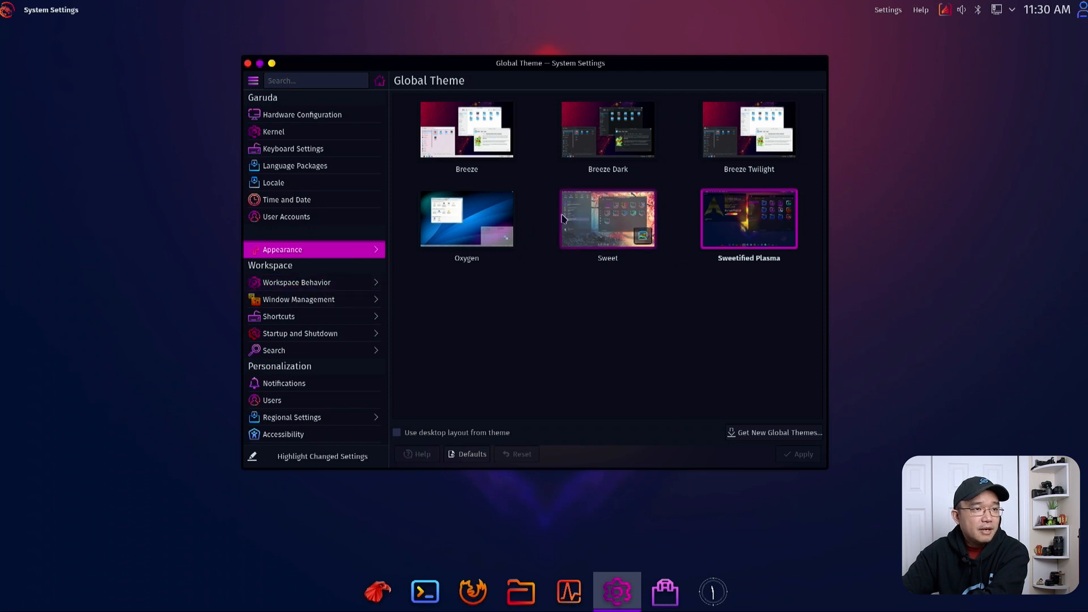
mouse_move(884, 201)
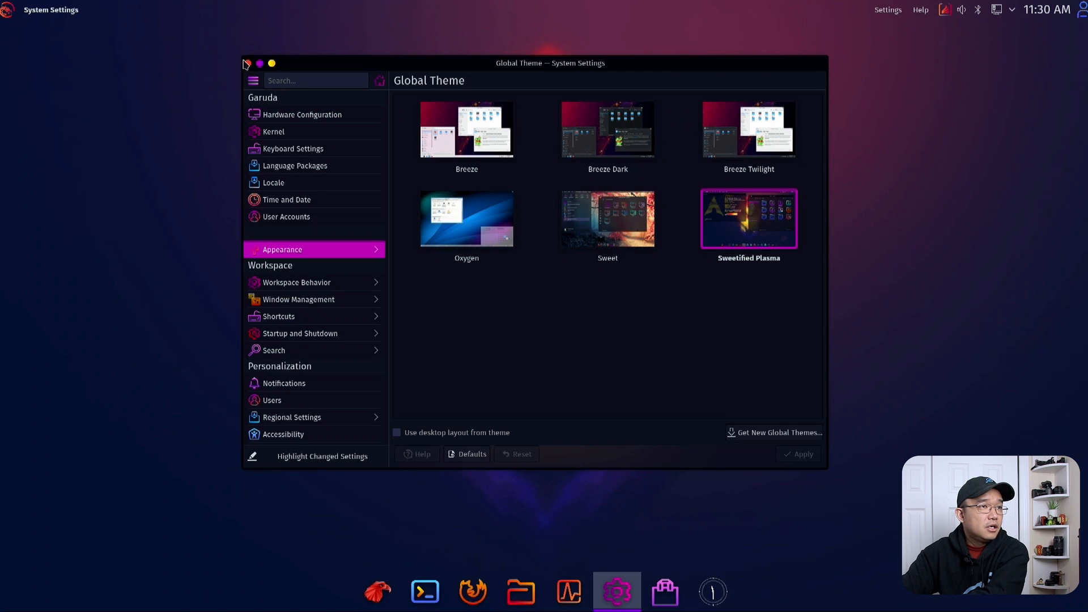
Step: Close System Settings, glance at the clock's date popup, and open the launcher's All Applications
click(246, 63)
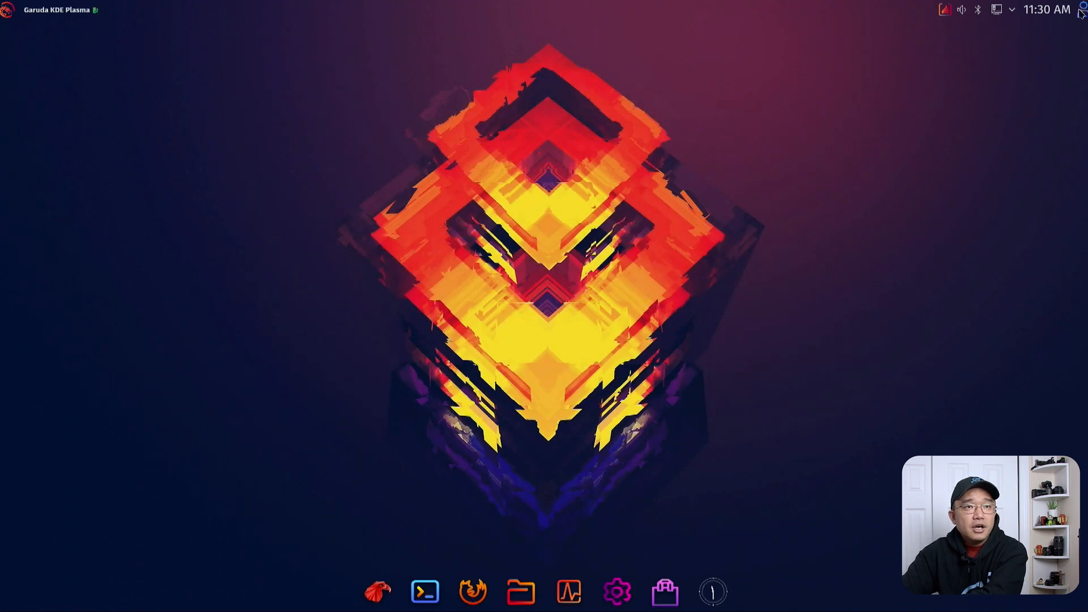
click(1044, 9)
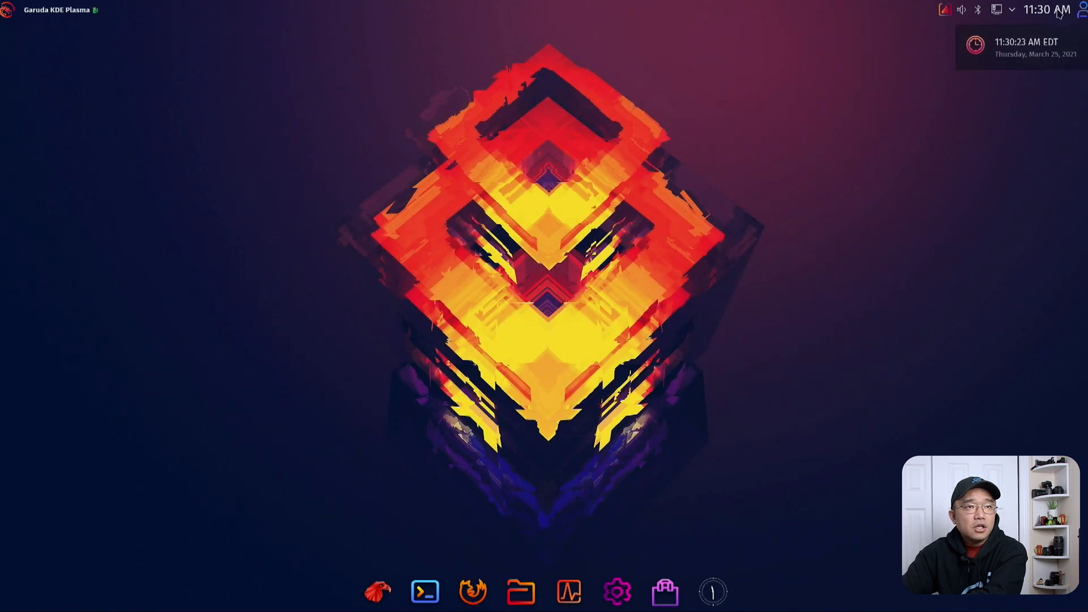
click(1041, 10)
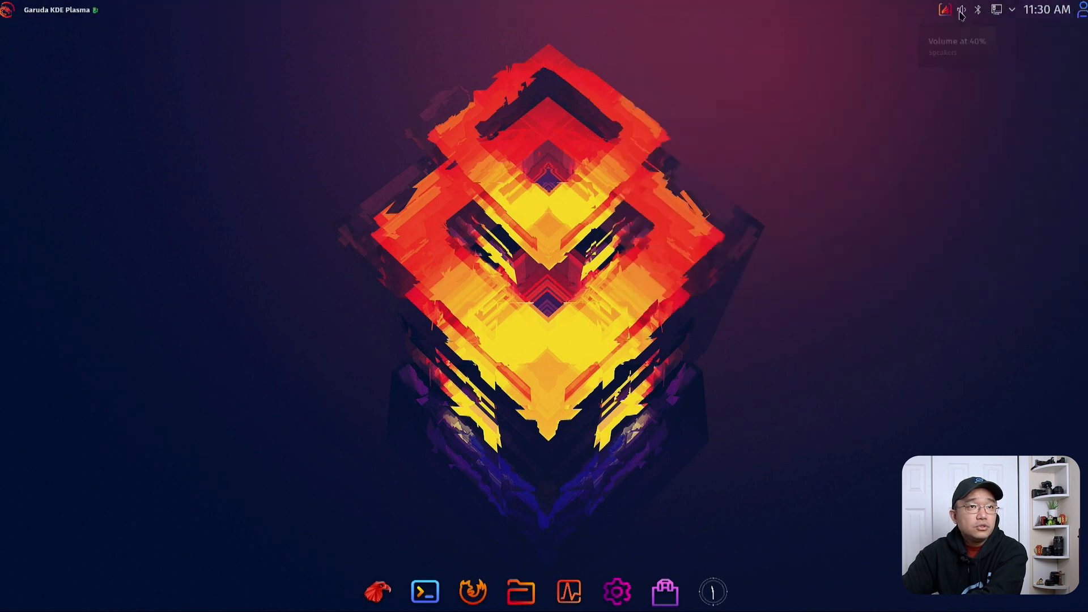
click(961, 9)
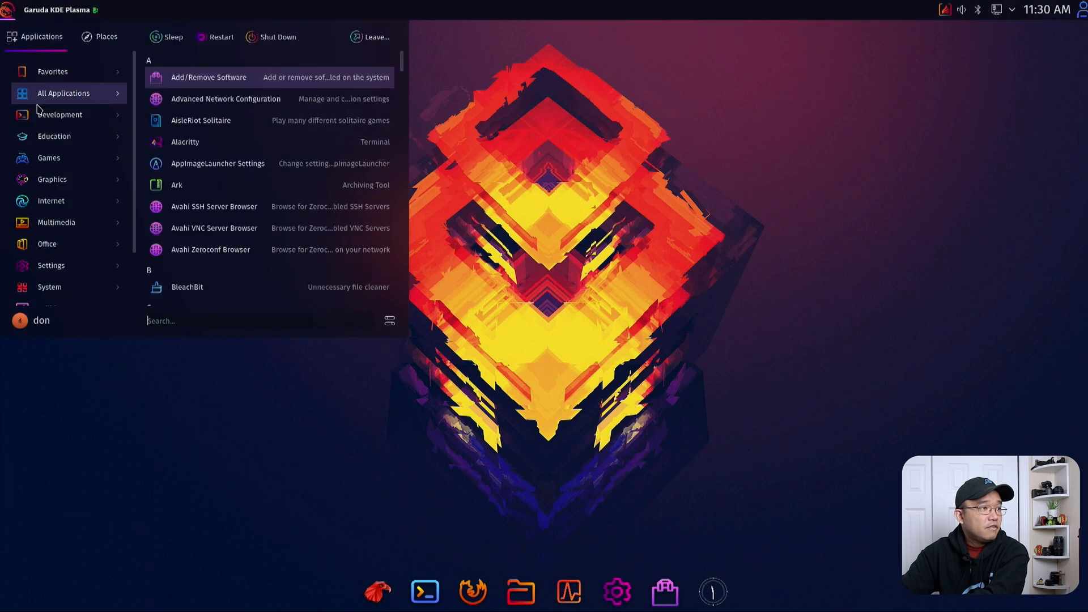
Step: Dismiss the application launcher menu by clicking on the empty desktop
click(56, 222)
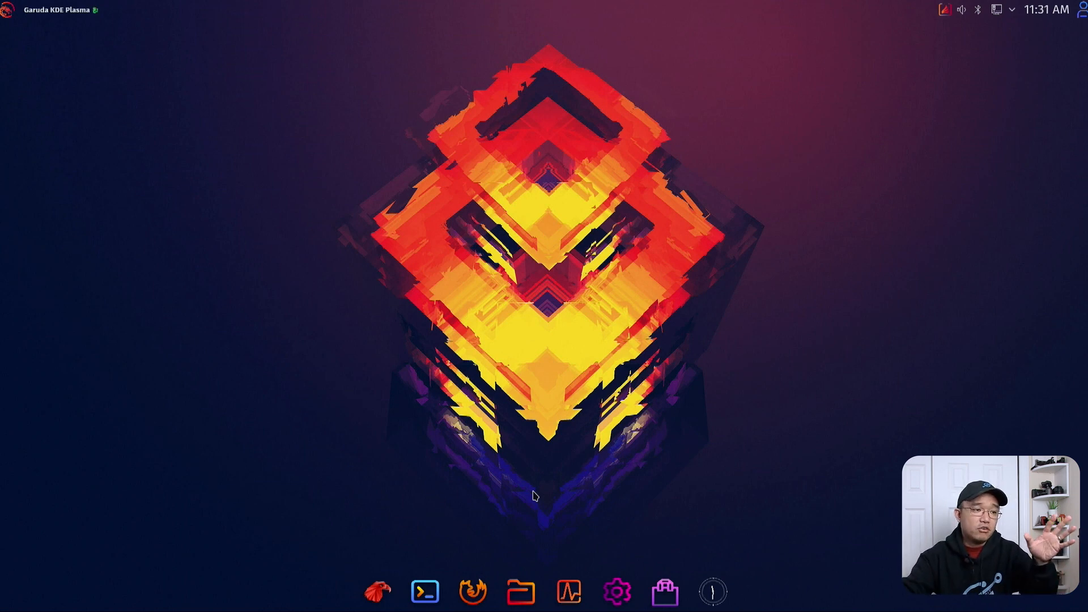
mouse_move(371, 589)
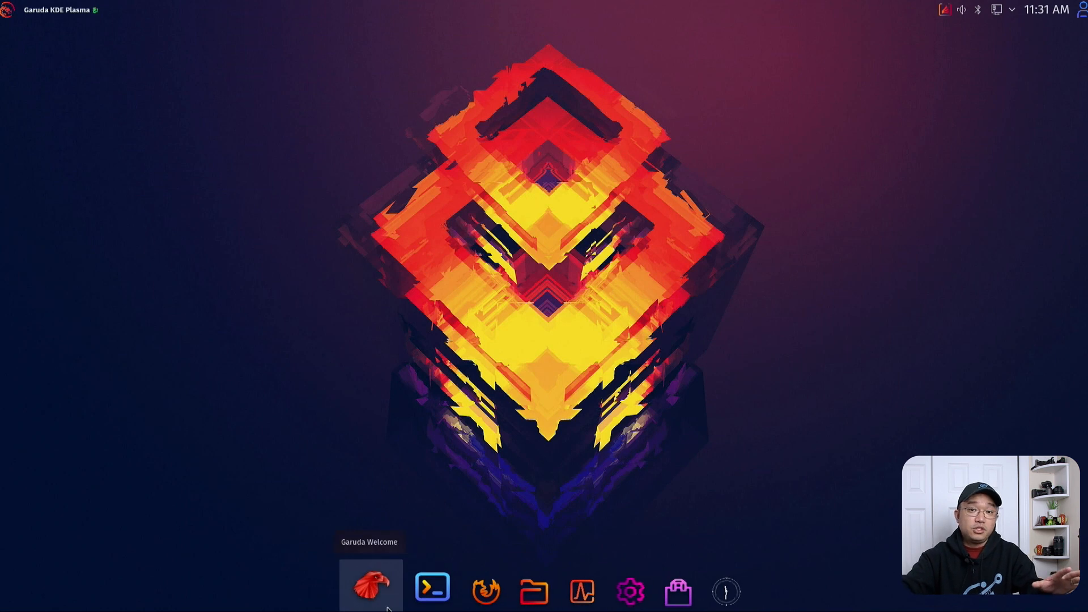